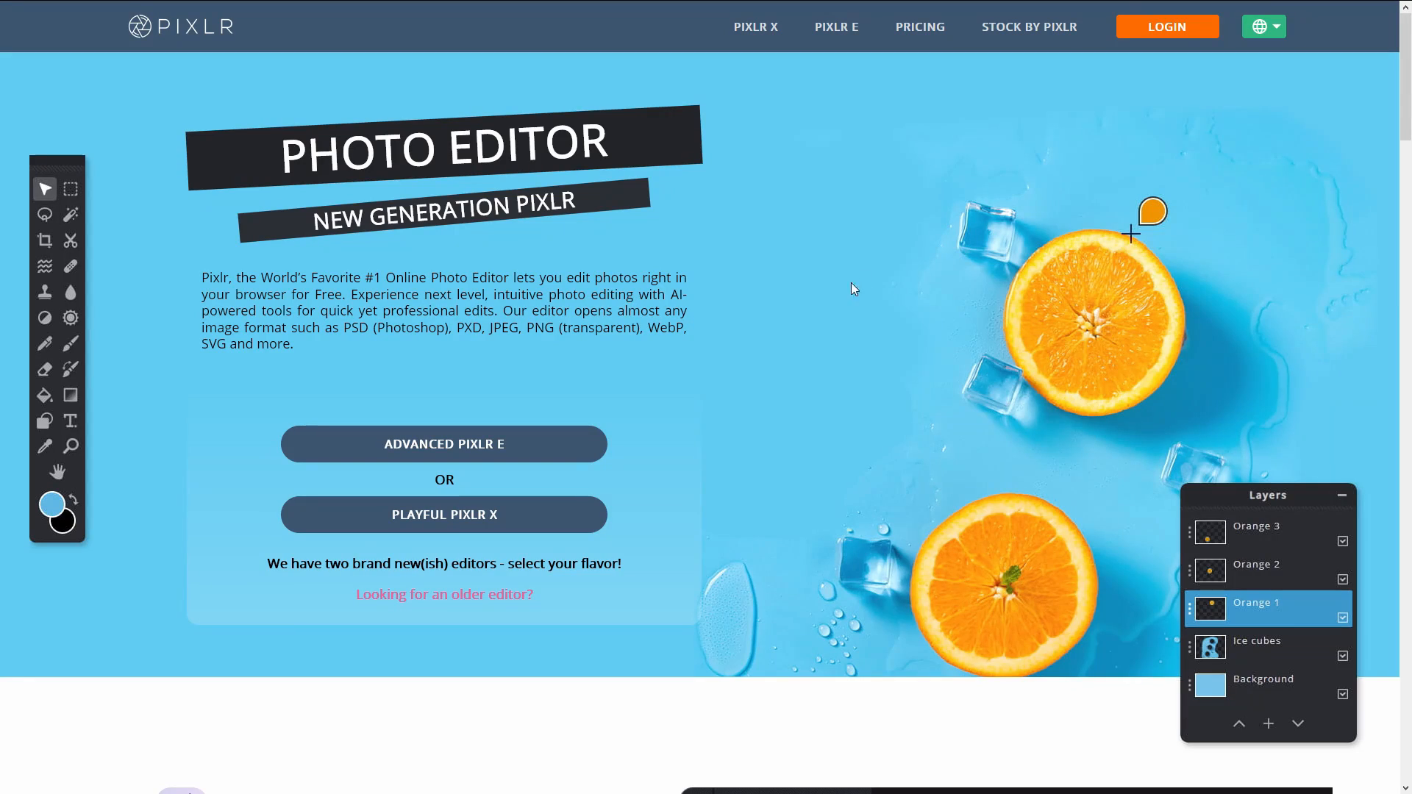
mouse_move(934, 214)
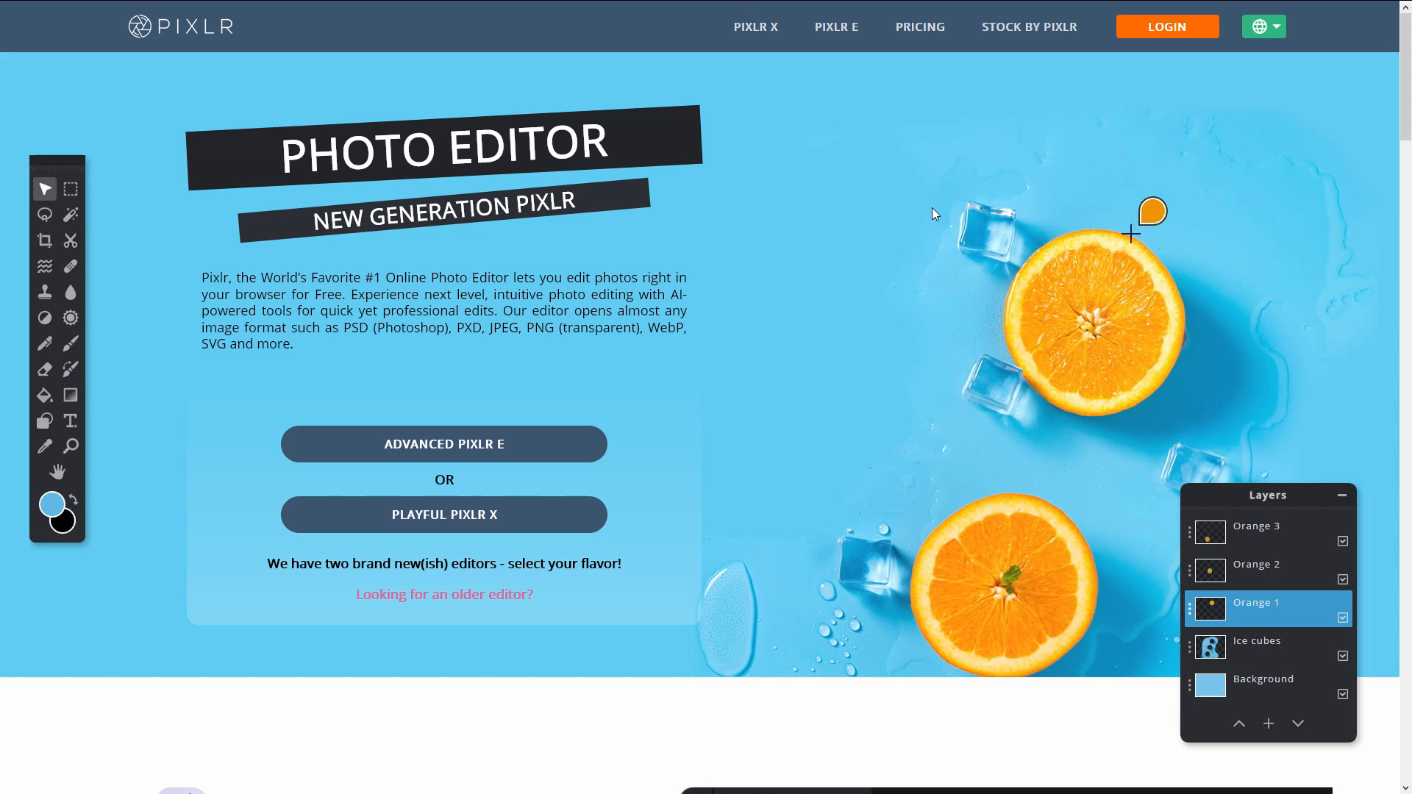
mouse_move(937, 235)
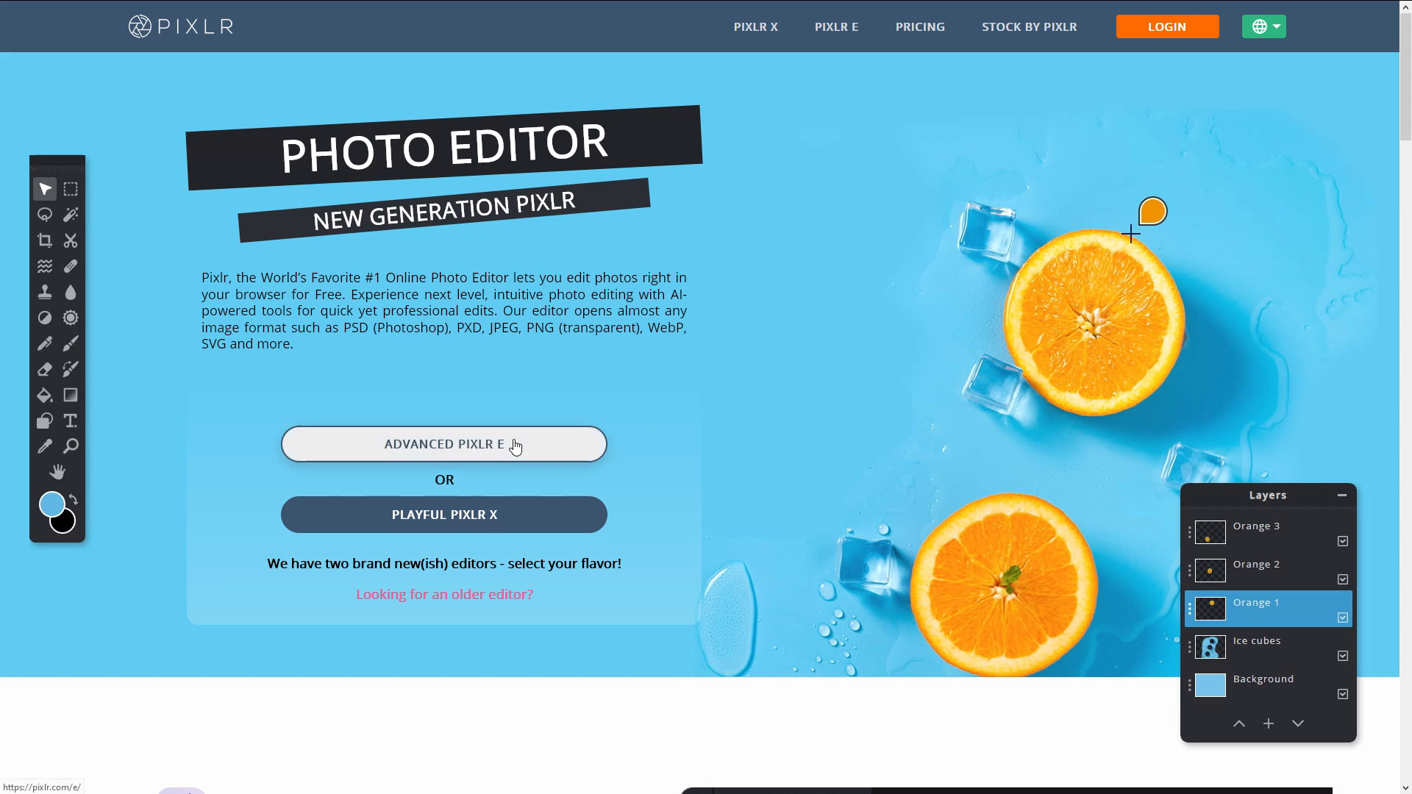
Launch the ADVANCED PIXLR E editor from the Pixlr home page.
click(443, 444)
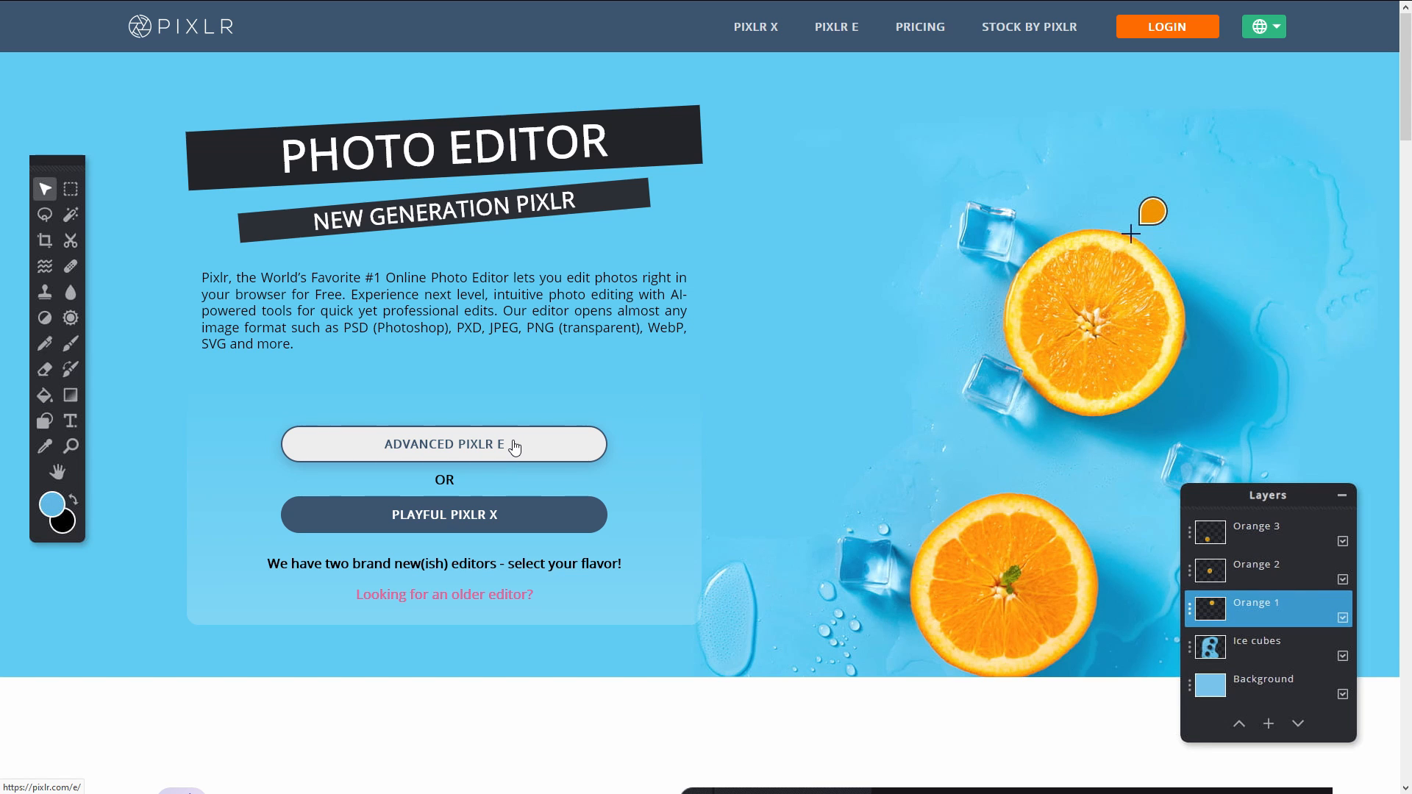
click(442, 444)
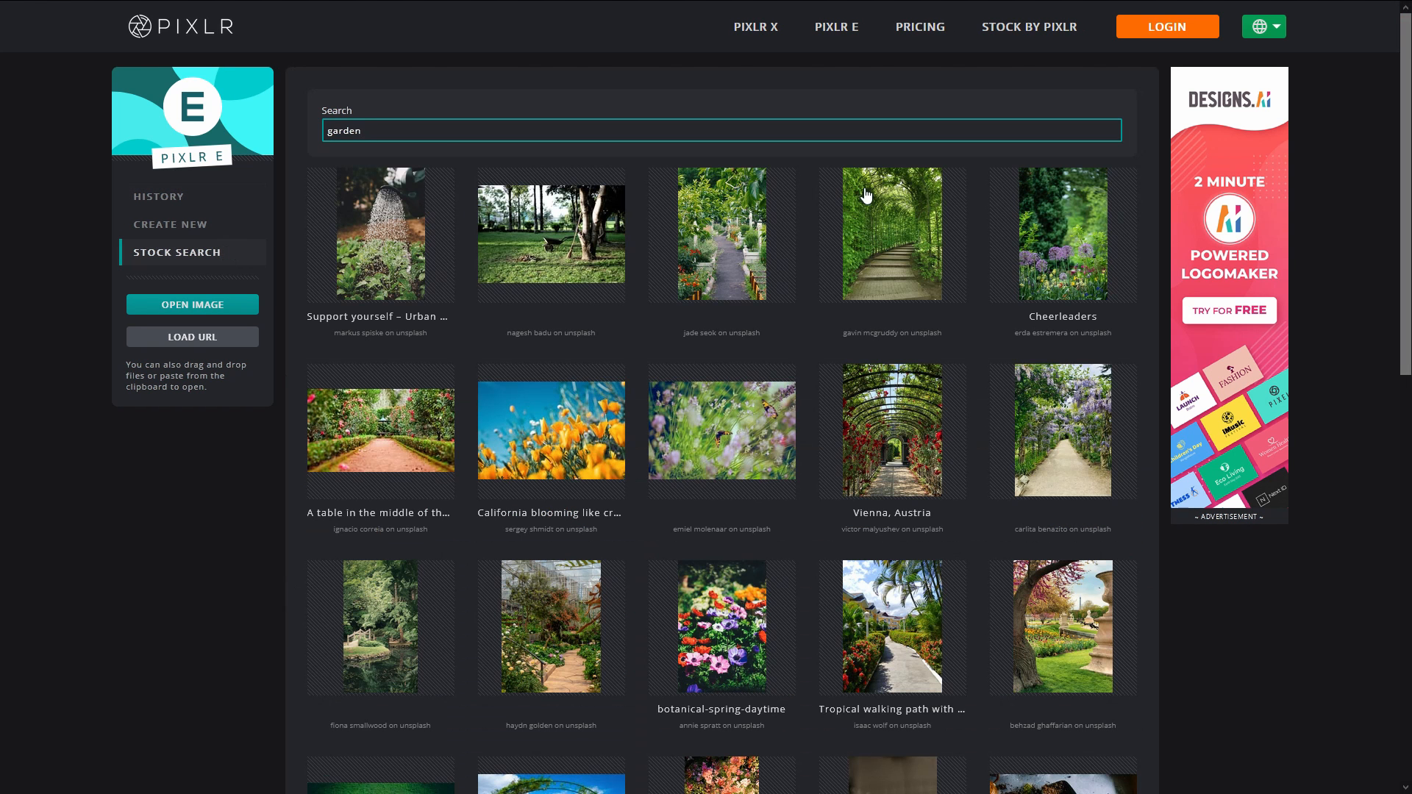
mouse_move(1079, 170)
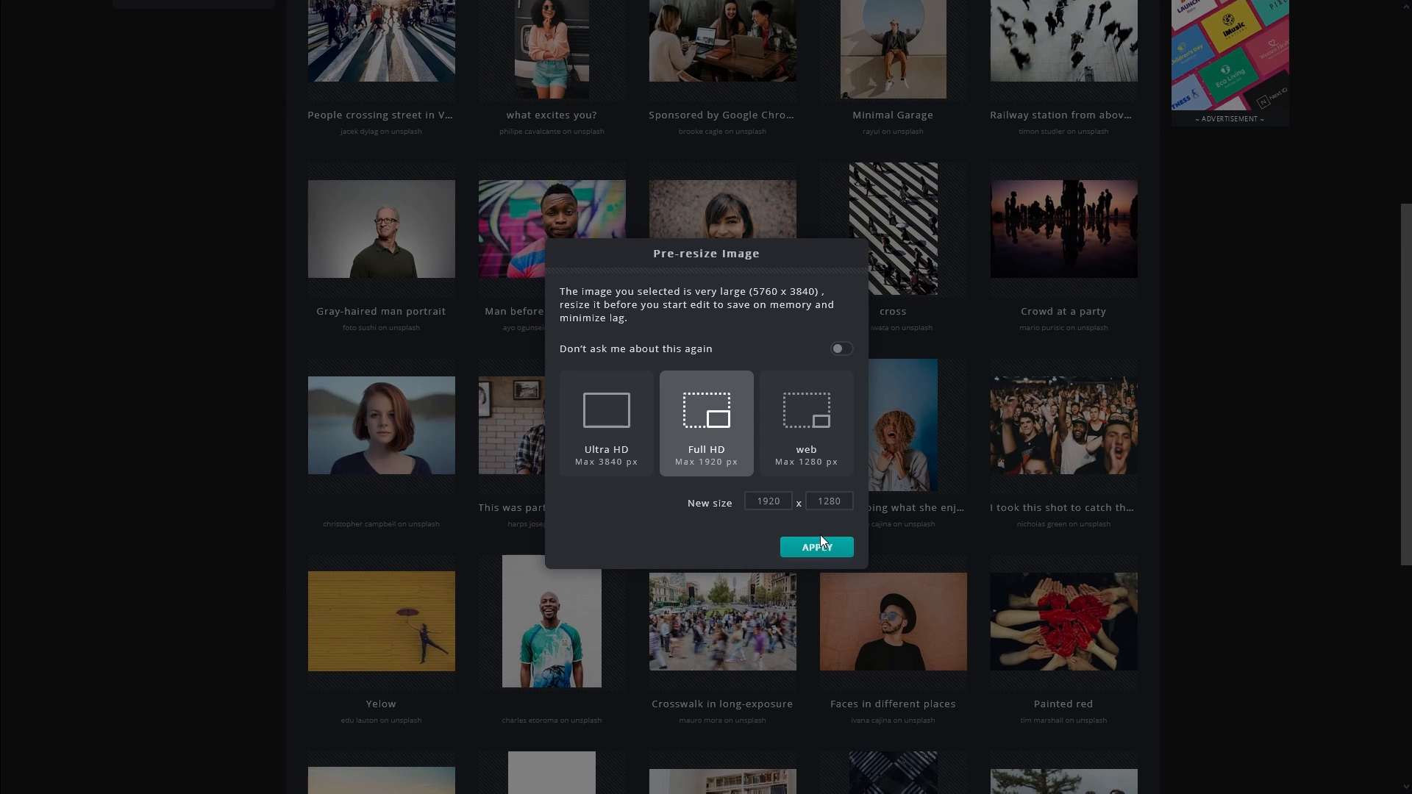
Open the man-against-graffiti stock portrait pre-resized to Full HD.
click(815, 546)
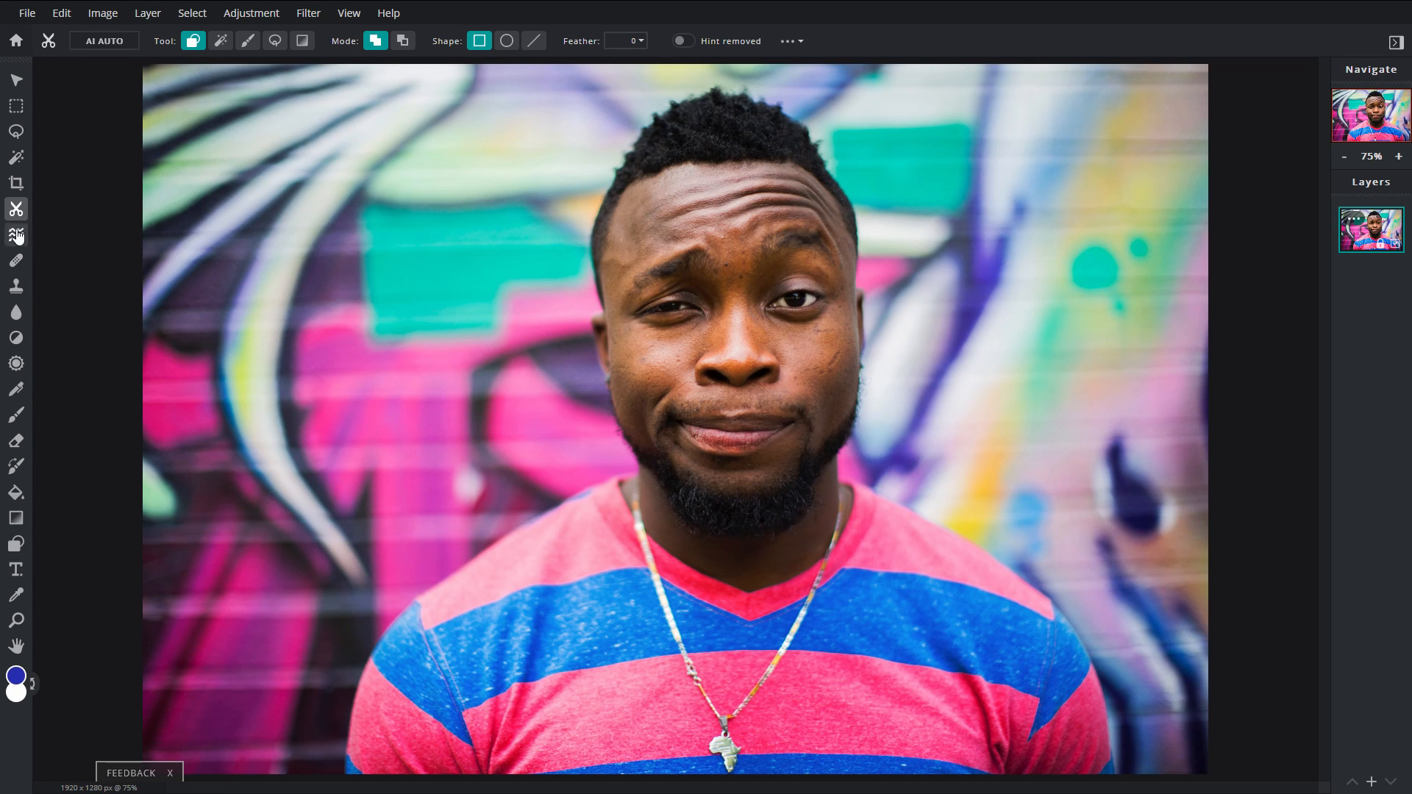
mouse_move(16, 209)
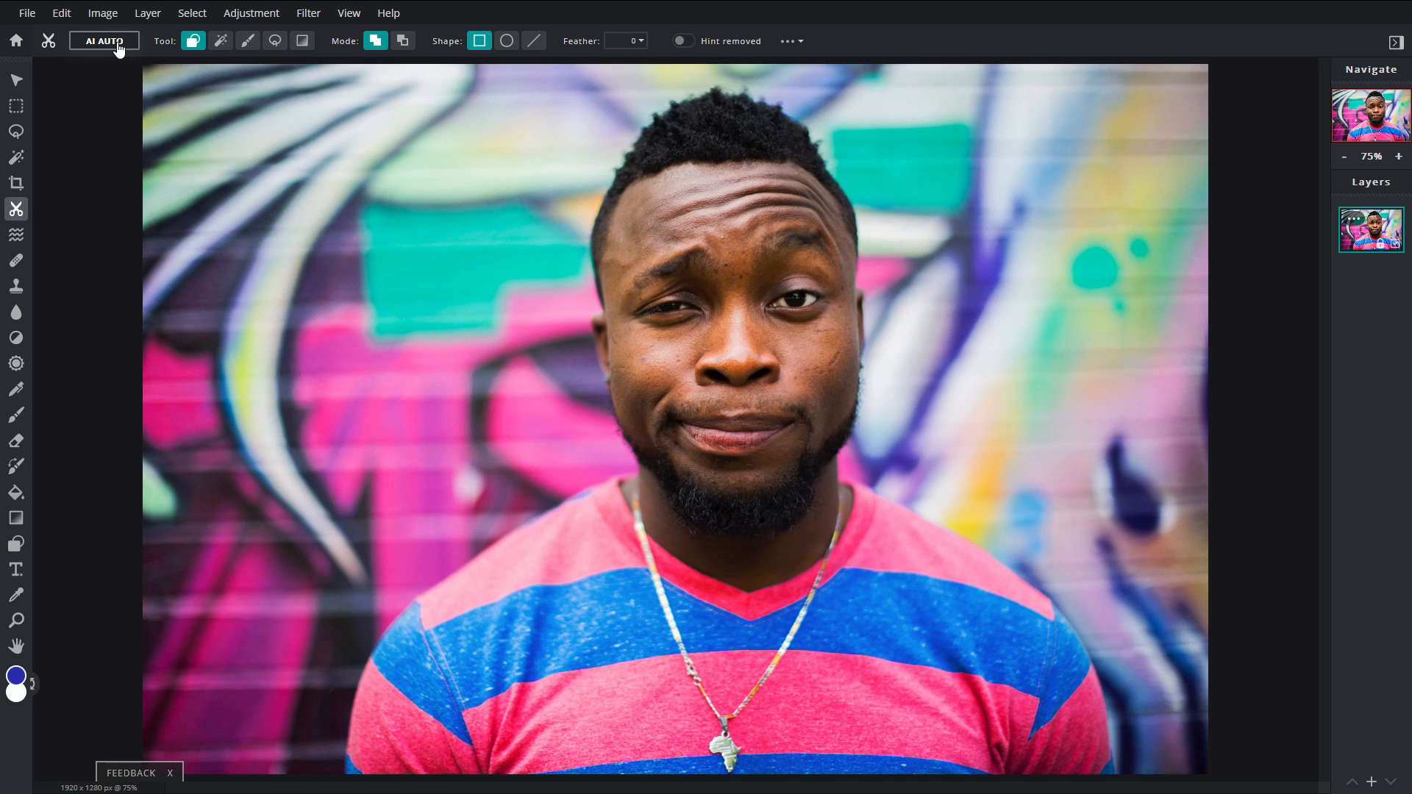
Remove the graffiti background using the Cutout tool's AI AUTO.
click(102, 40)
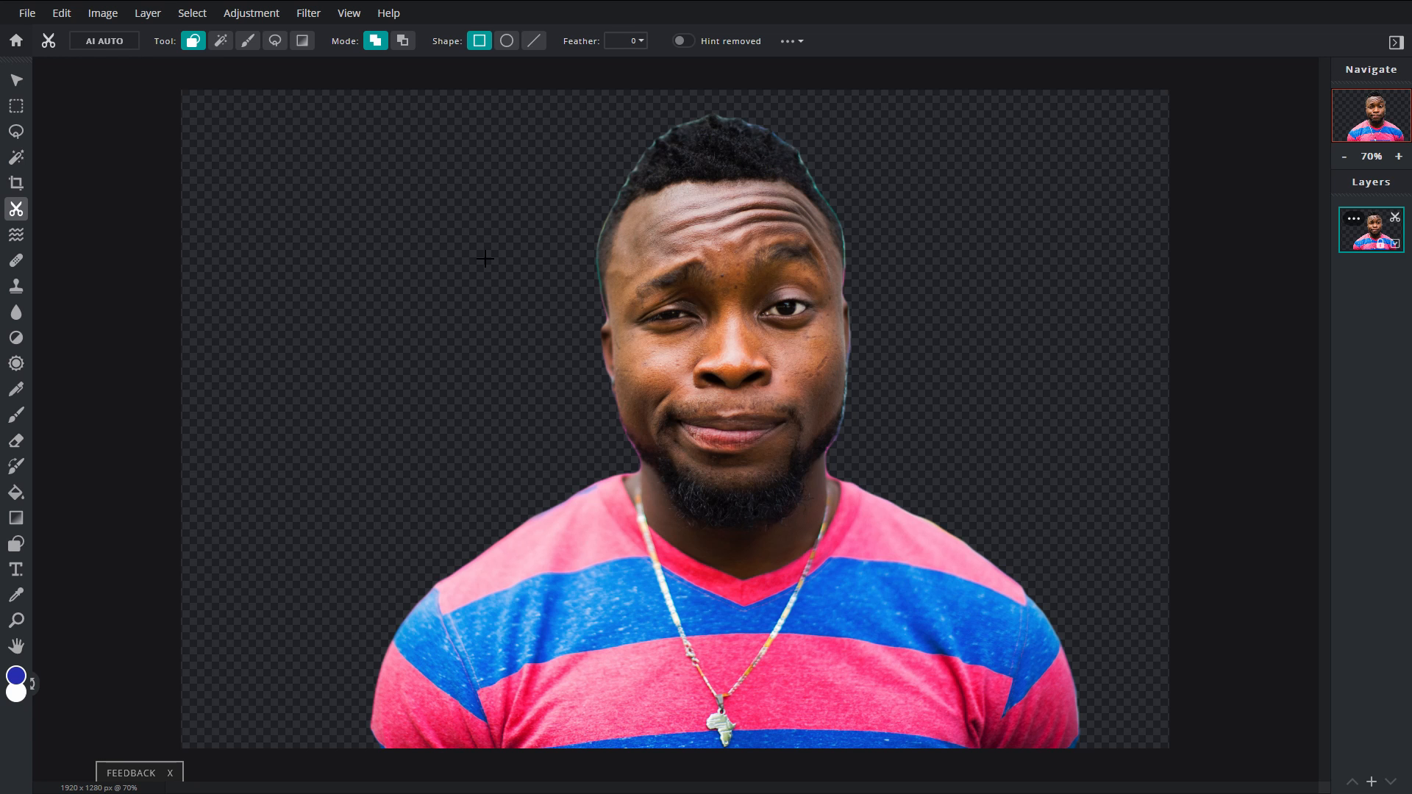
Download the cut-out portrait as a transparent PNG named 'Thumbnail'.
click(27, 13)
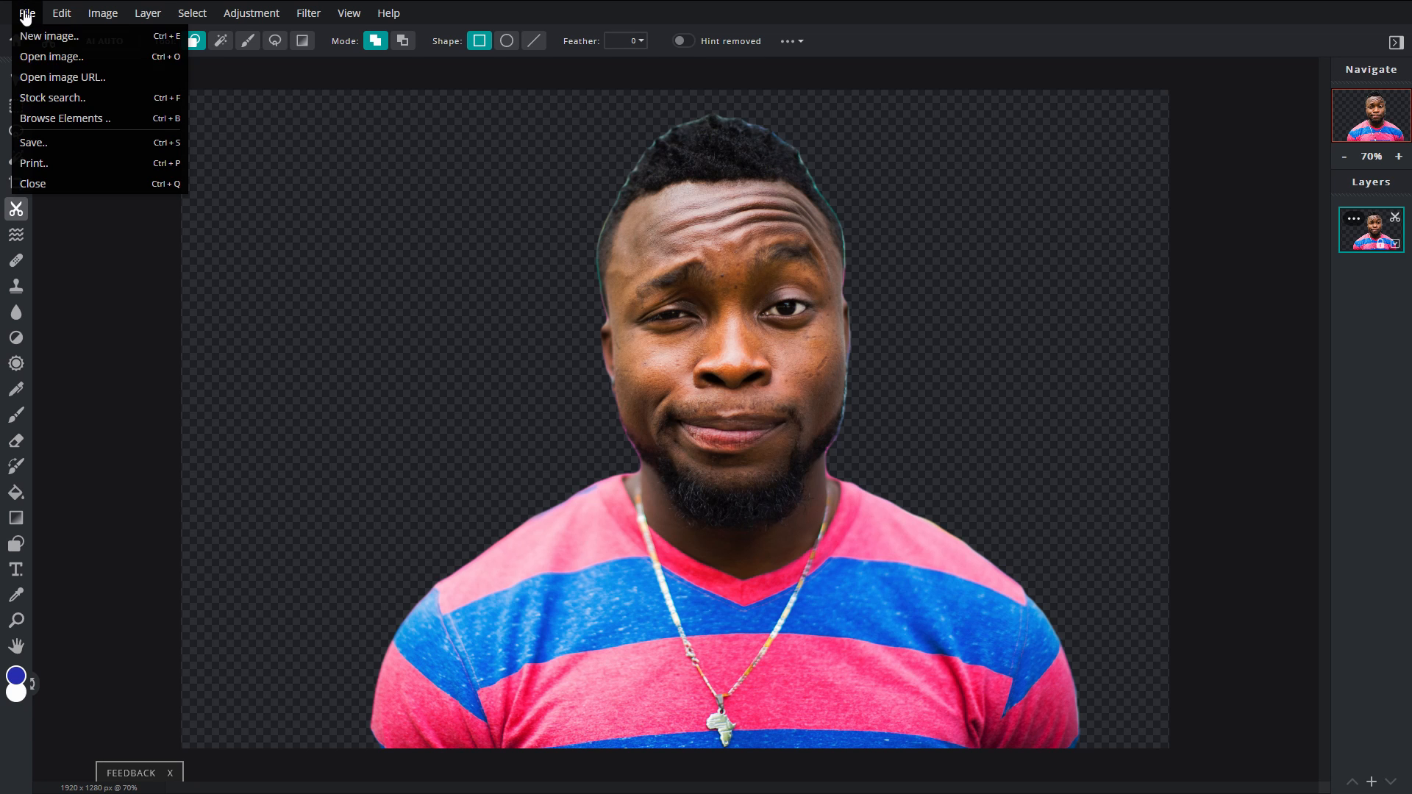
click(33, 142)
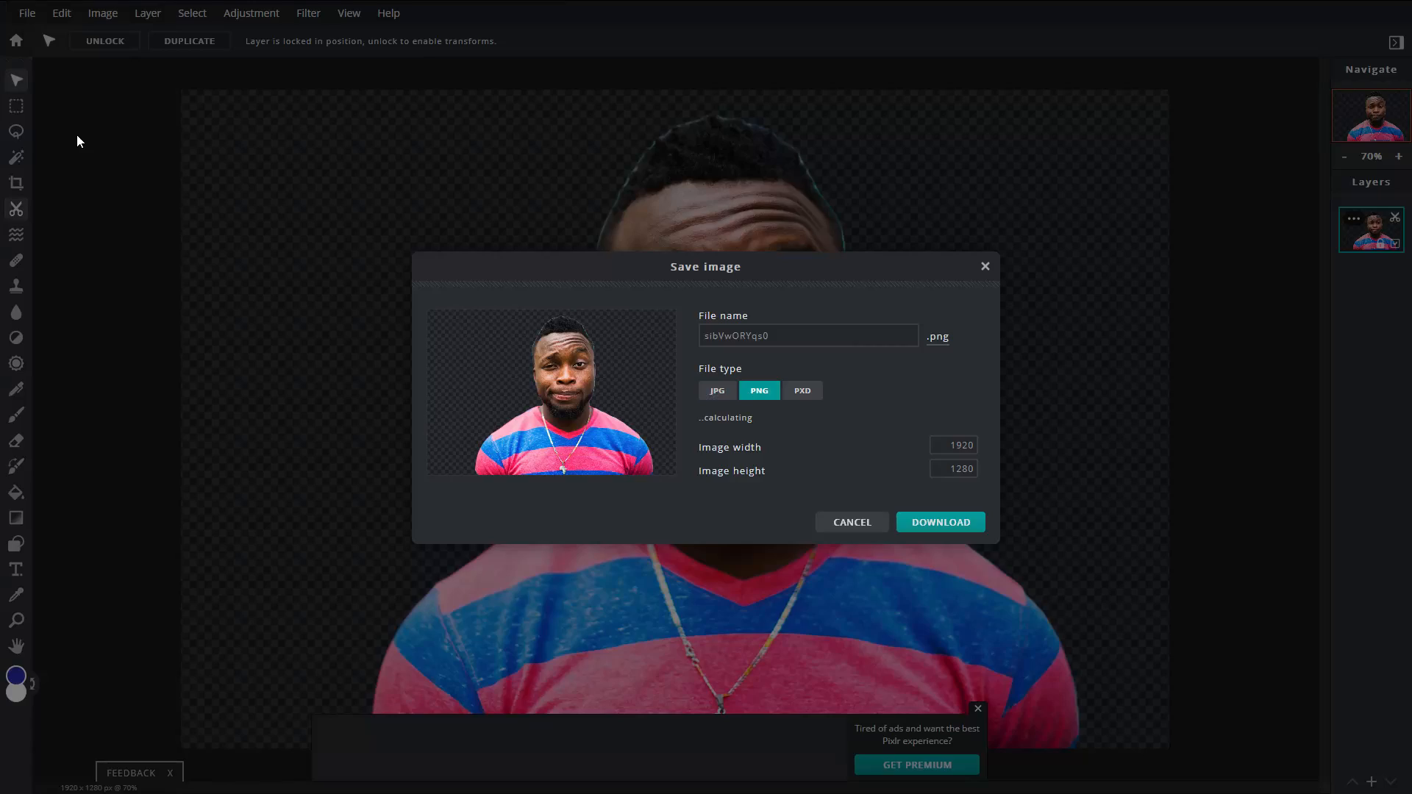
click(807, 336)
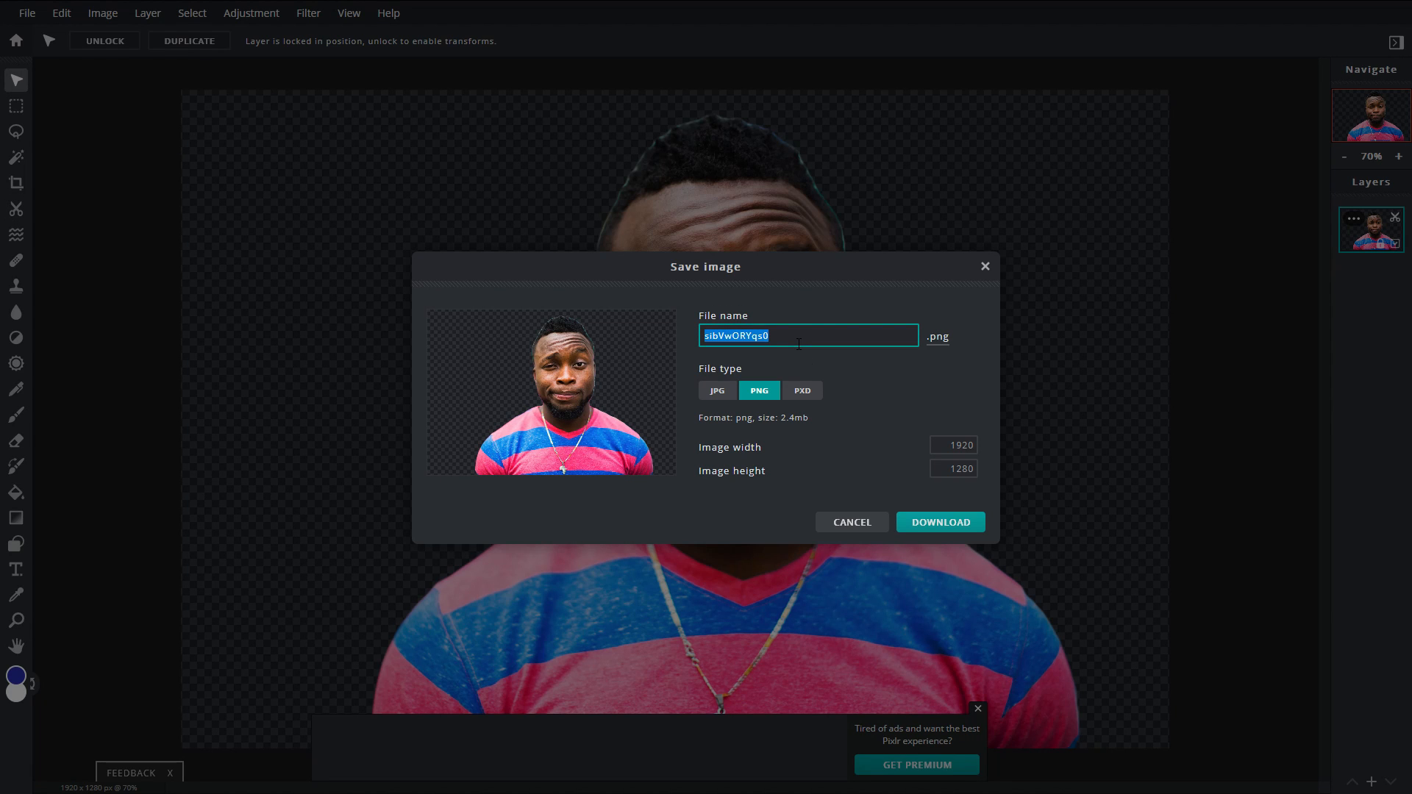
text(Thumbnail)
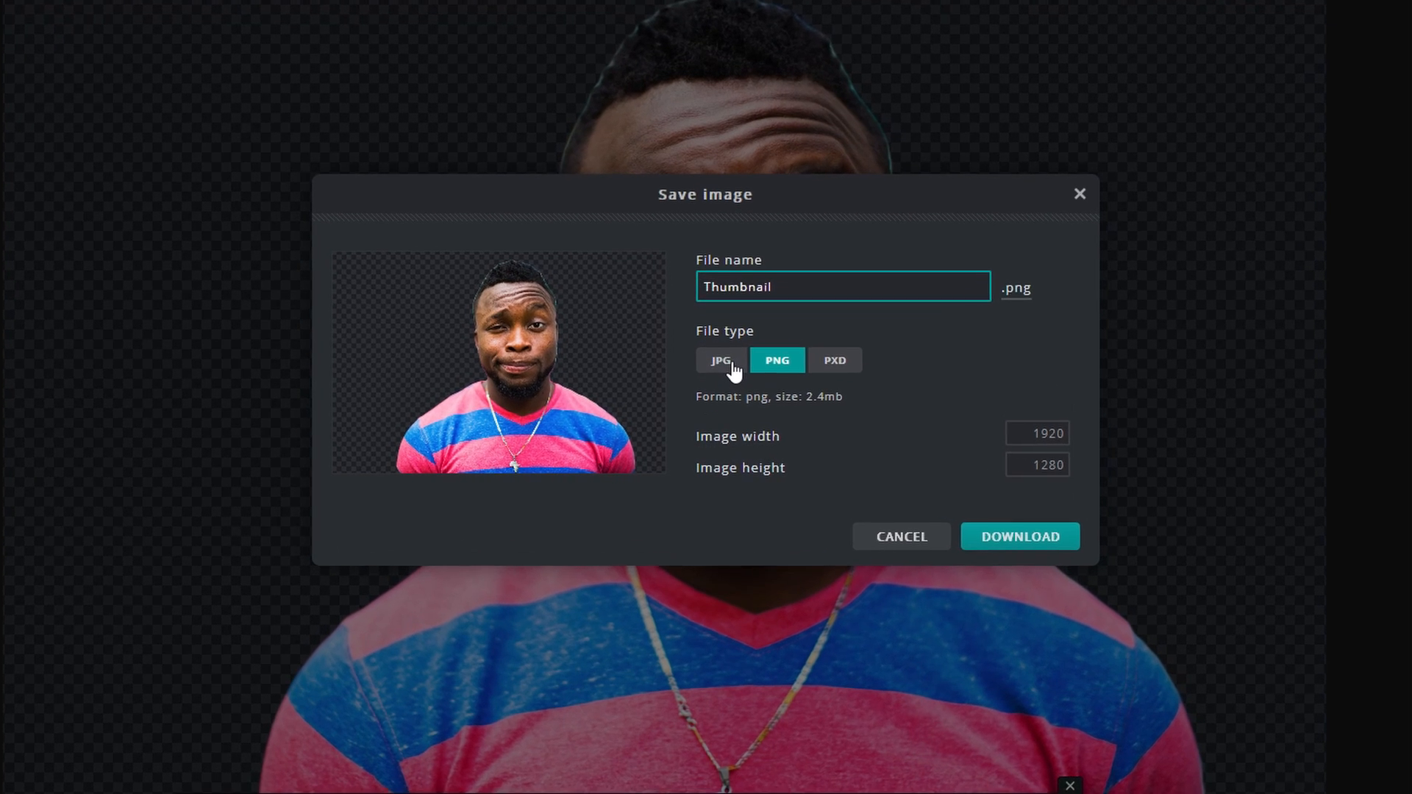
click(720, 361)
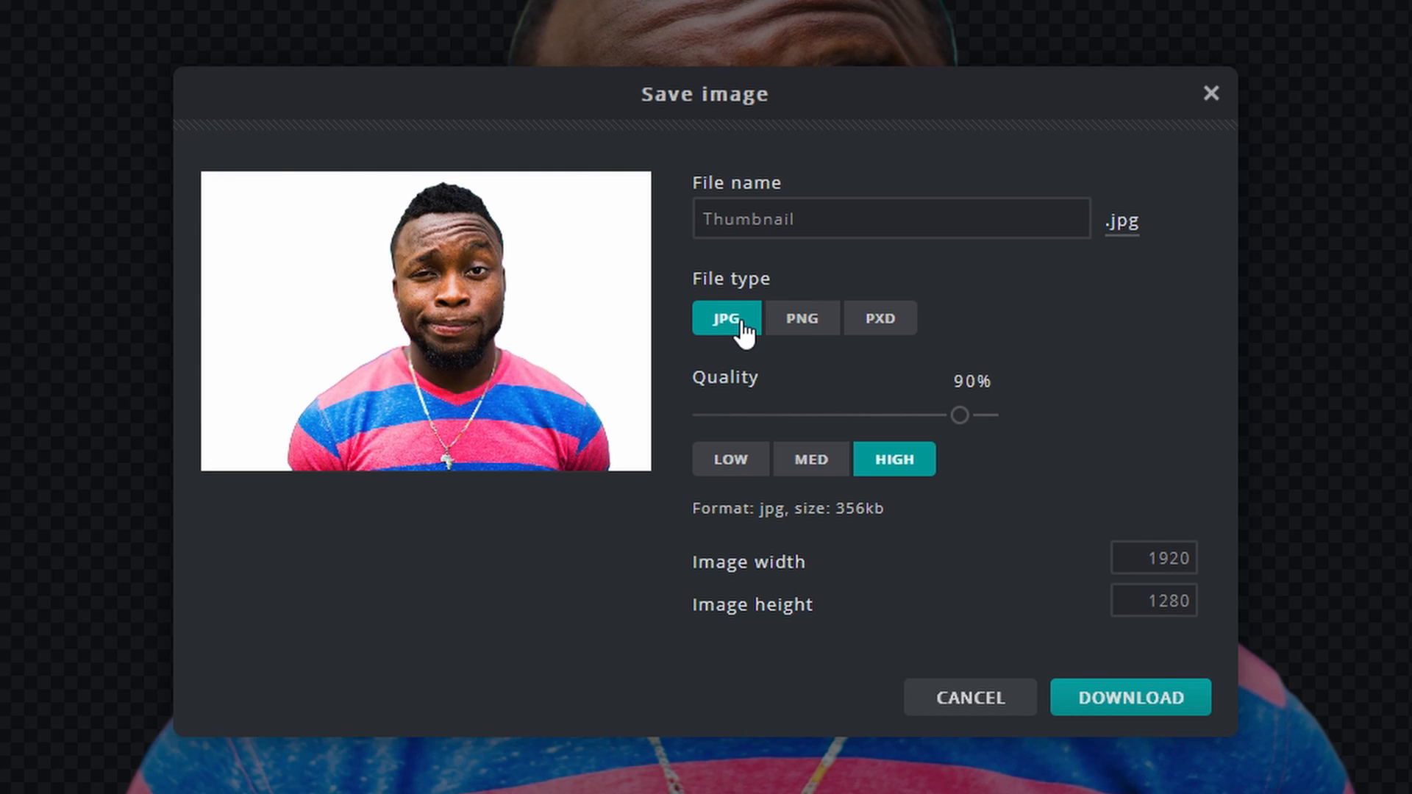
click(801, 318)
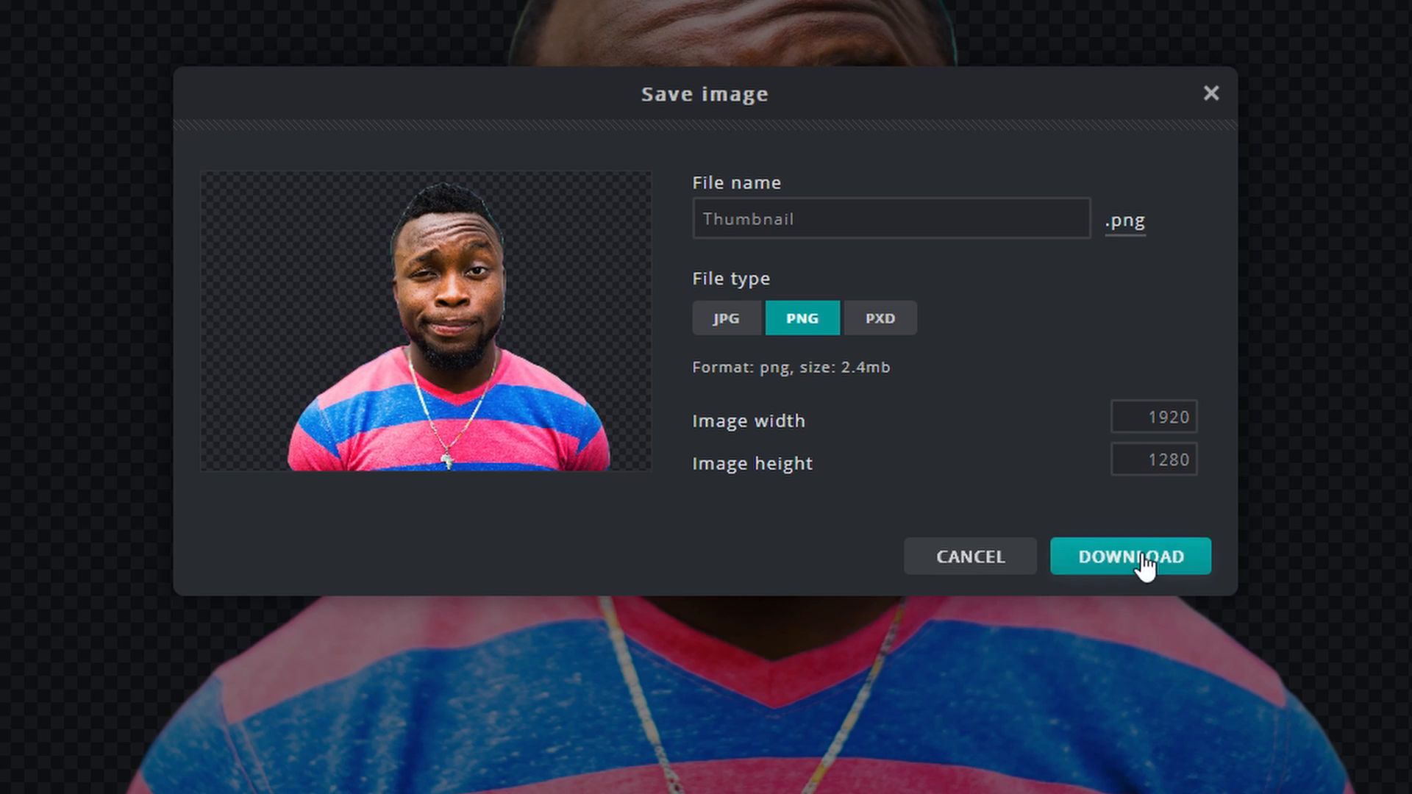
click(1130, 556)
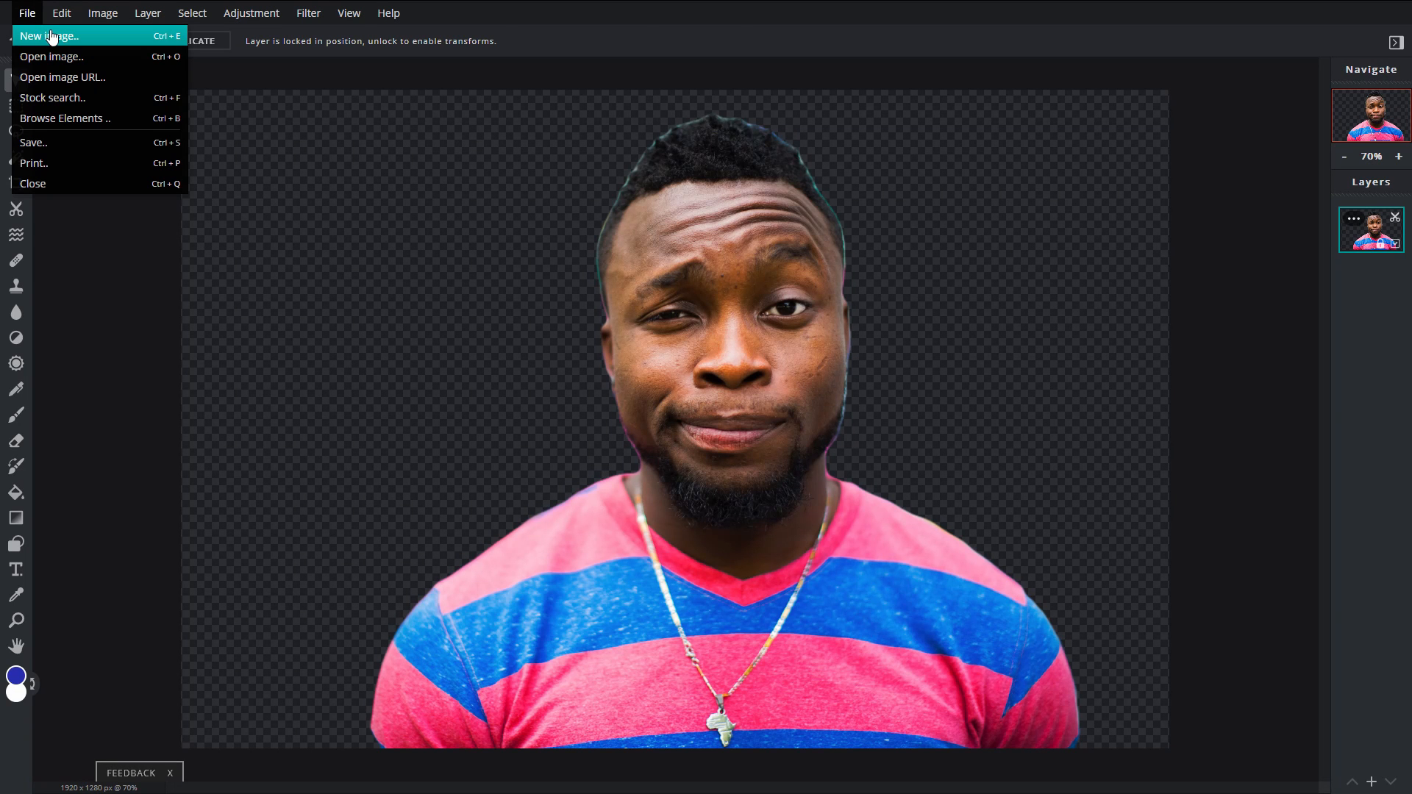
Start a new blank image with the Full HD 1920×1080 preset.
click(48, 35)
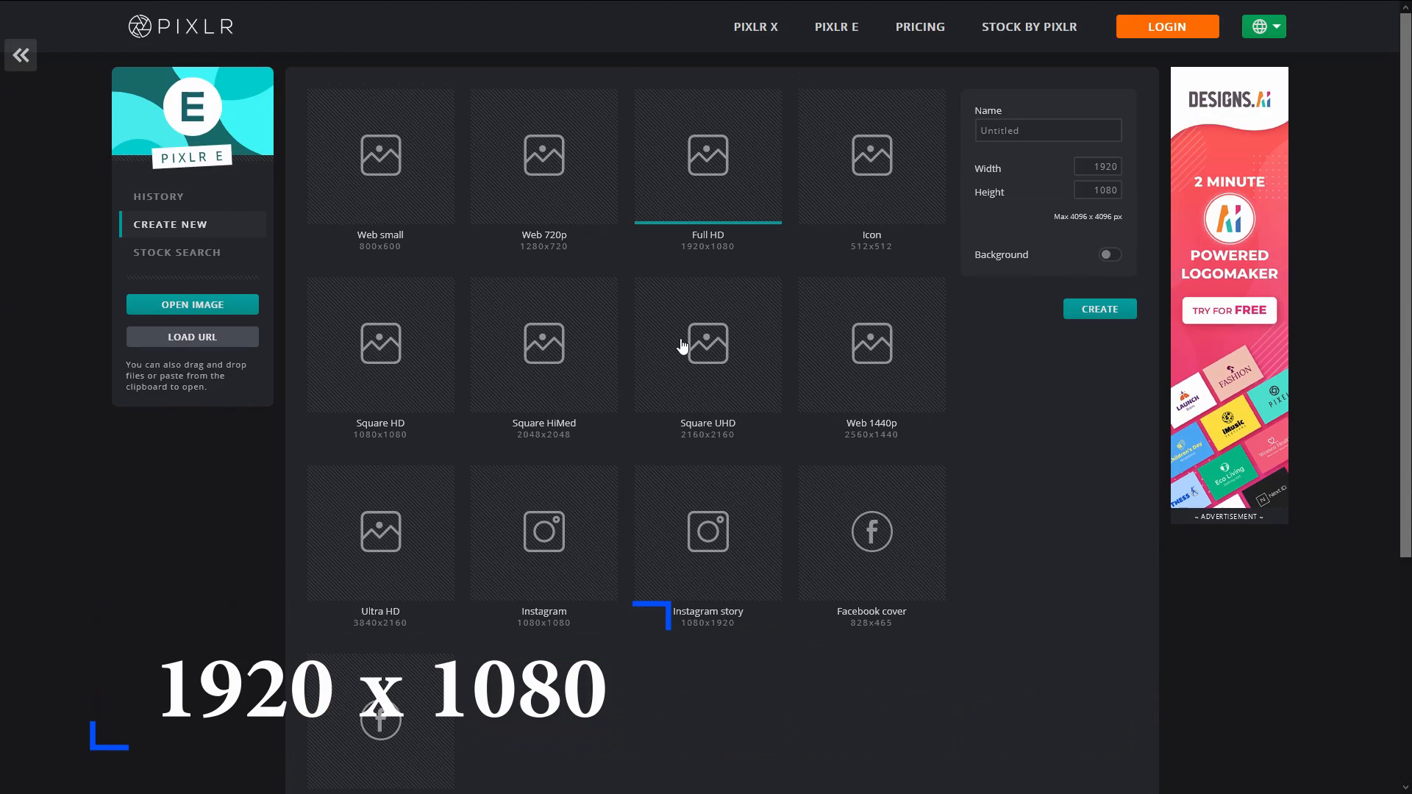
mouse_move(727, 192)
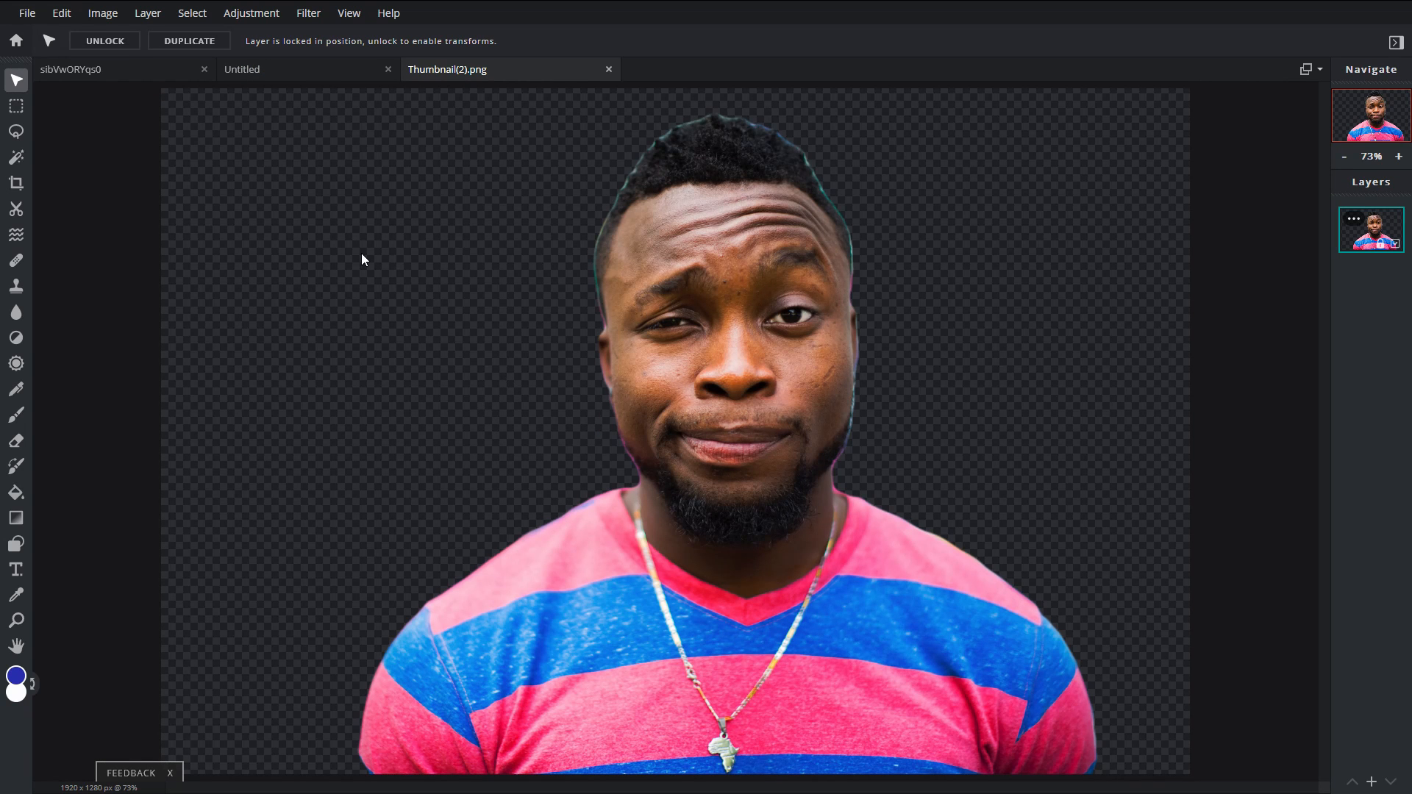
Copy the whole cut-out from Thumbnail(2).png and paste it into the Untitled image.
key(ctrl+a)
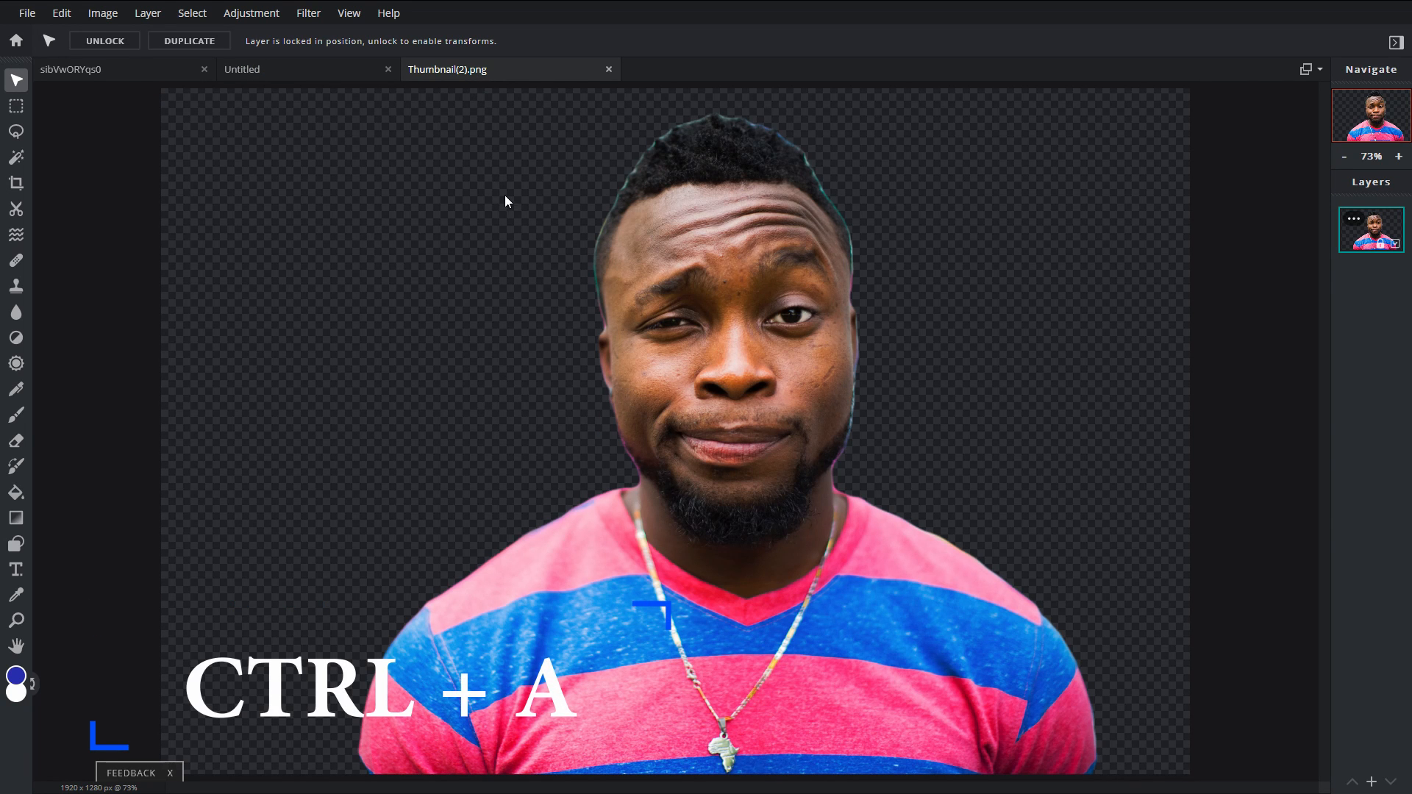
key(ctrl+a)
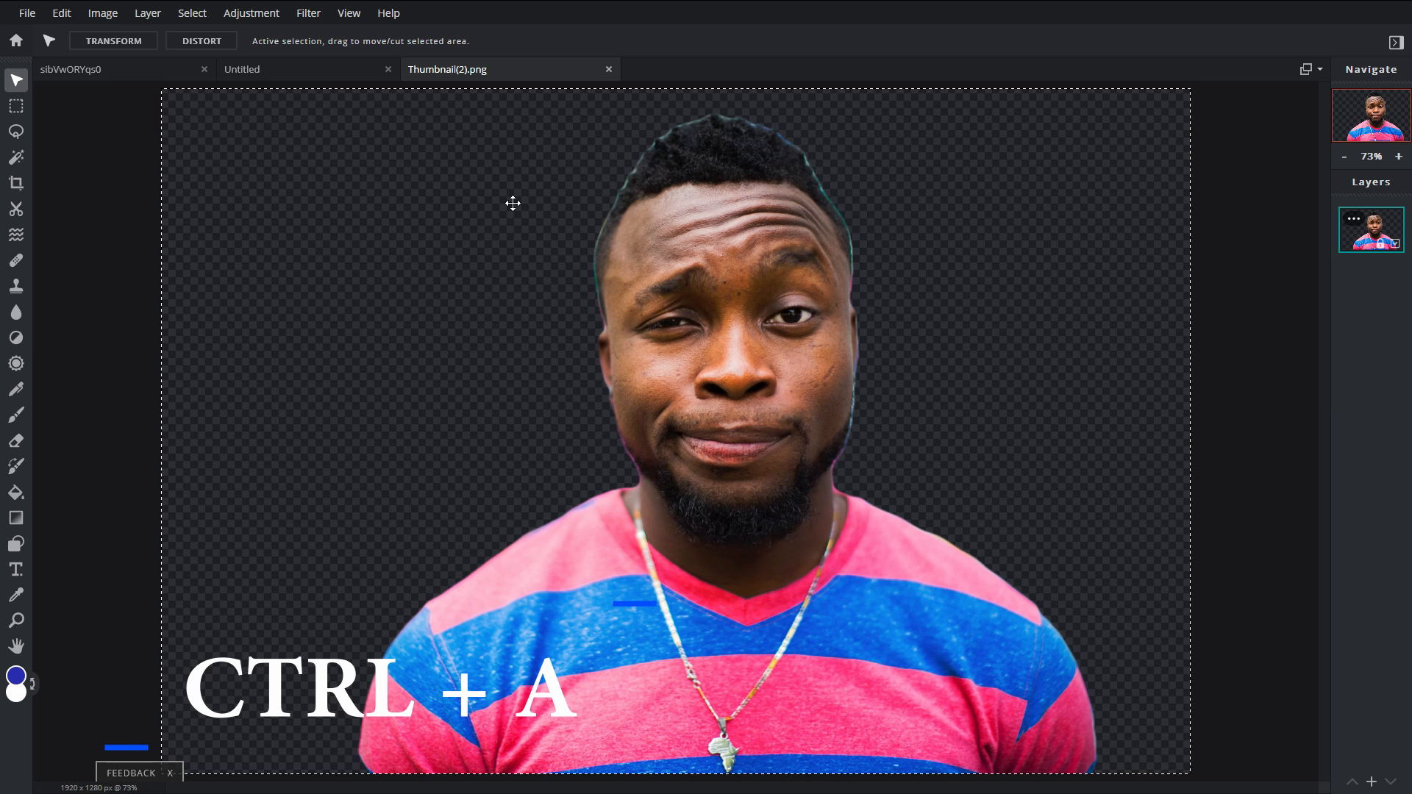
key(ctrl+c)
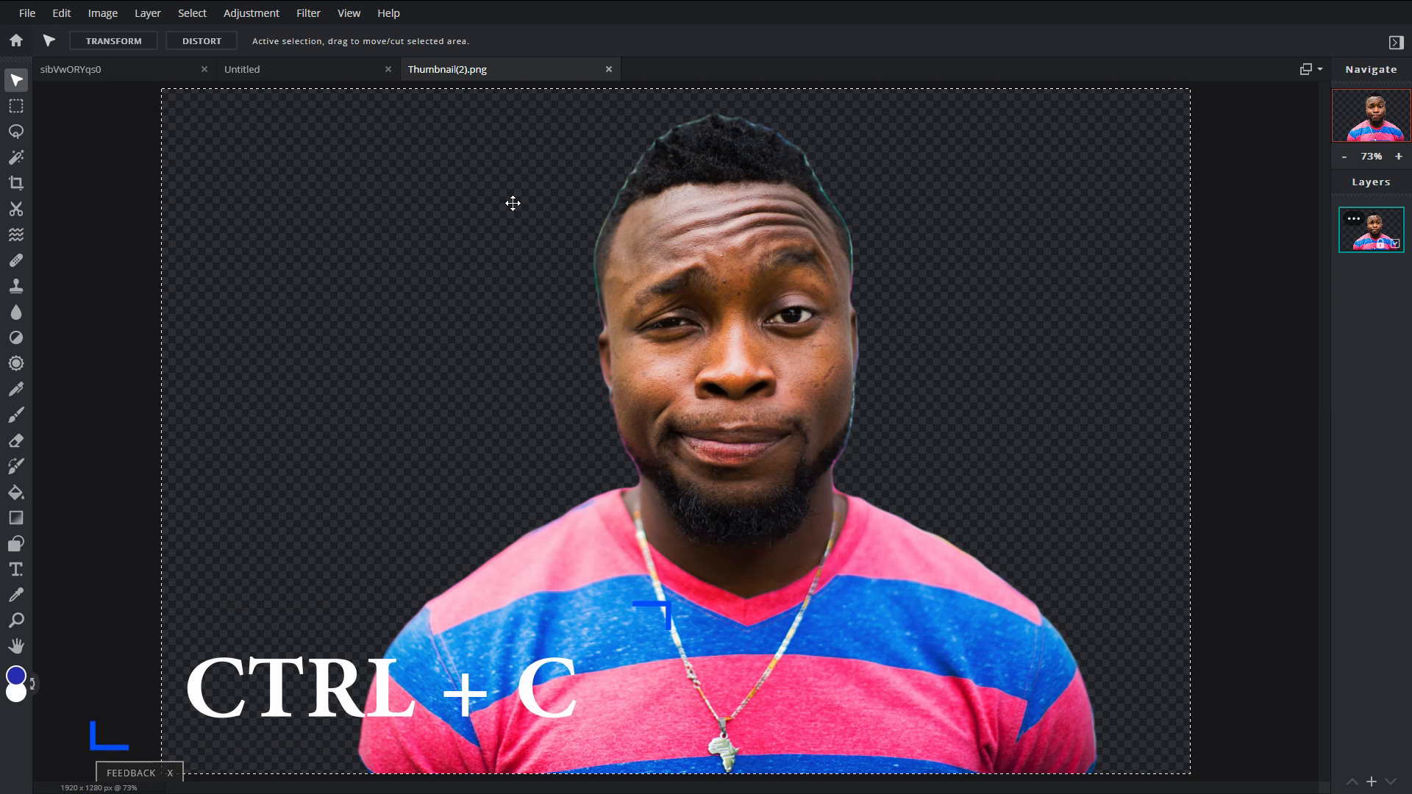
mouse_move(346, 71)
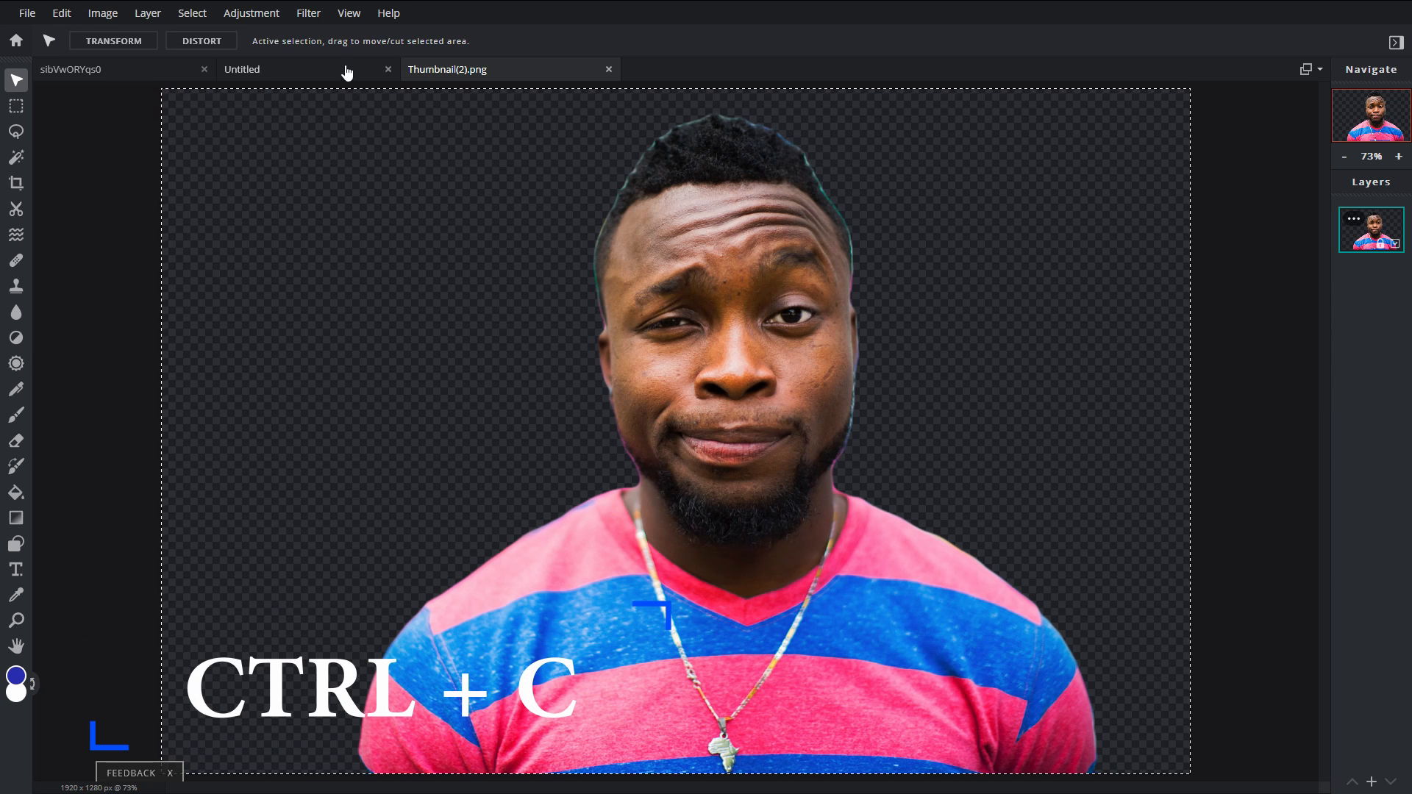
click(241, 69)
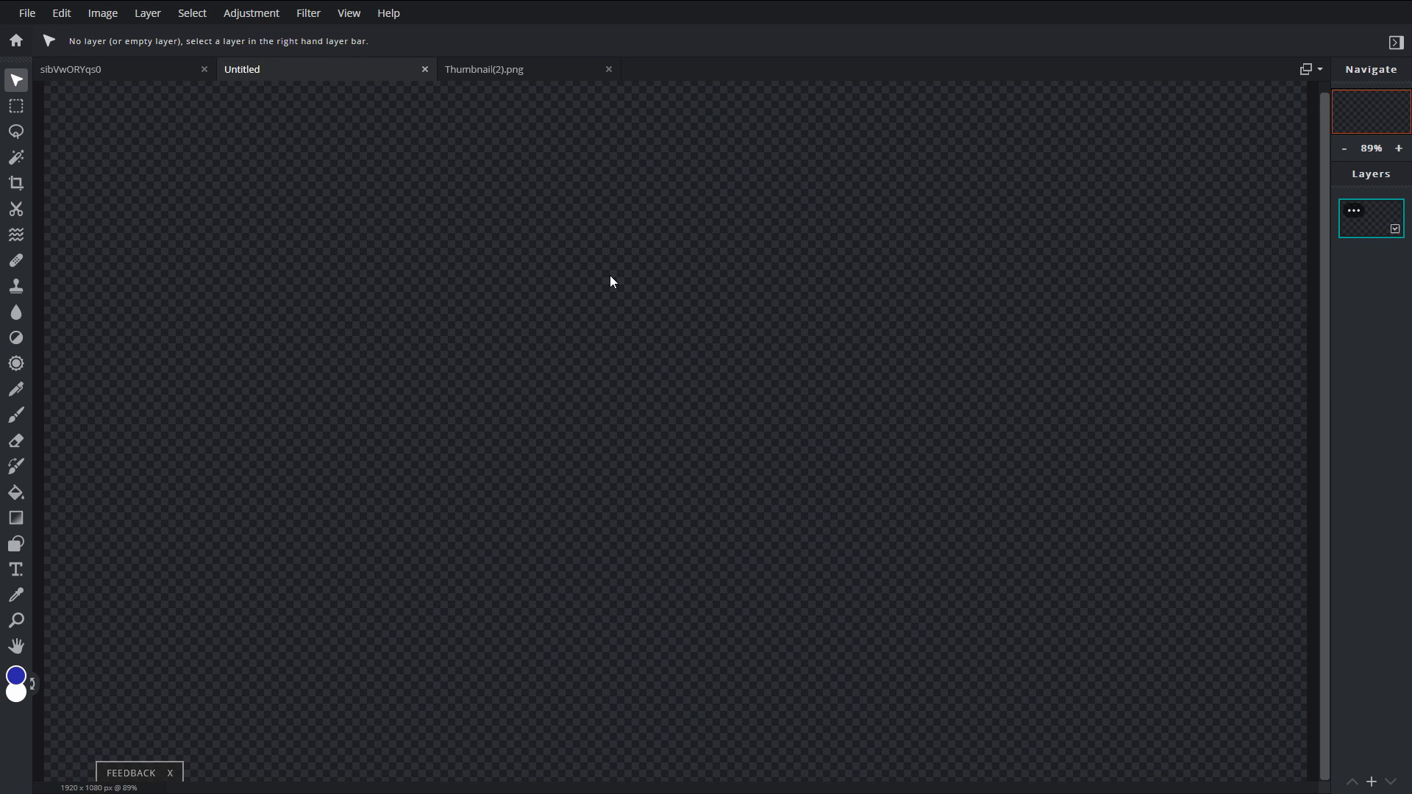
key(ctrl+v)
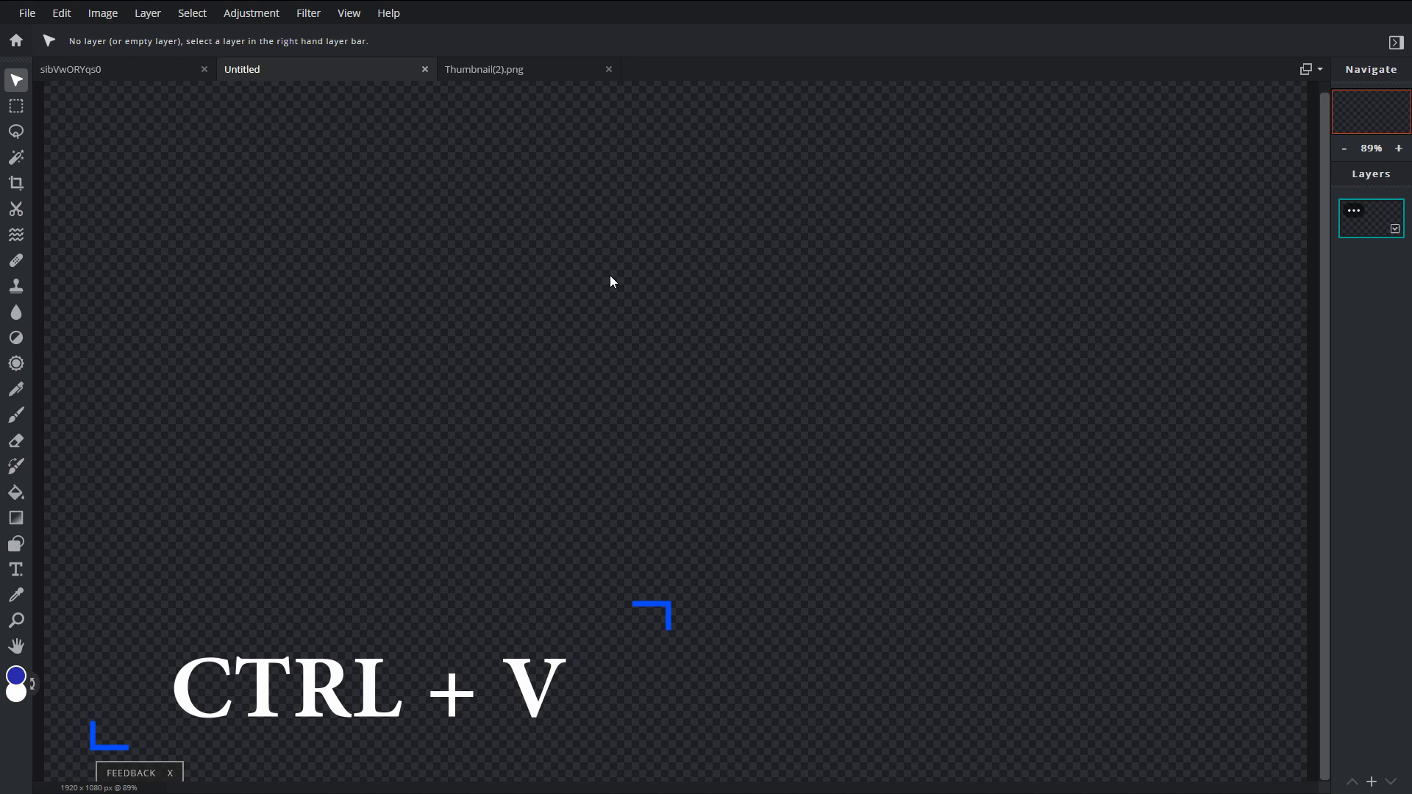
key(ctrl+v)
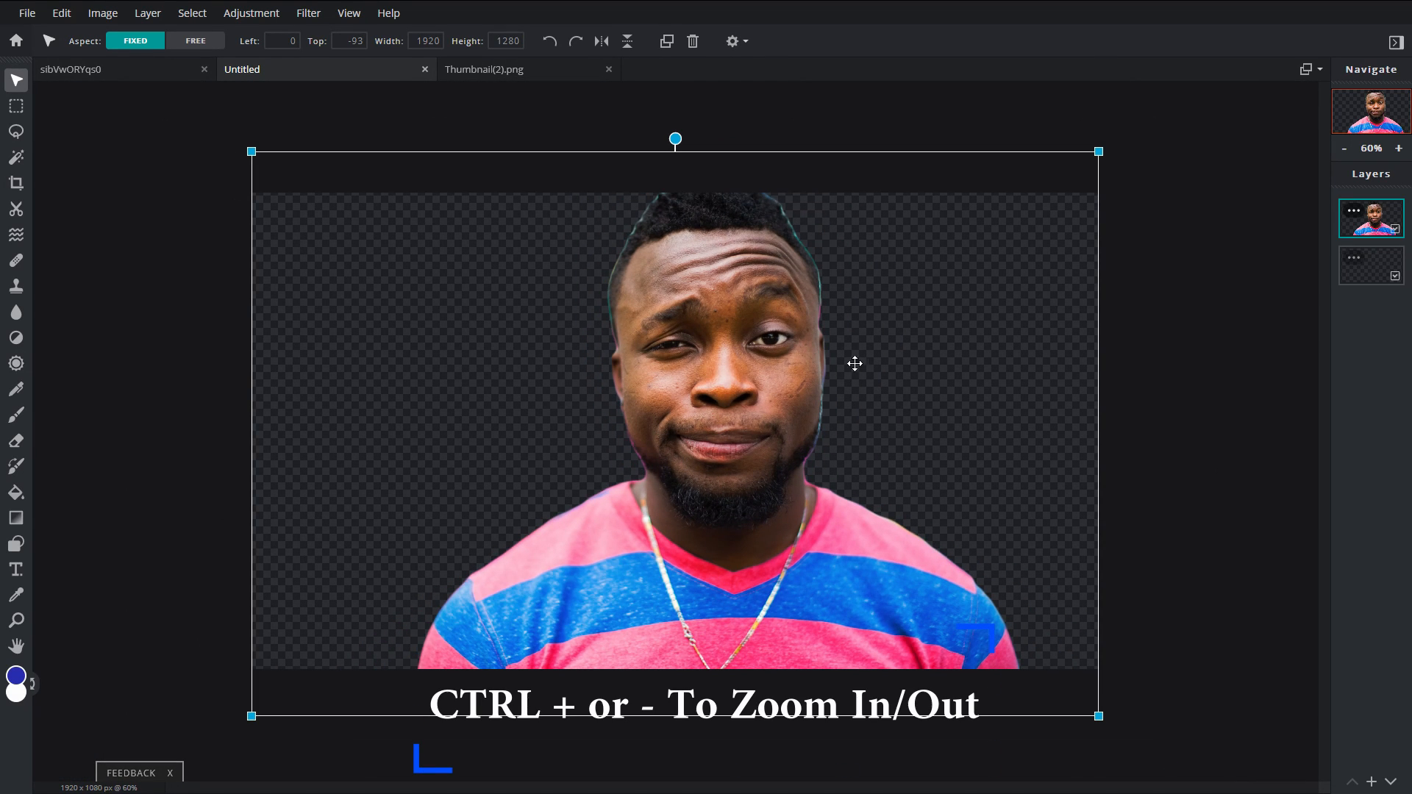
Shrink the portrait to about 1643×1095, move it right, and reselect its layer.
drag(1099, 715, 1071, 693)
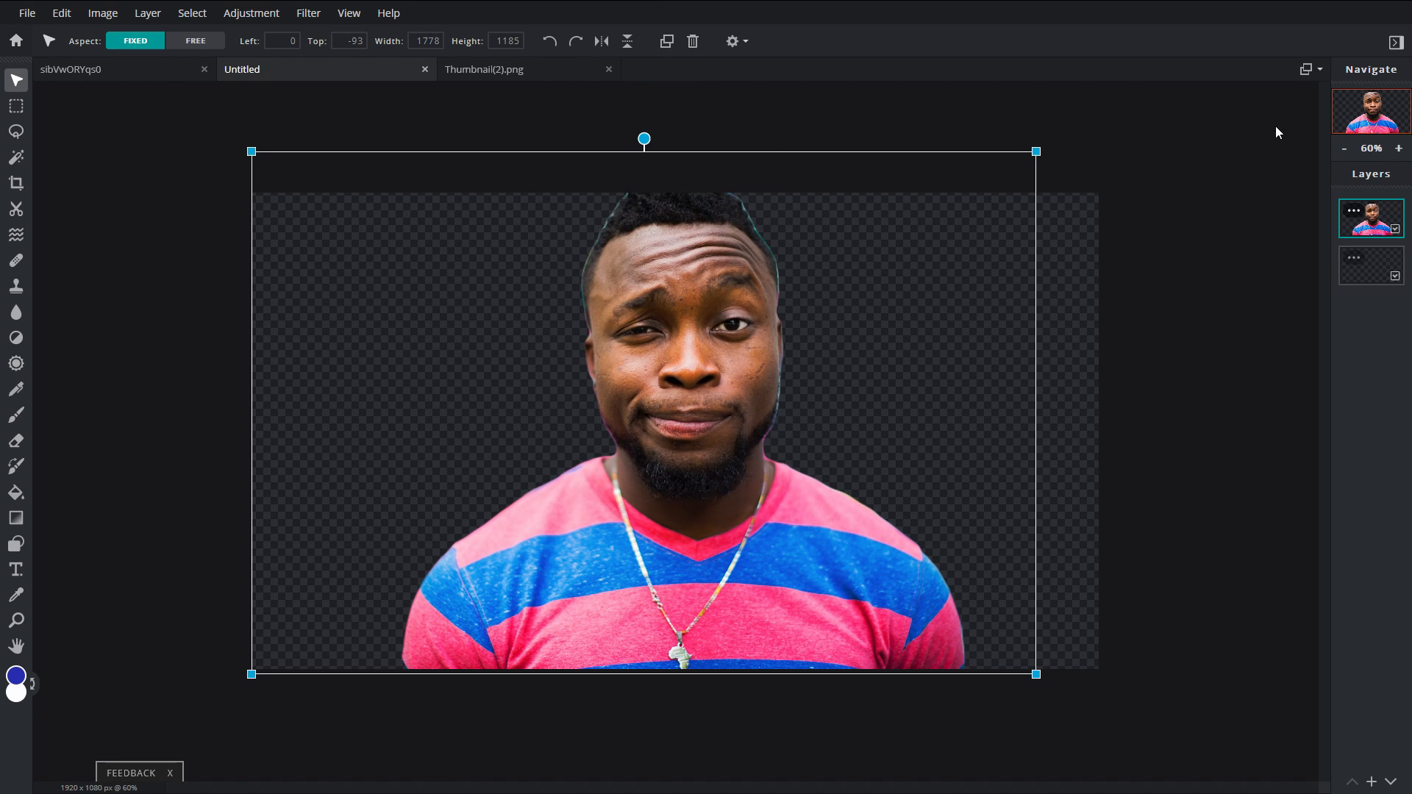
drag(1036, 673, 975, 673)
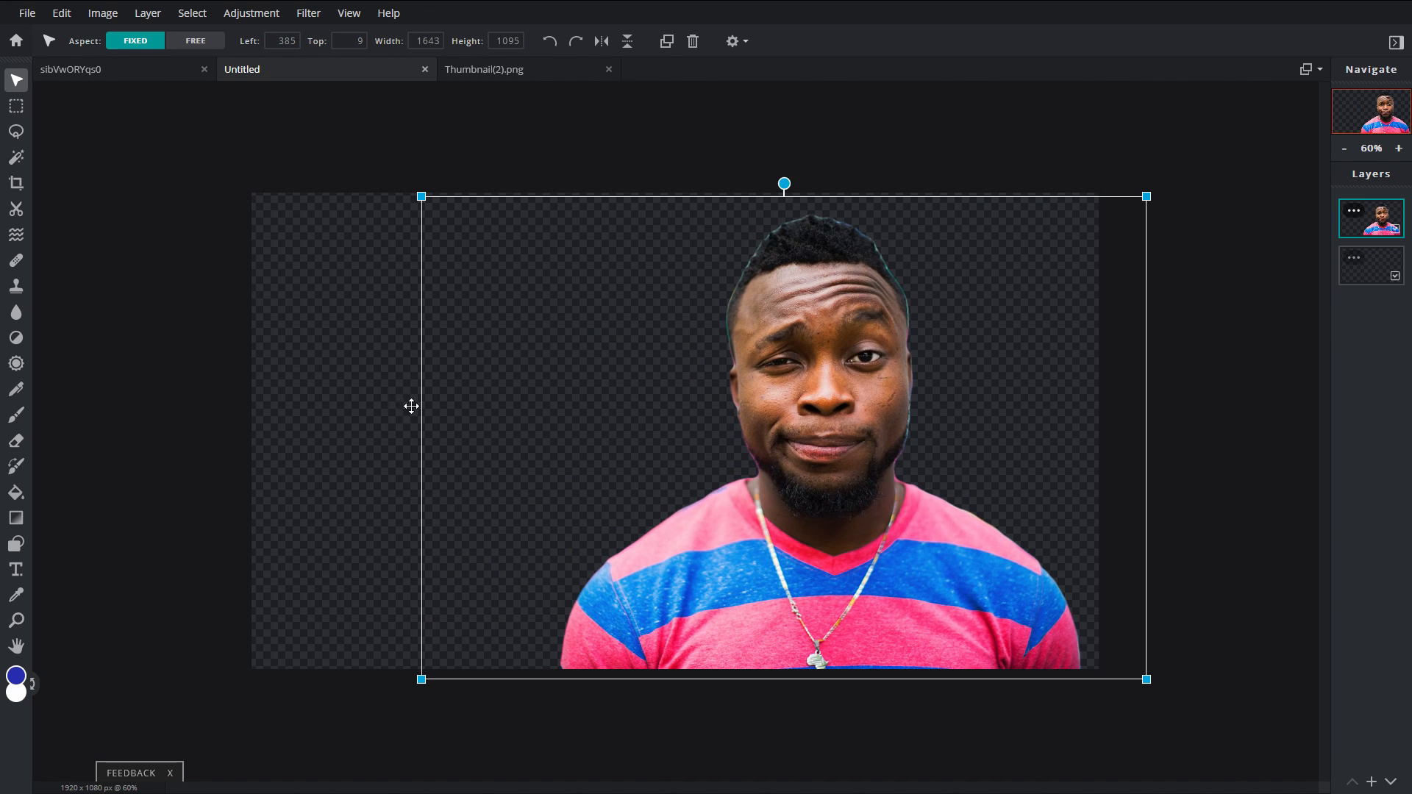
mouse_move(218, 308)
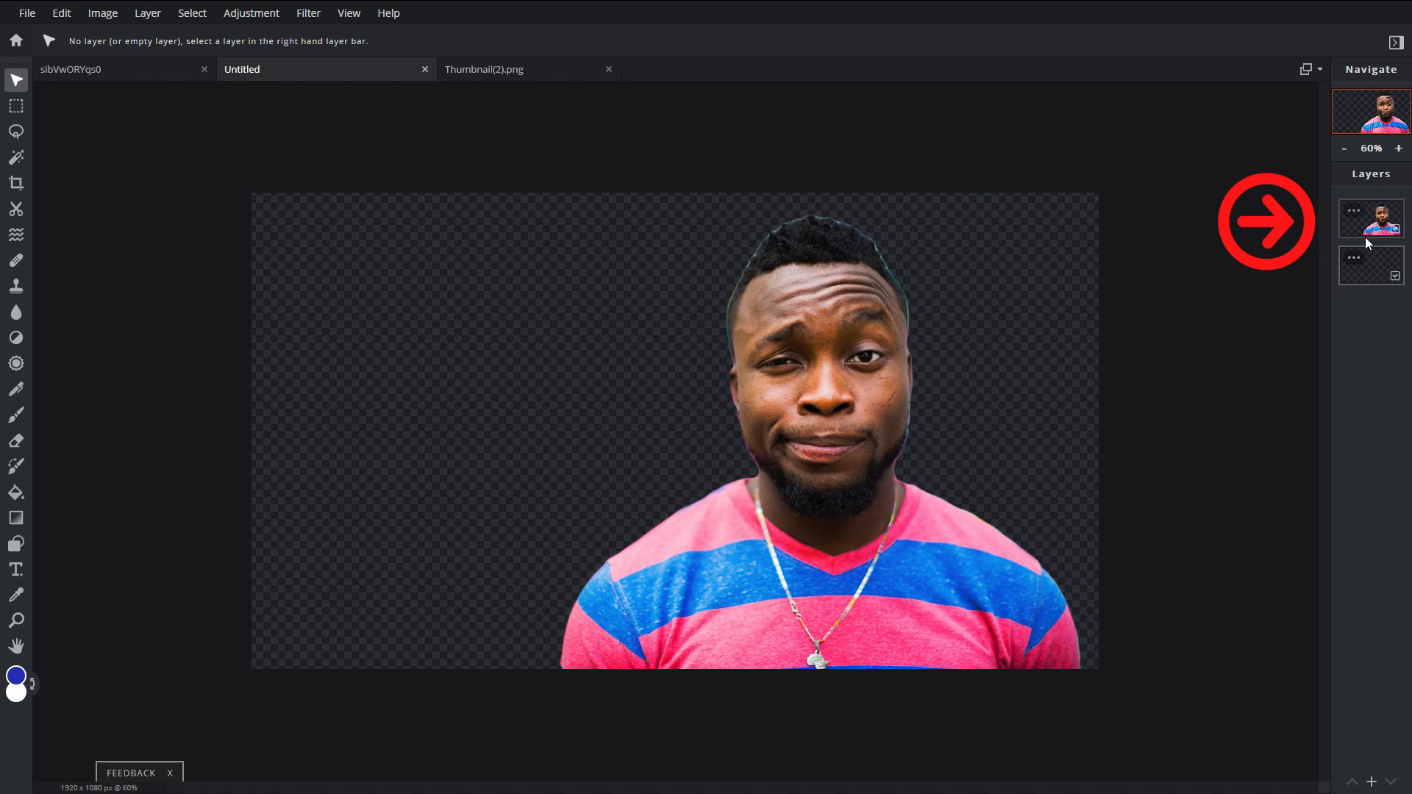
click(1369, 217)
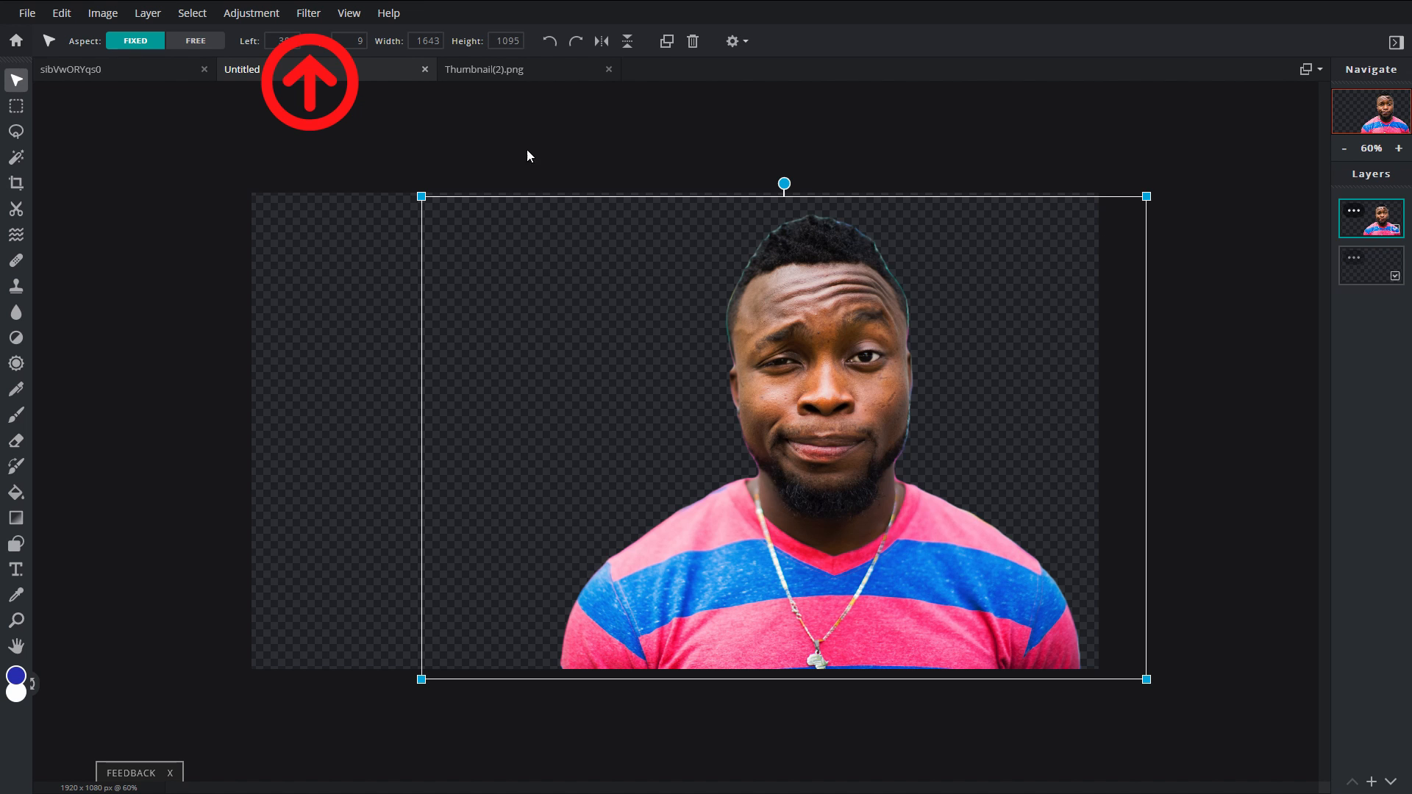
Apply a white Outline filter, size 17 at 100% opacity, to the portrait.
click(307, 13)
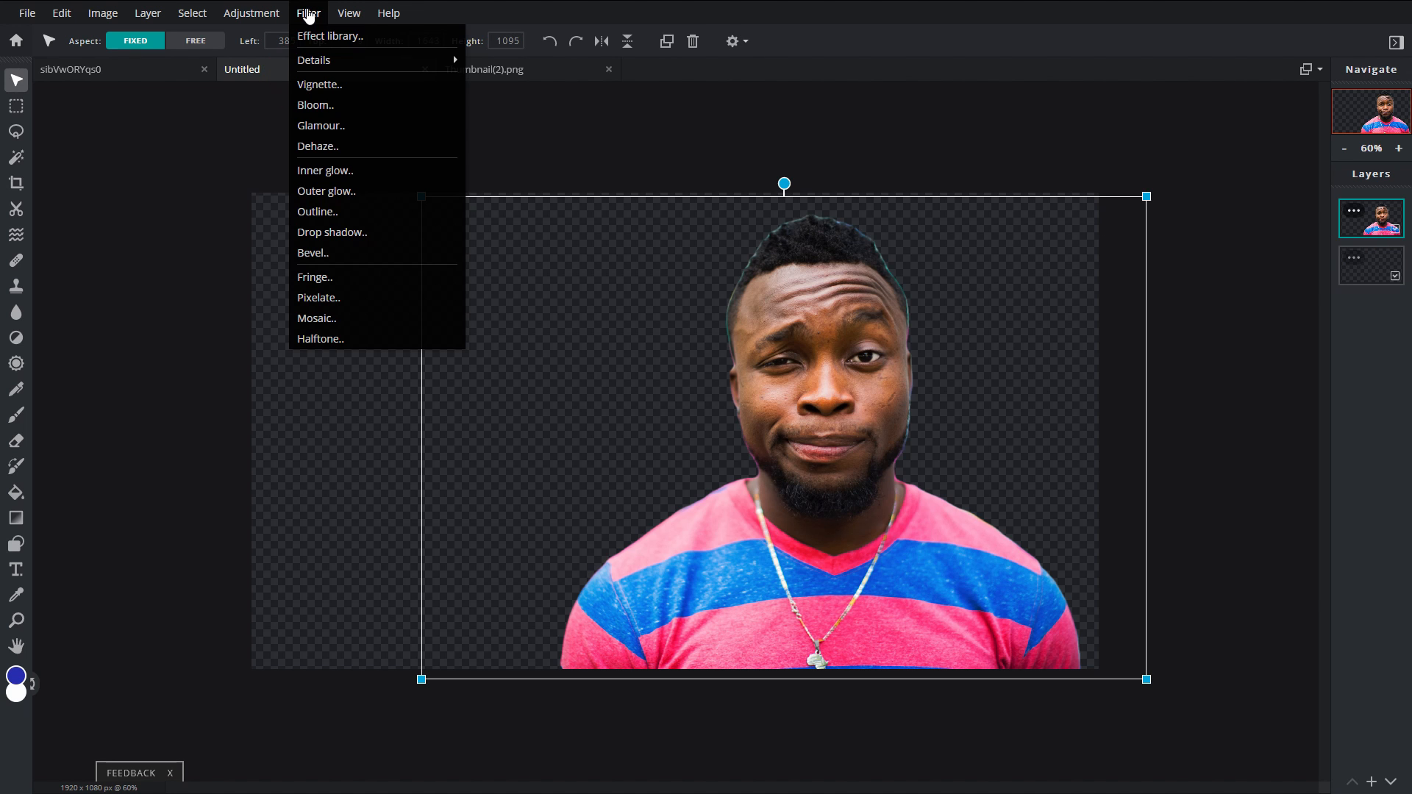
mouse_move(342, 212)
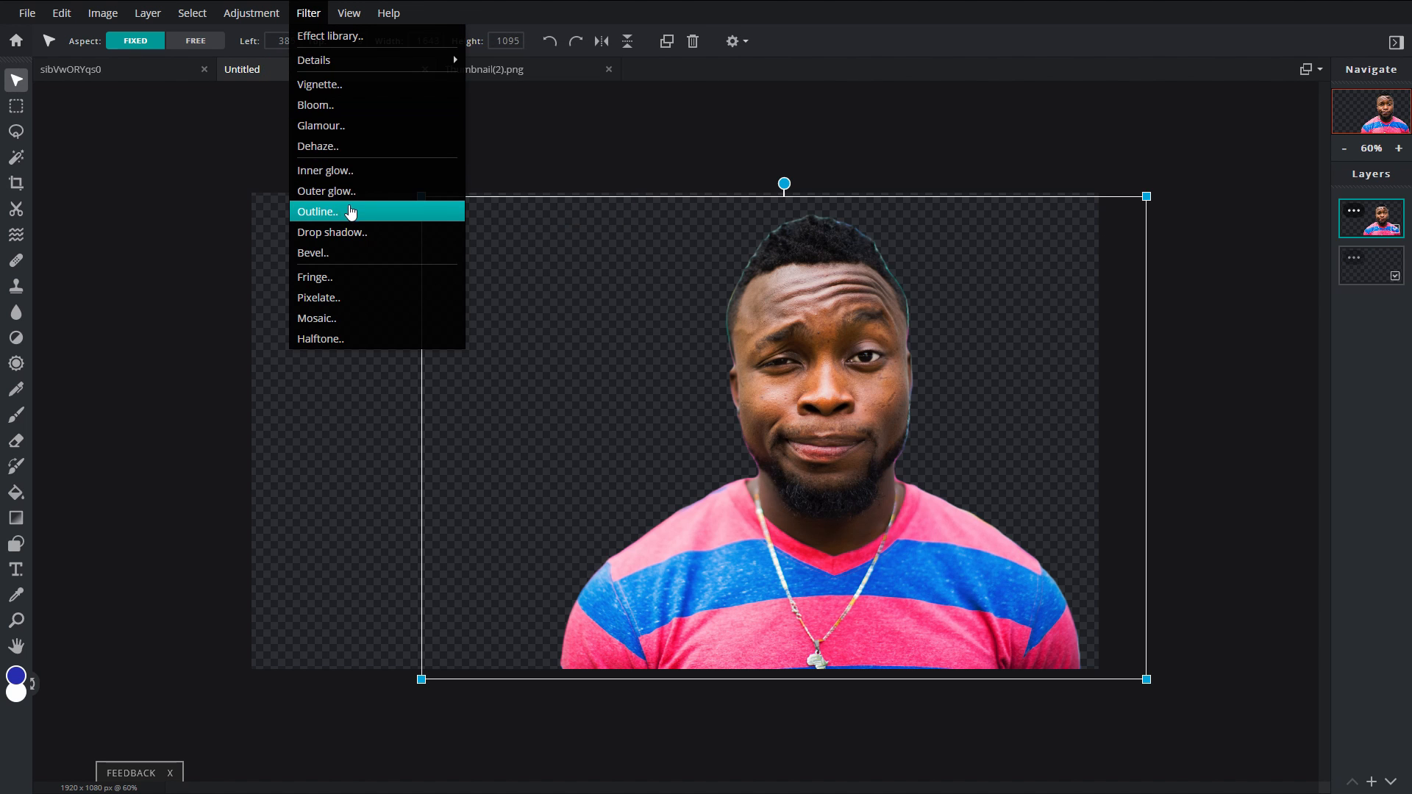
click(316, 212)
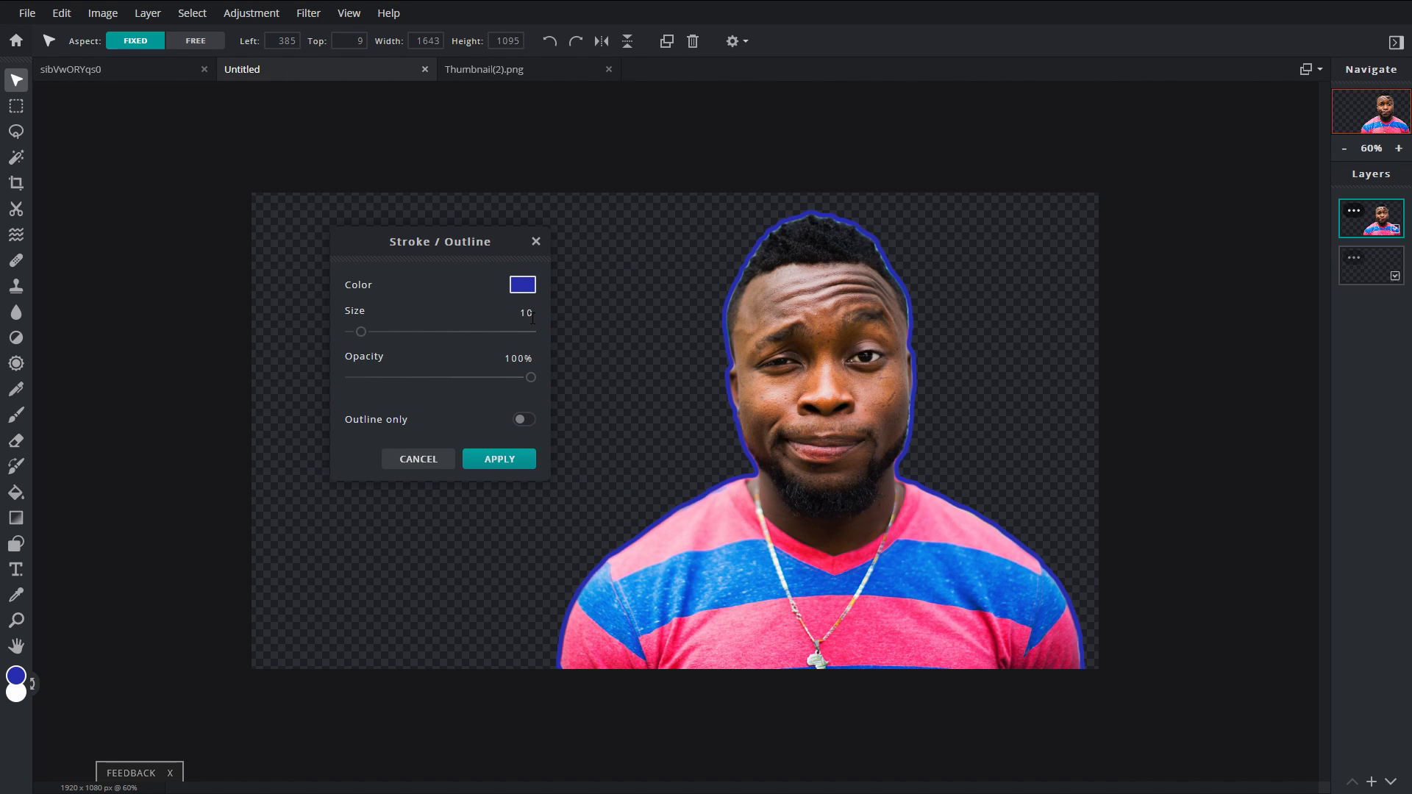
mouse_move(558, 345)
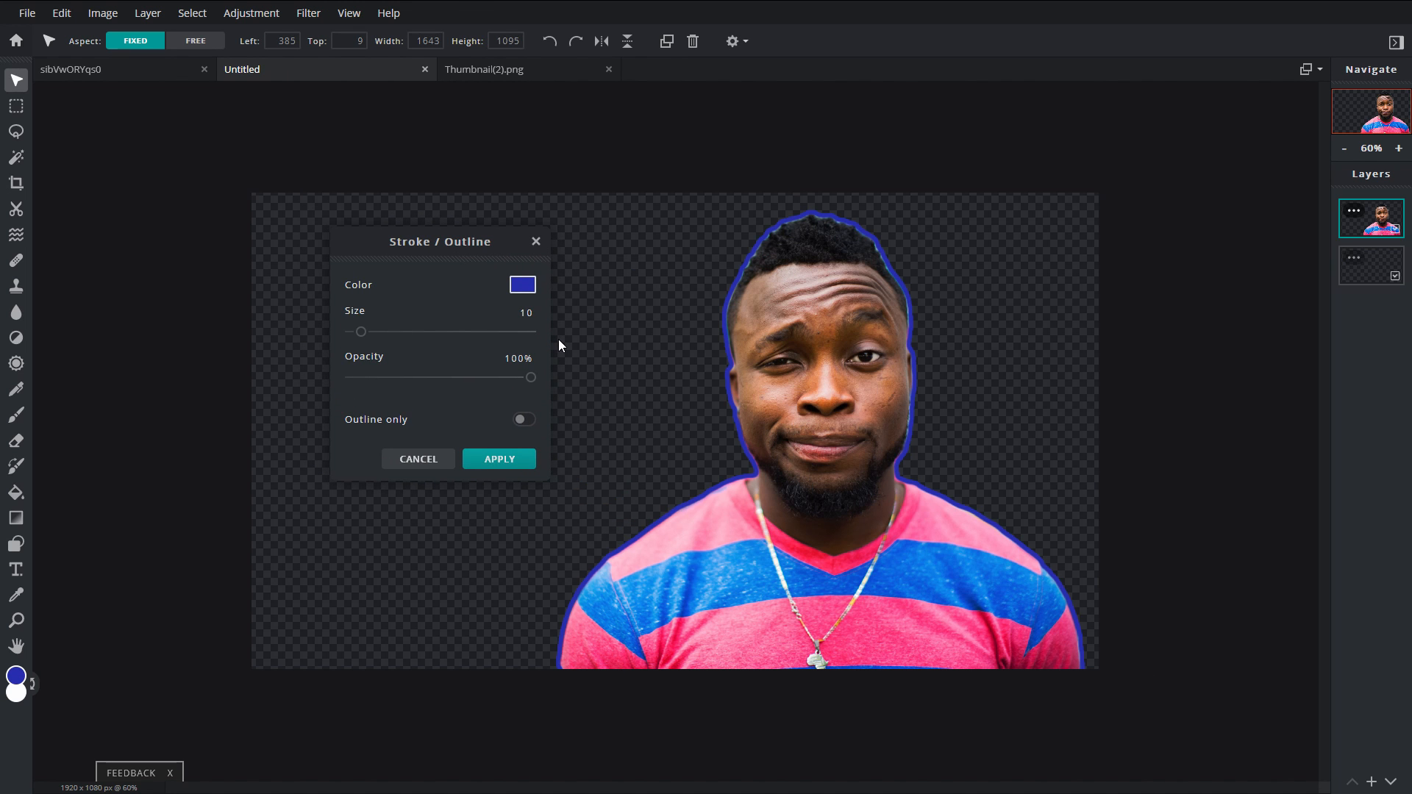
mouse_move(484, 285)
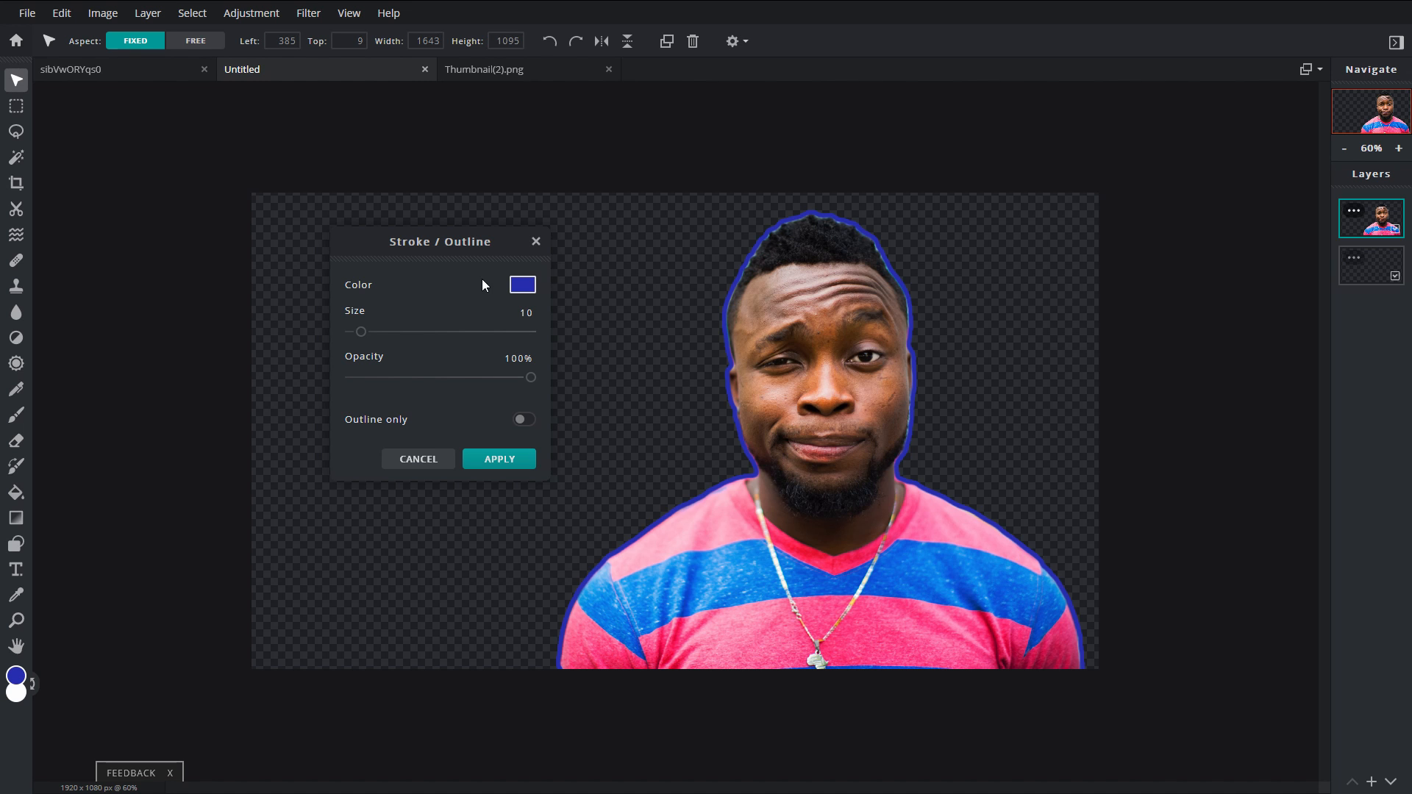
click(521, 284)
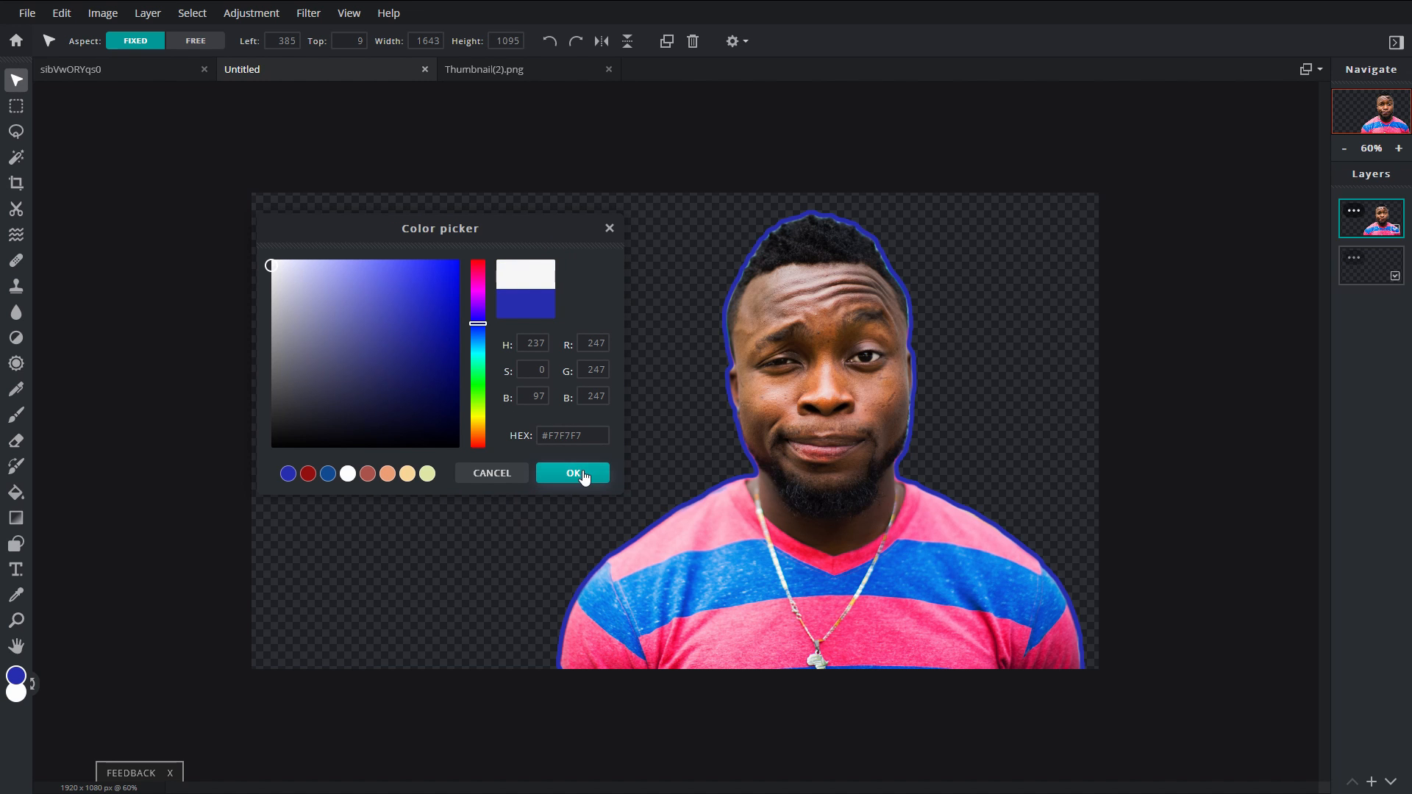
click(573, 473)
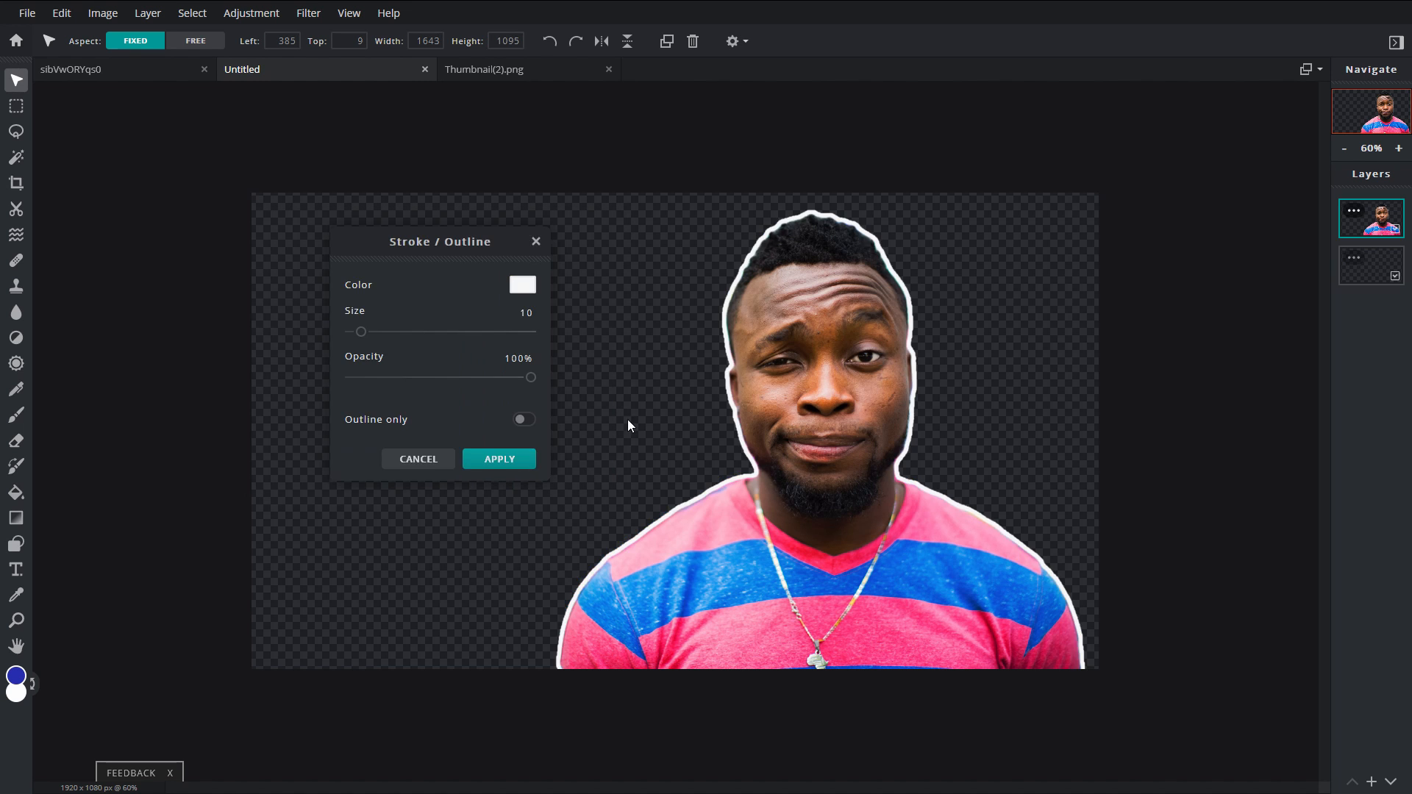
drag(361, 331, 358, 331)
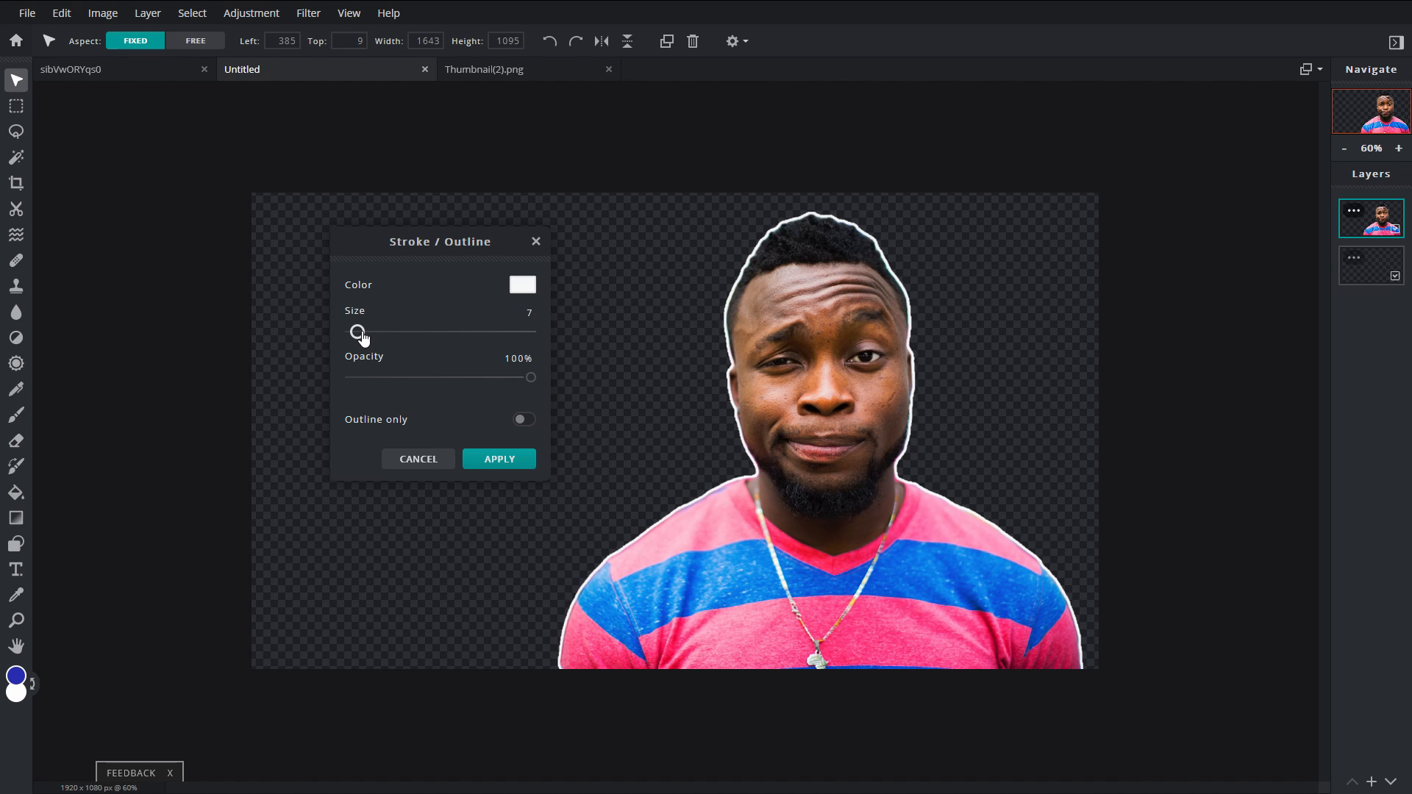
drag(357, 332, 441, 332)
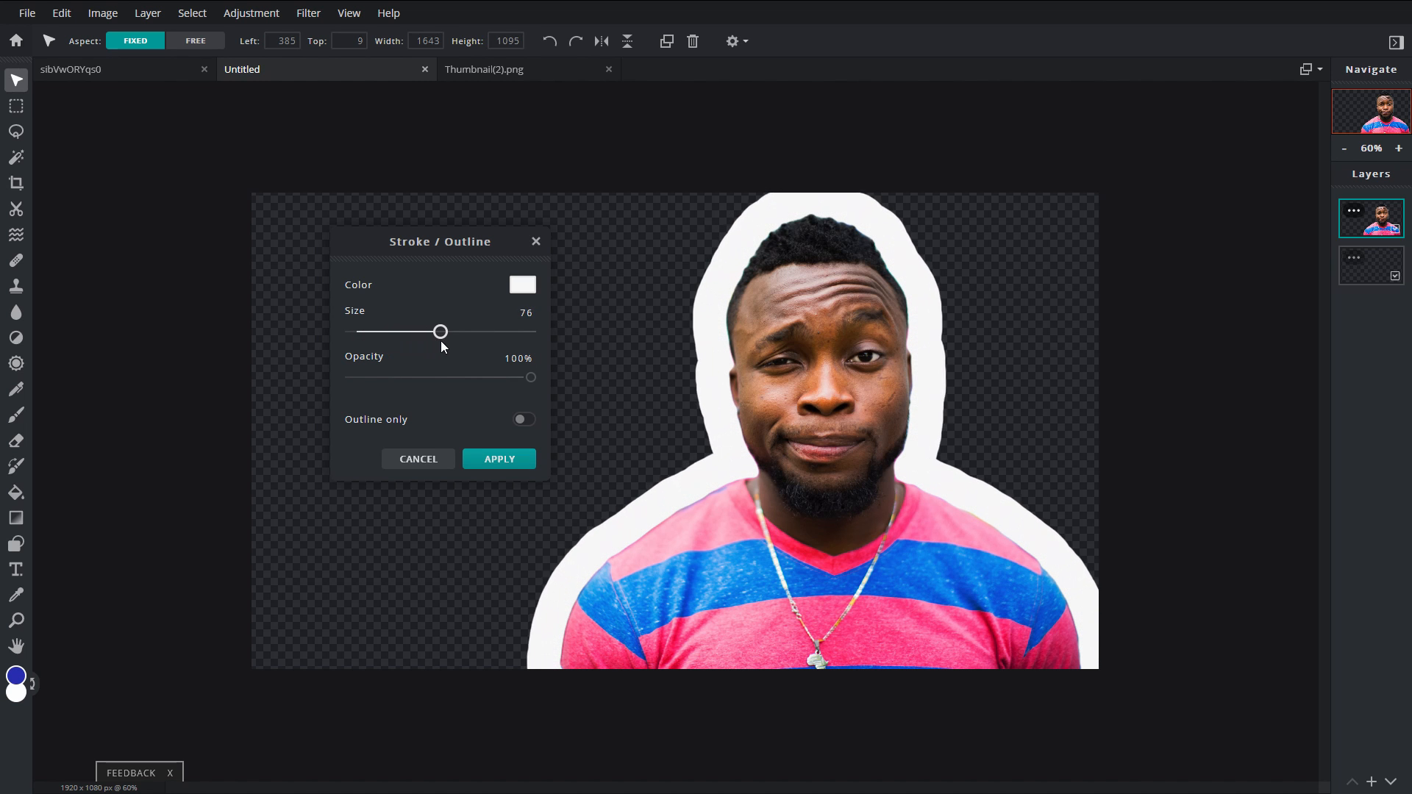
drag(440, 332, 405, 331)
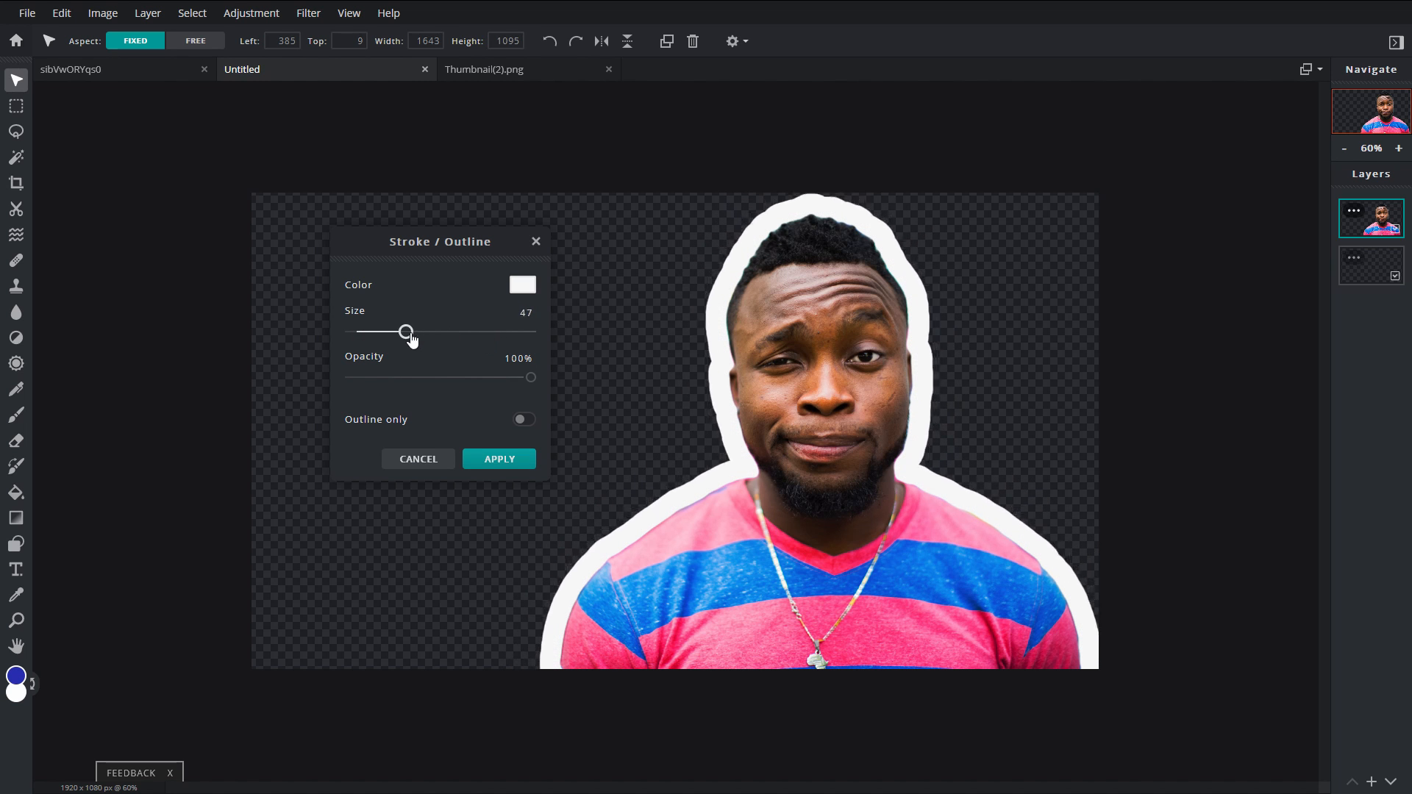
drag(406, 331, 377, 332)
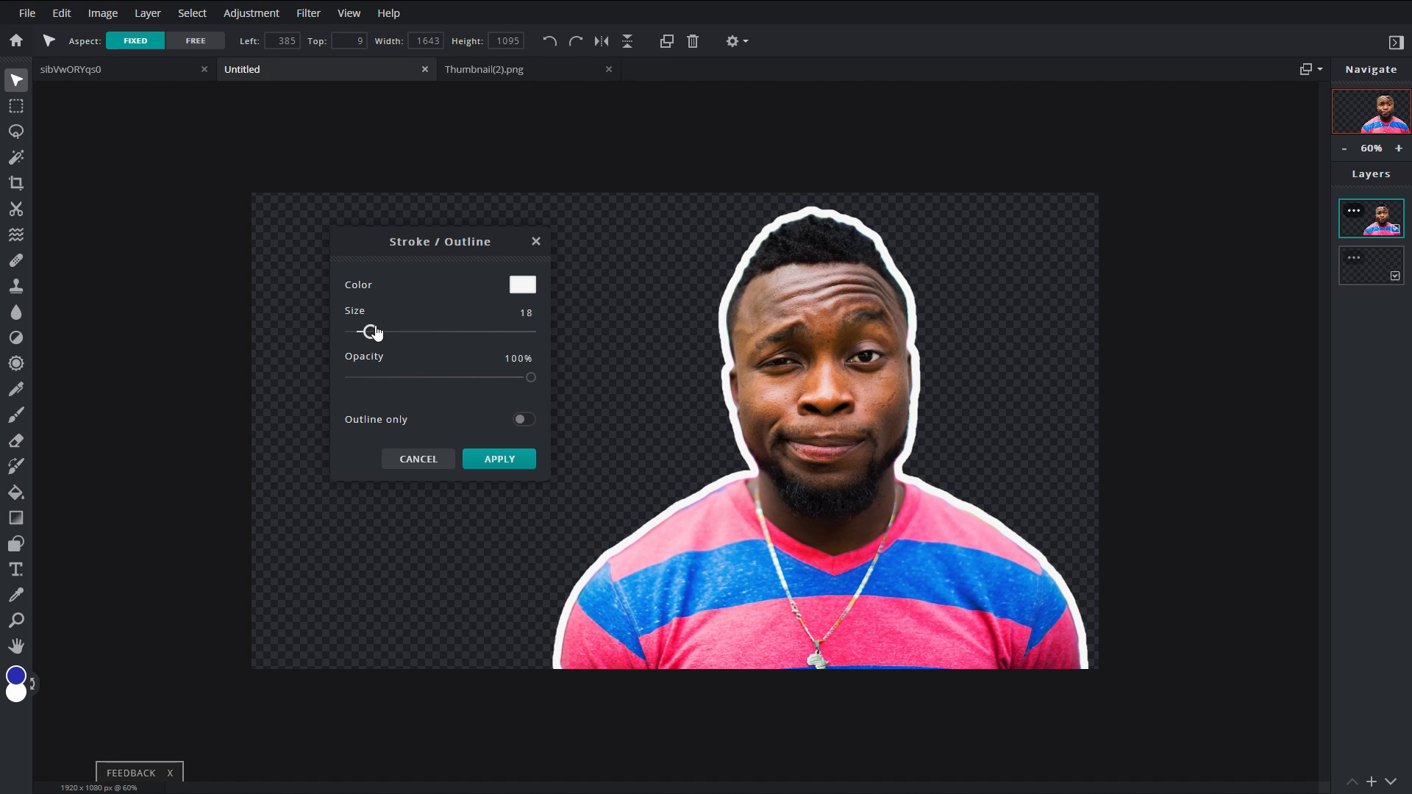
drag(374, 331, 367, 332)
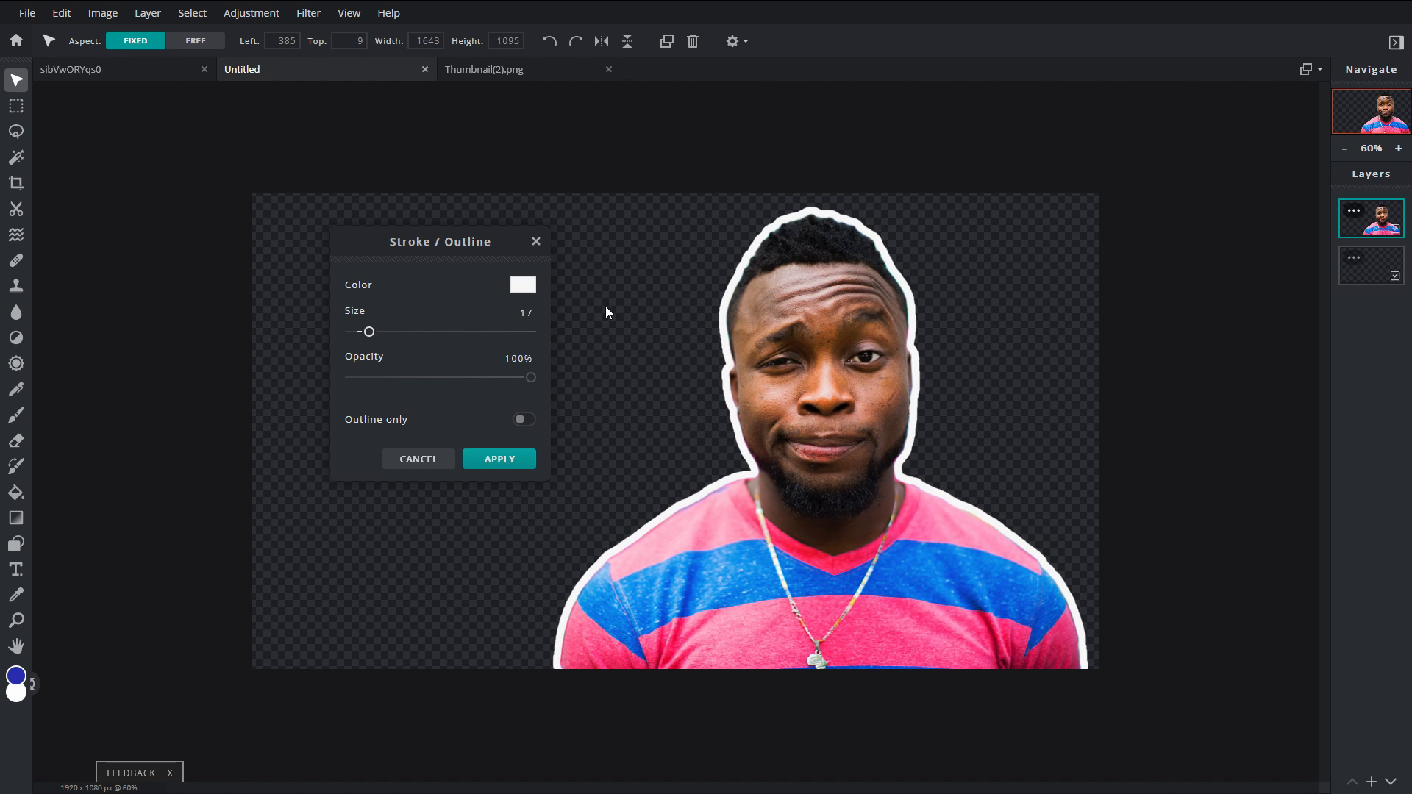
drag(530, 376, 420, 377)
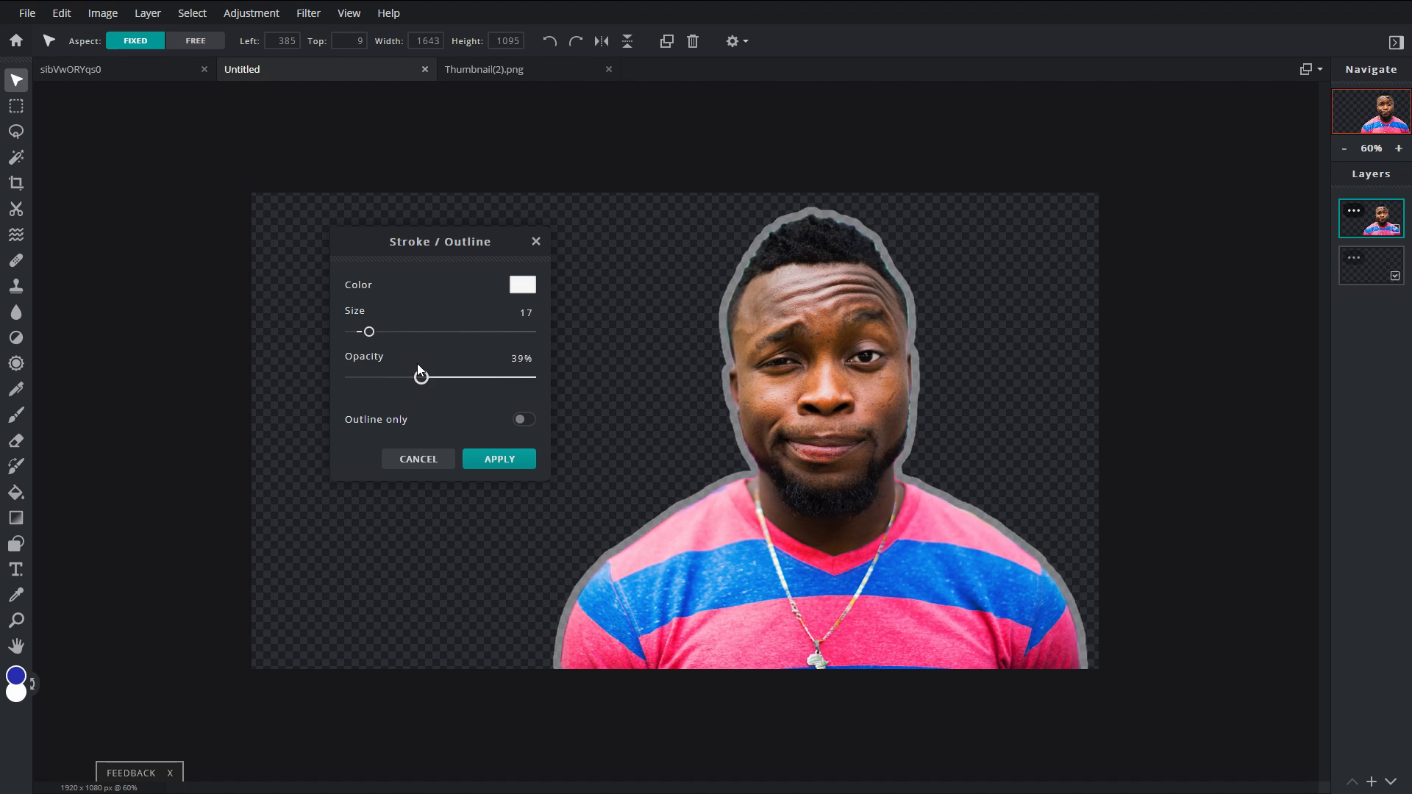
drag(420, 376, 530, 377)
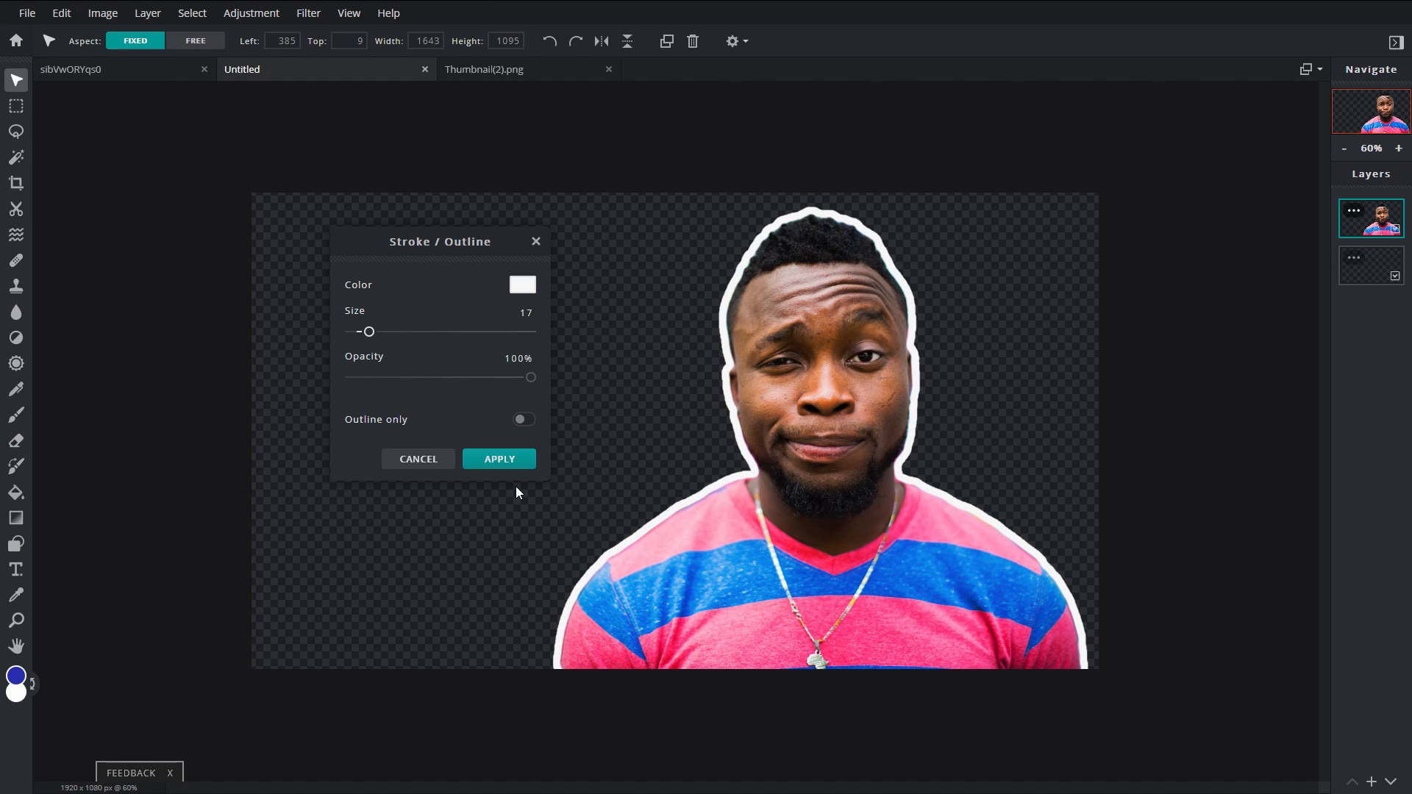
click(499, 458)
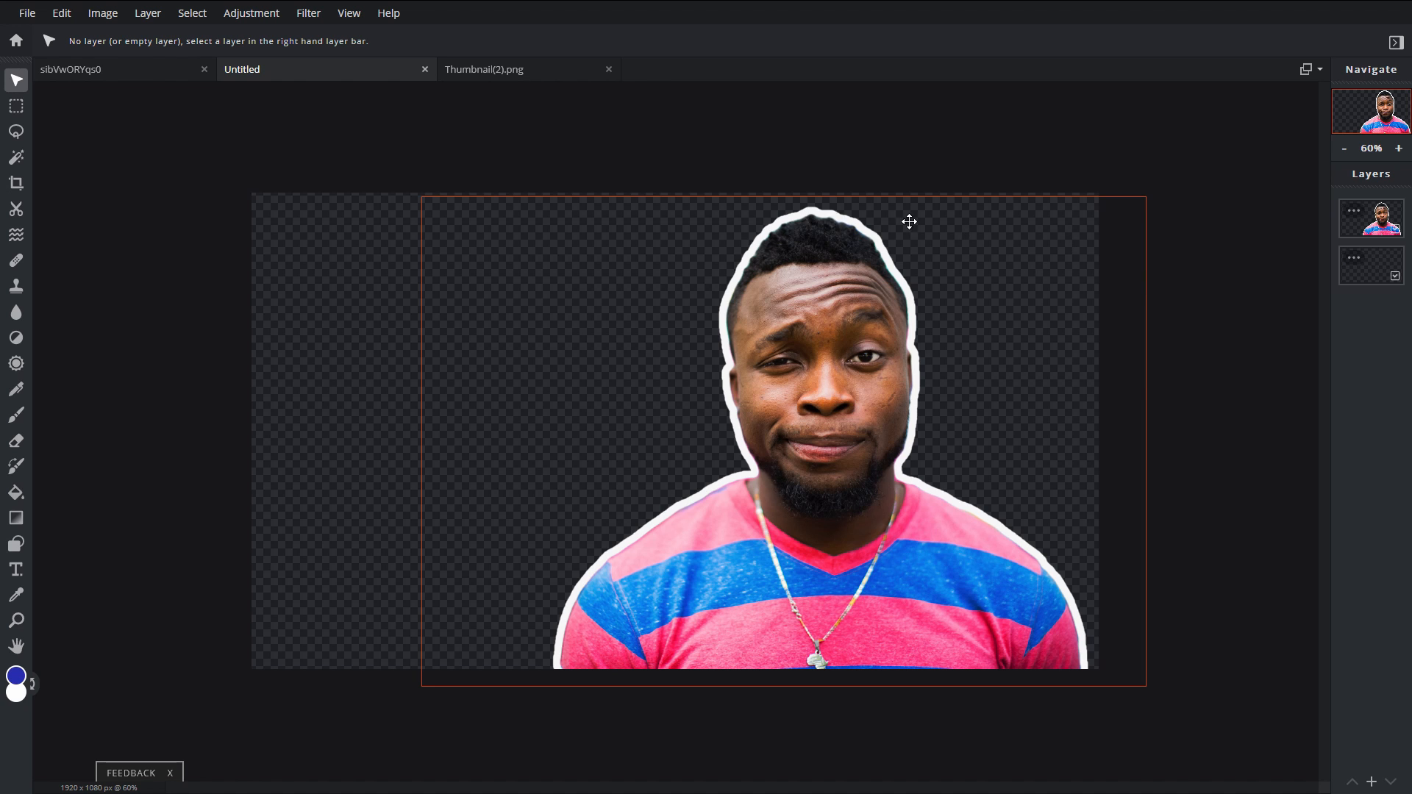
Select the bottom empty layer beneath the outlined portrait.
click(1371, 265)
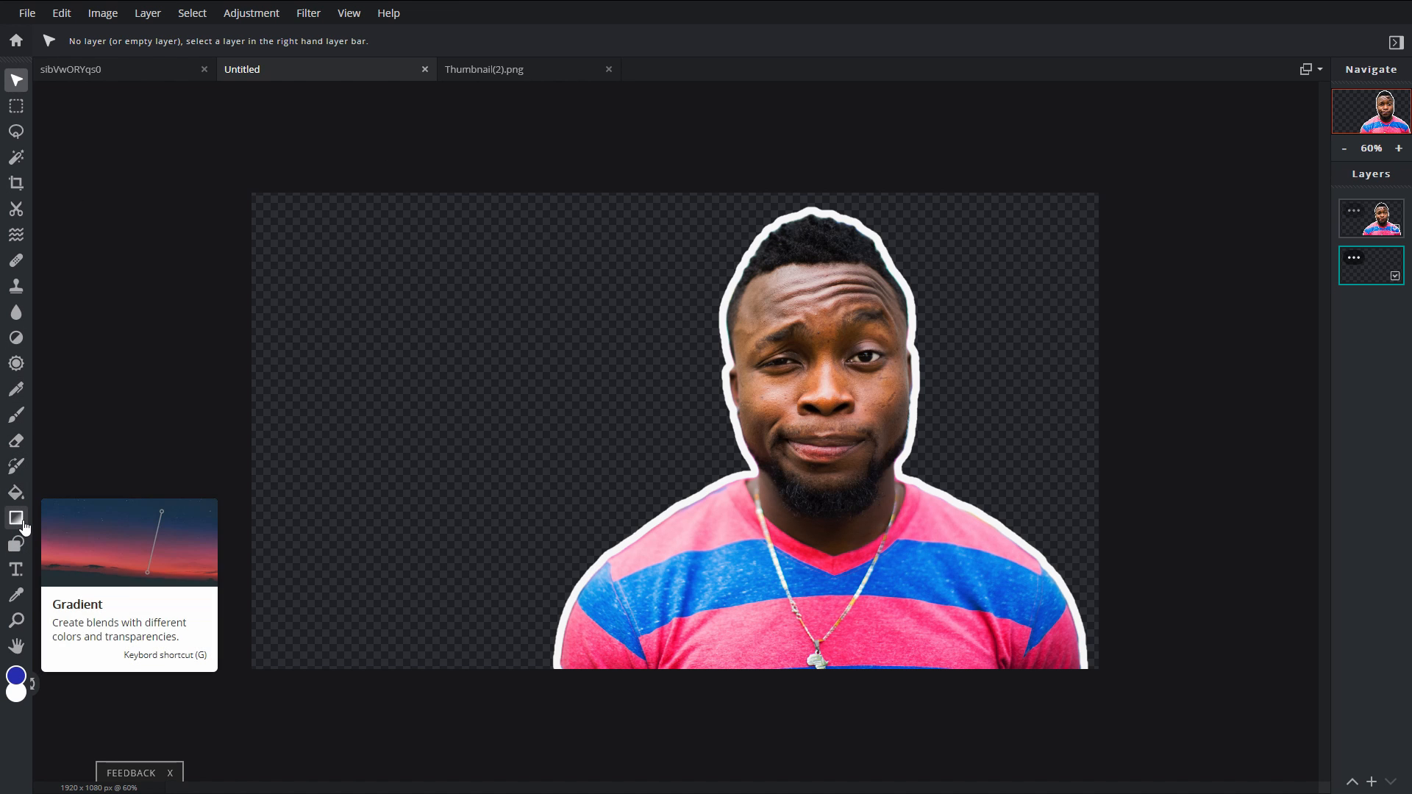
Set the Gradient tool to Radial and open its colour editor.
click(15, 518)
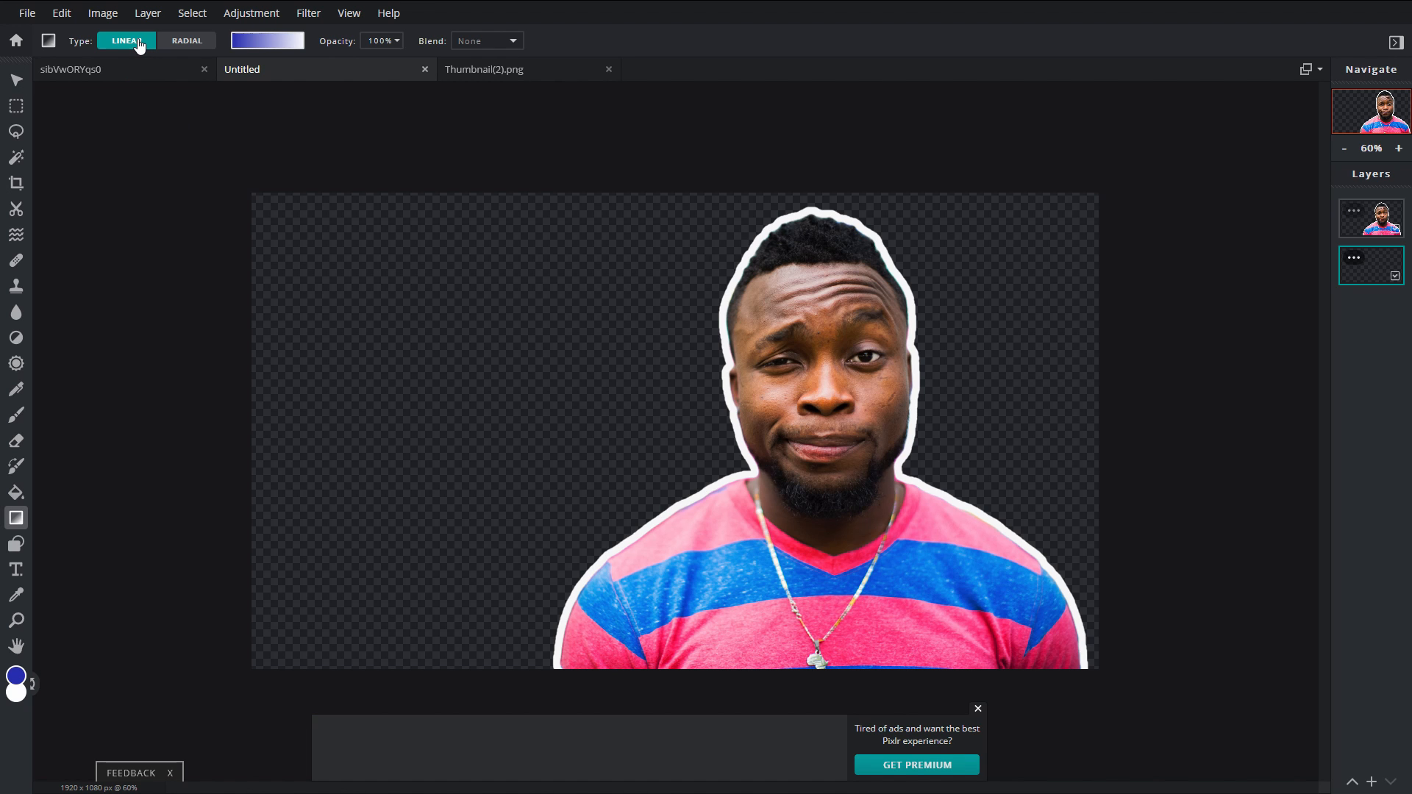
click(186, 40)
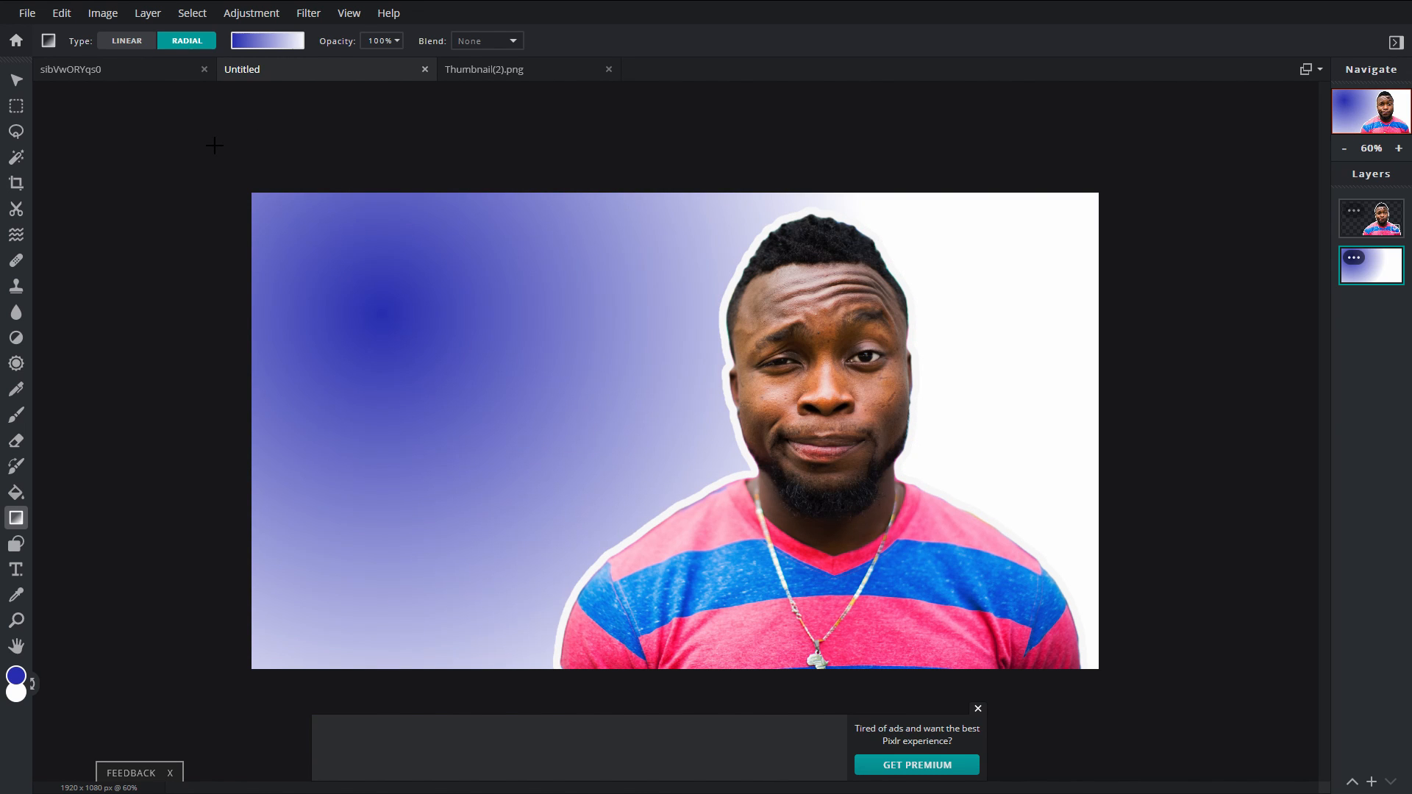
mouse_move(236, 128)
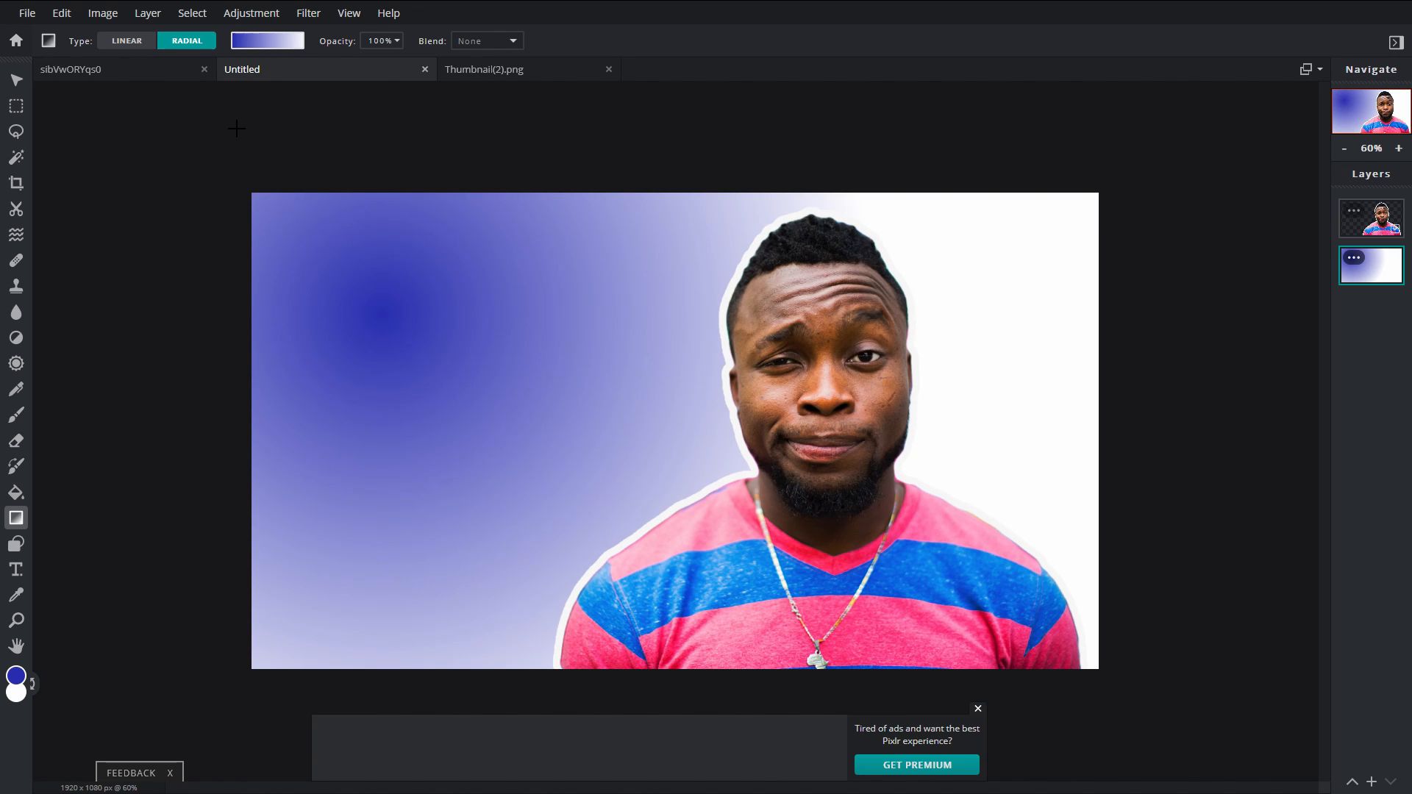
click(266, 41)
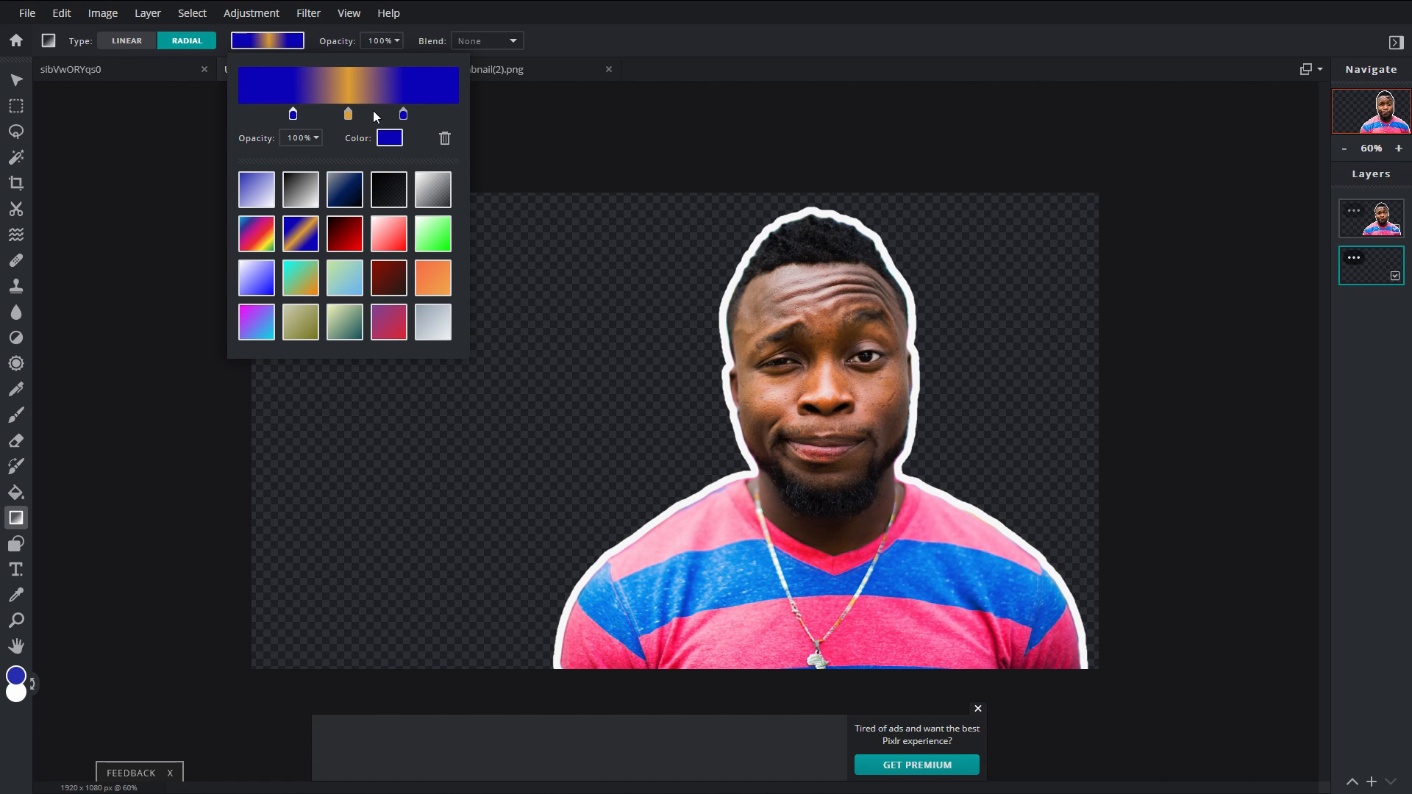
mouse_move(378, 121)
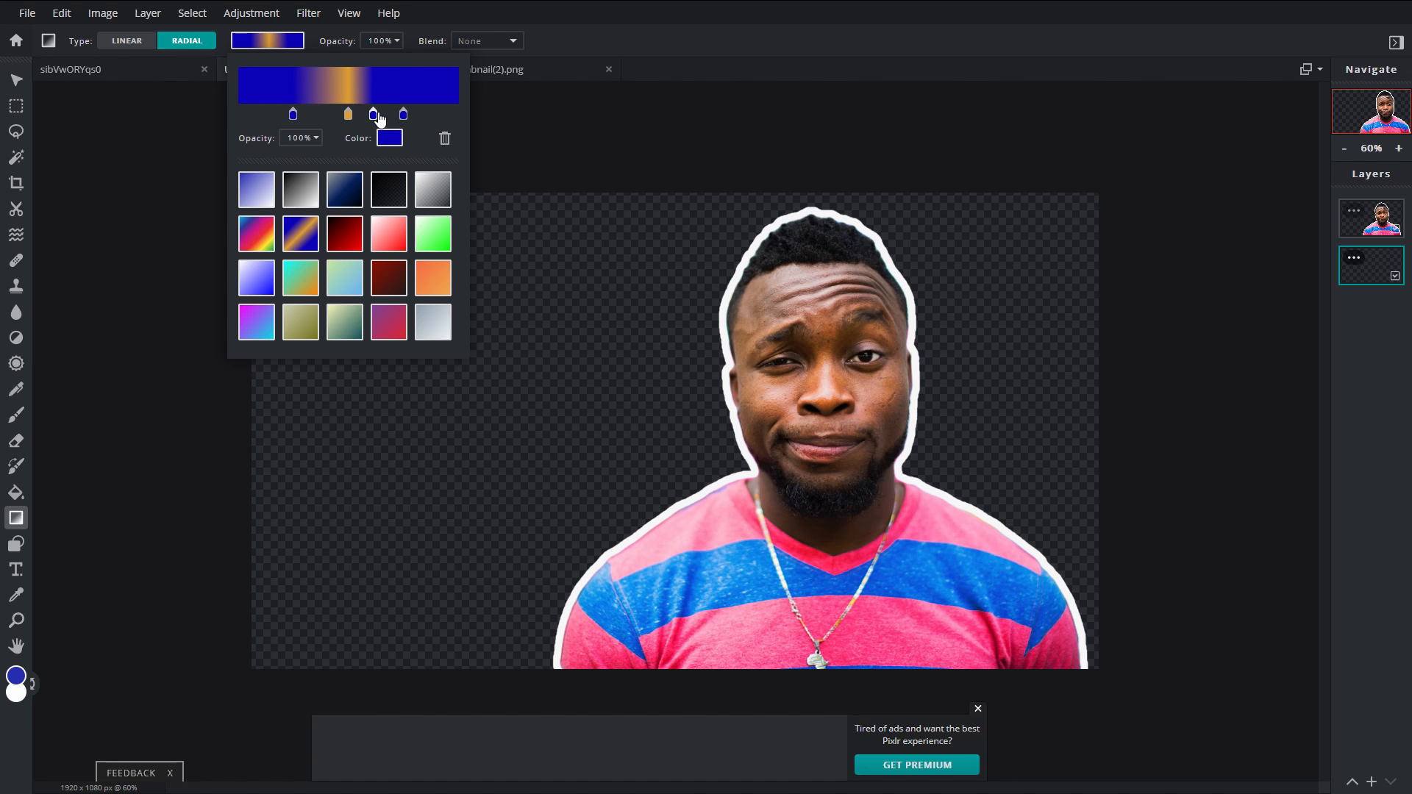
mouse_move(379, 120)
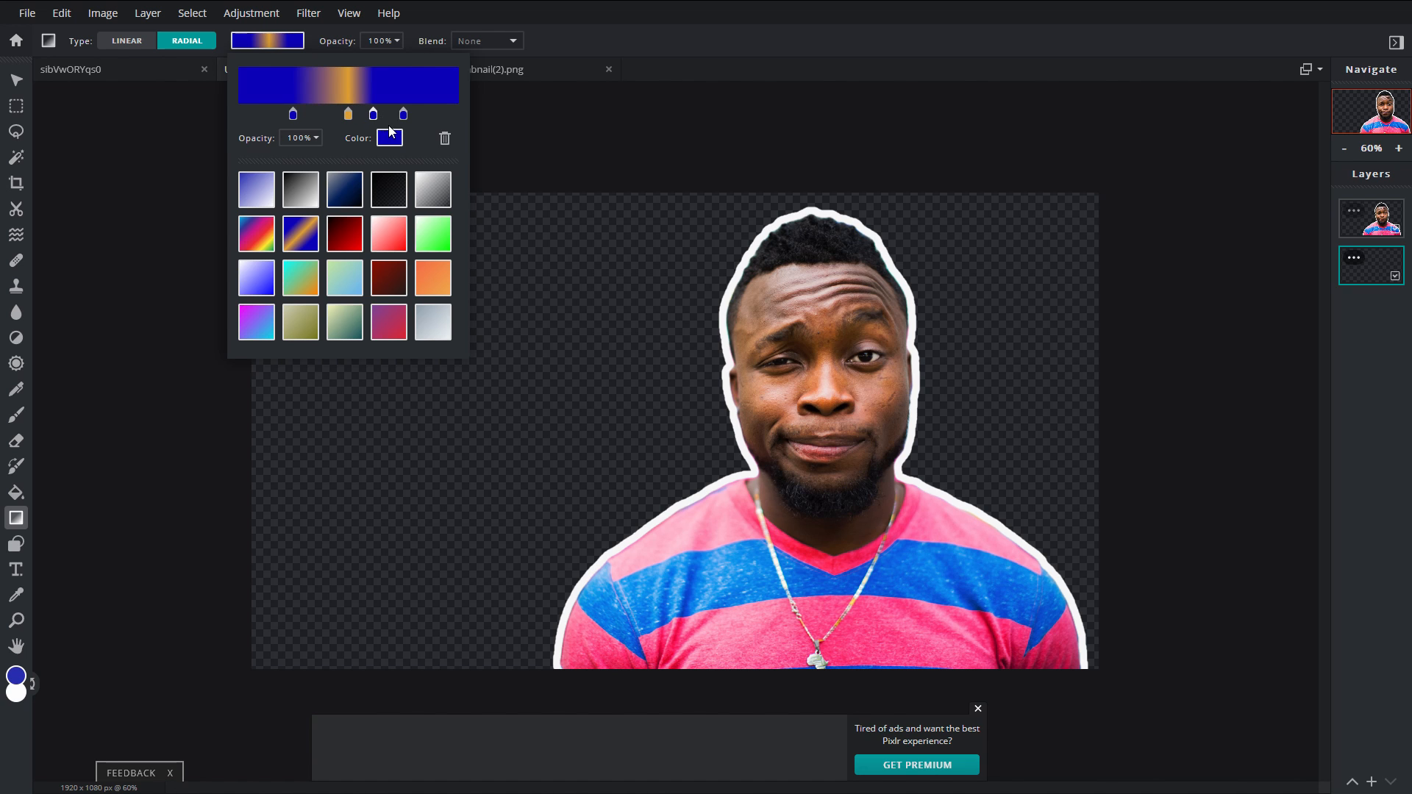
Recolour the gradient stops, making the first stop yellow and the last stop dark red.
click(388, 137)
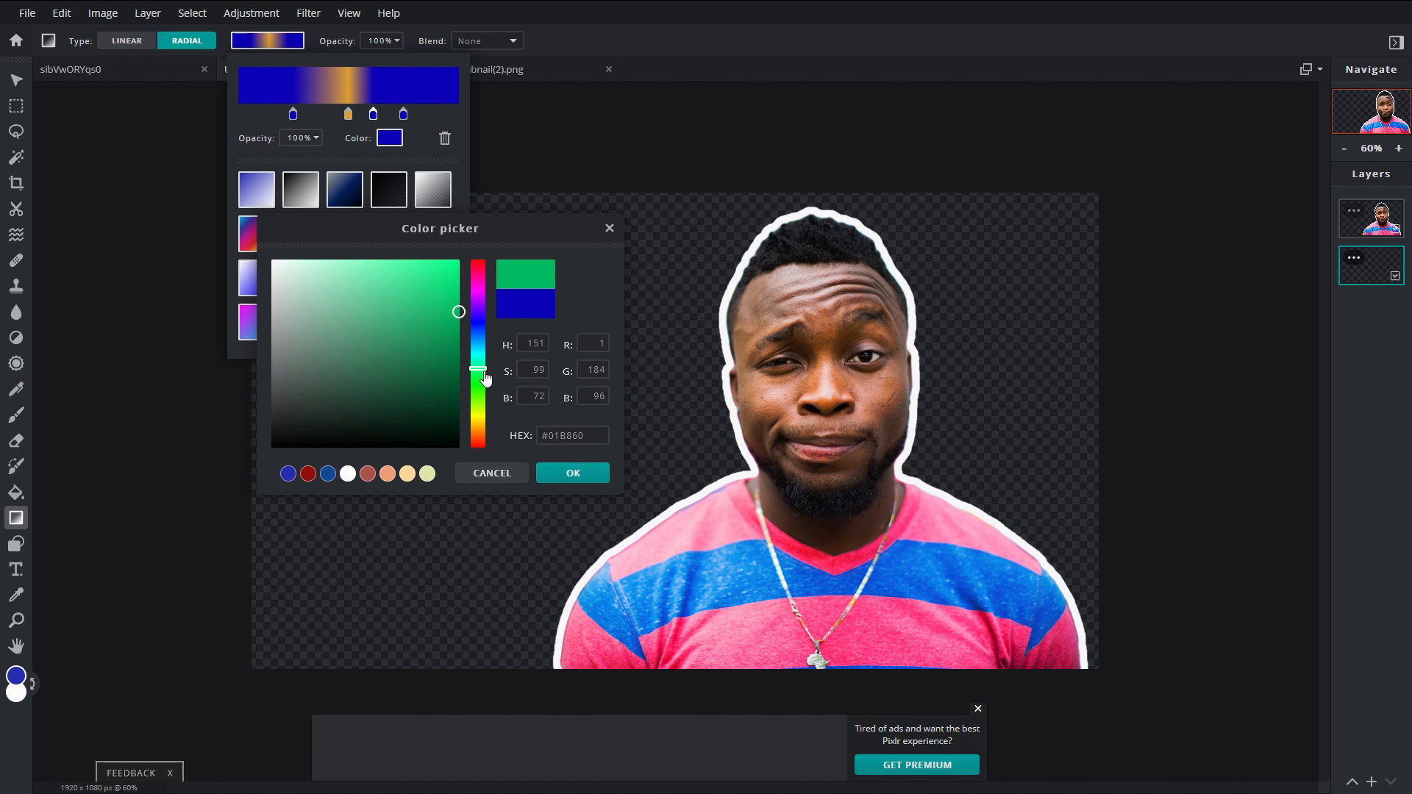
click(572, 473)
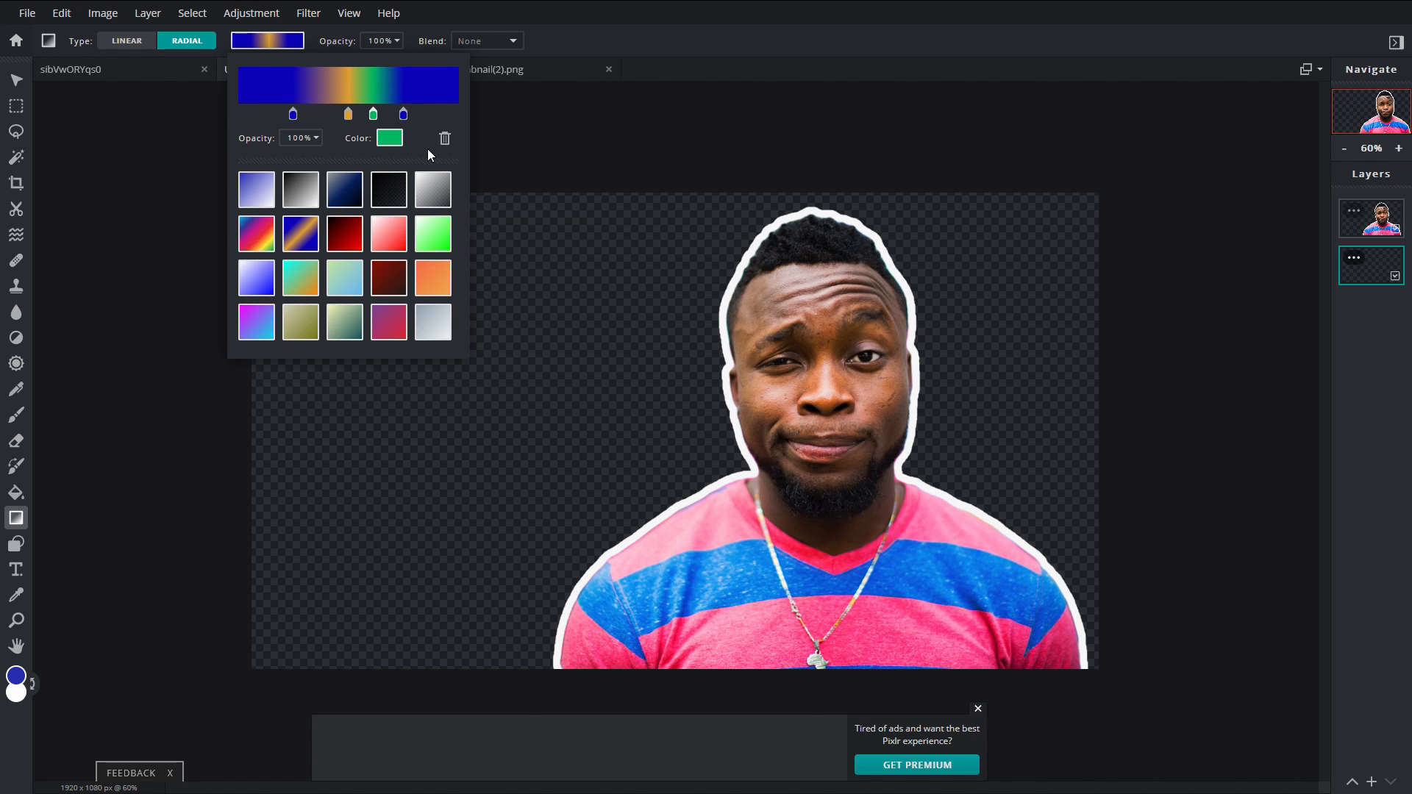
mouse_move(444, 139)
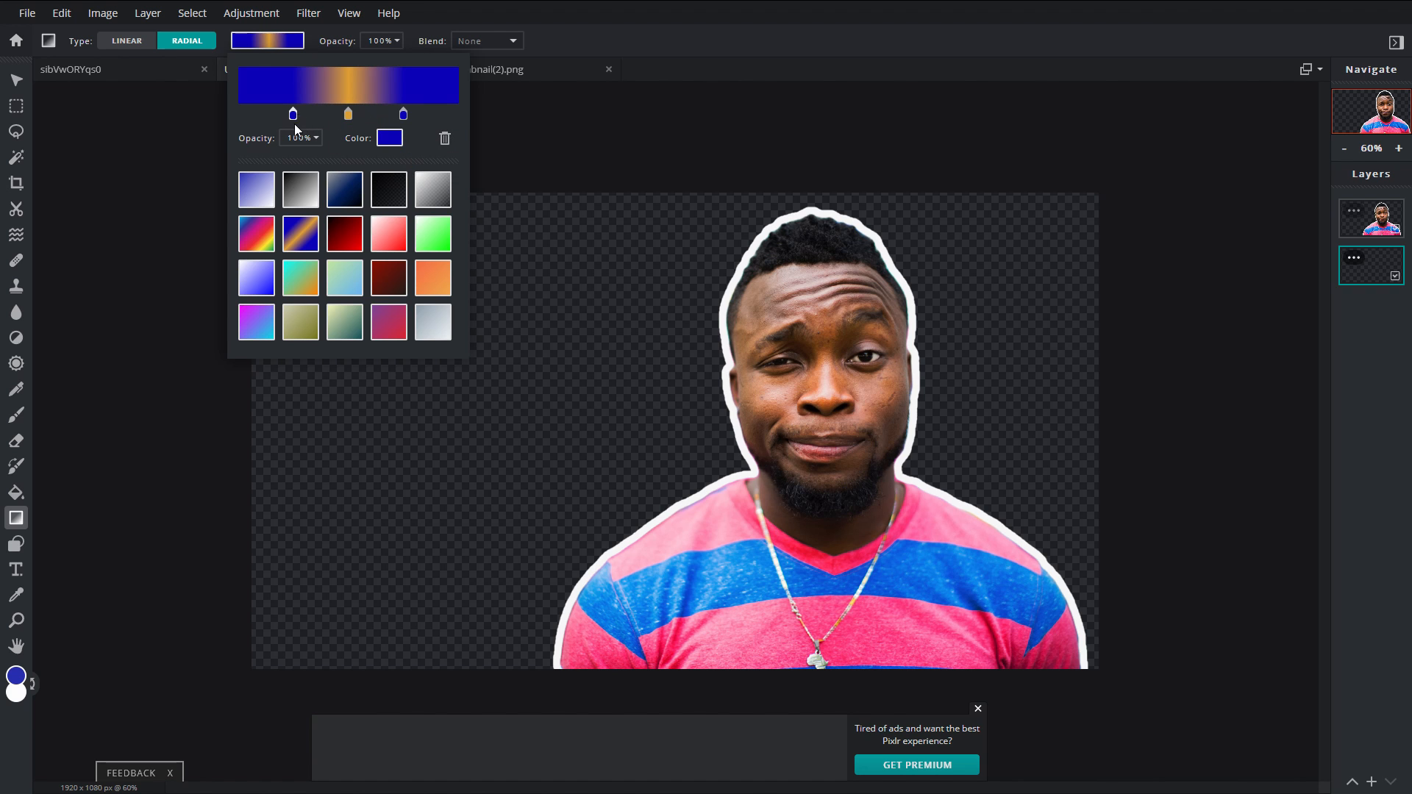
click(388, 138)
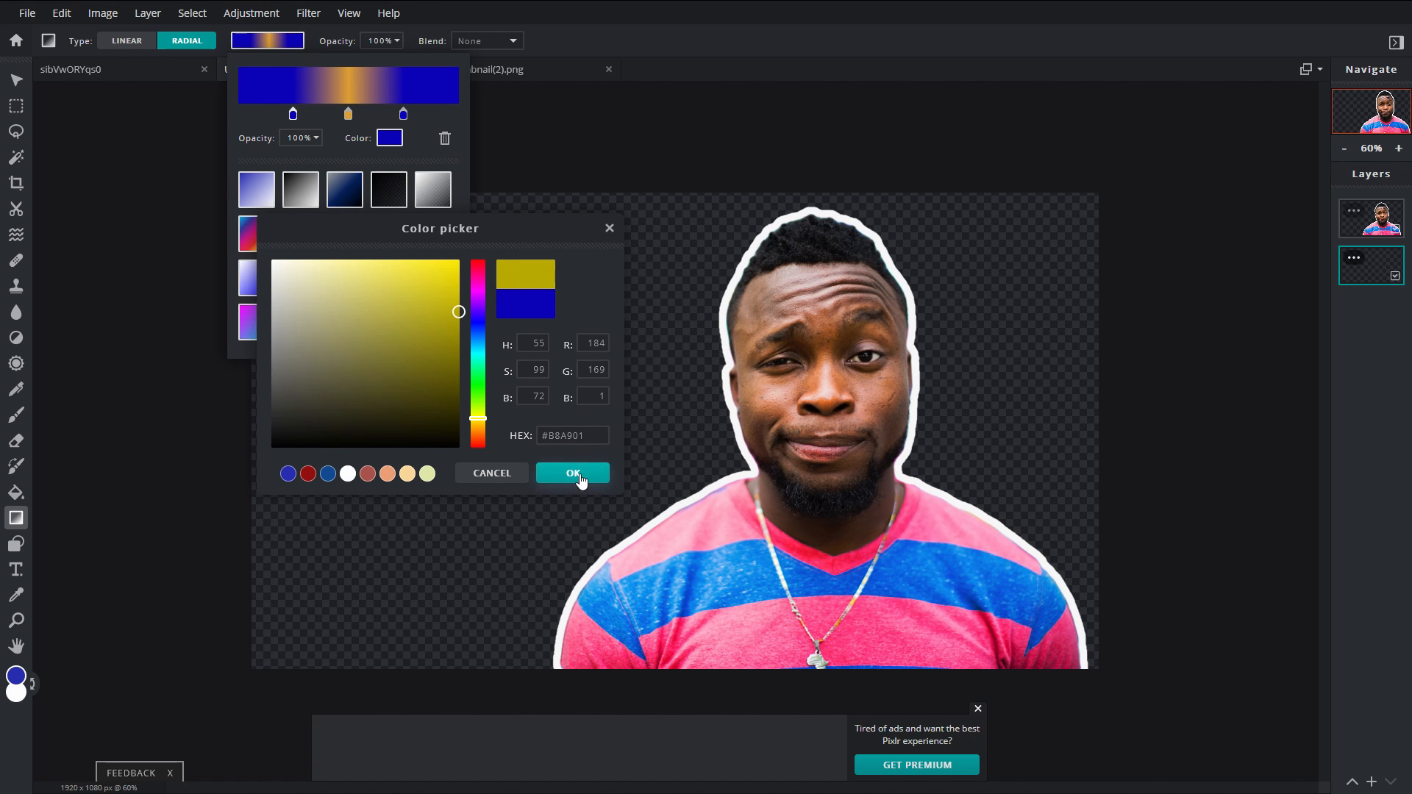
click(448, 288)
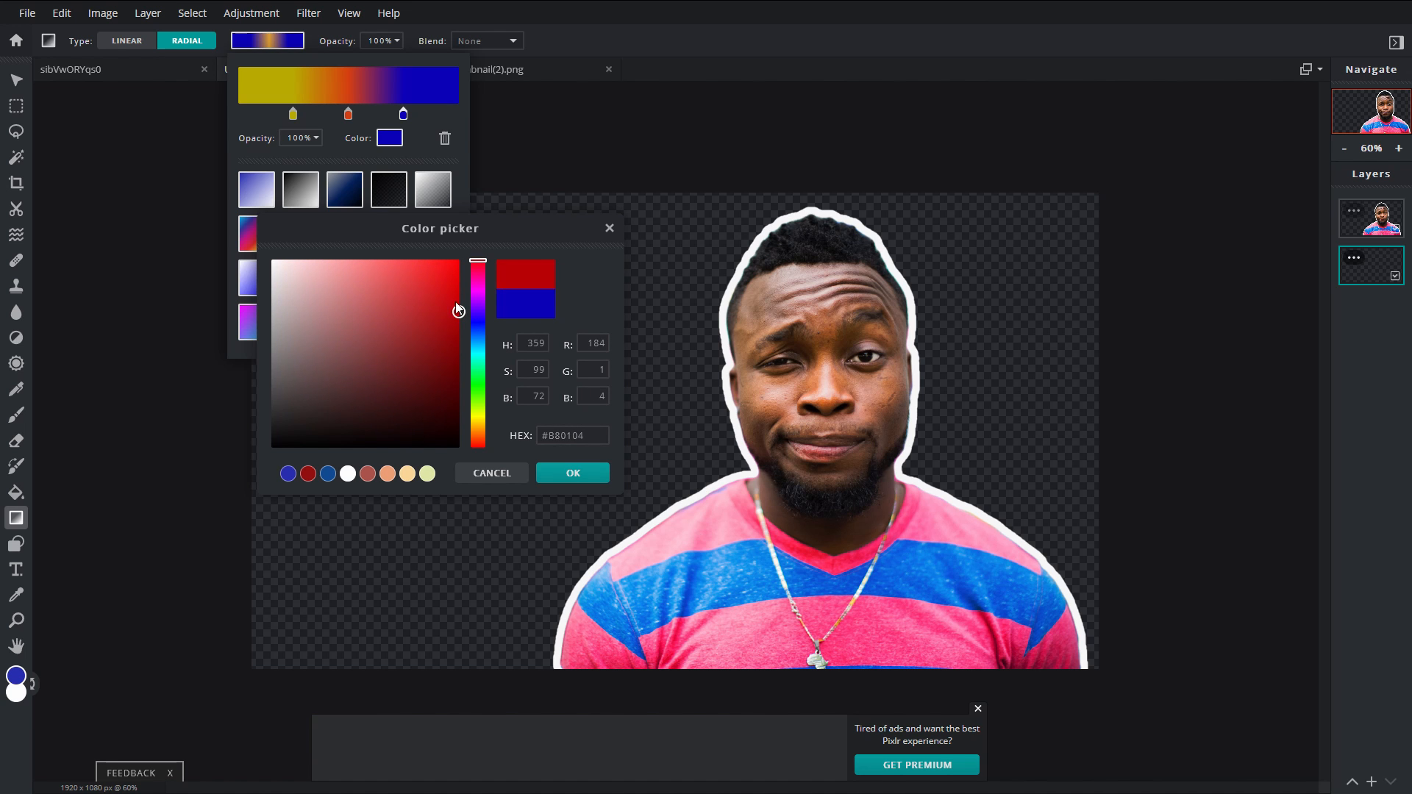
click(448, 354)
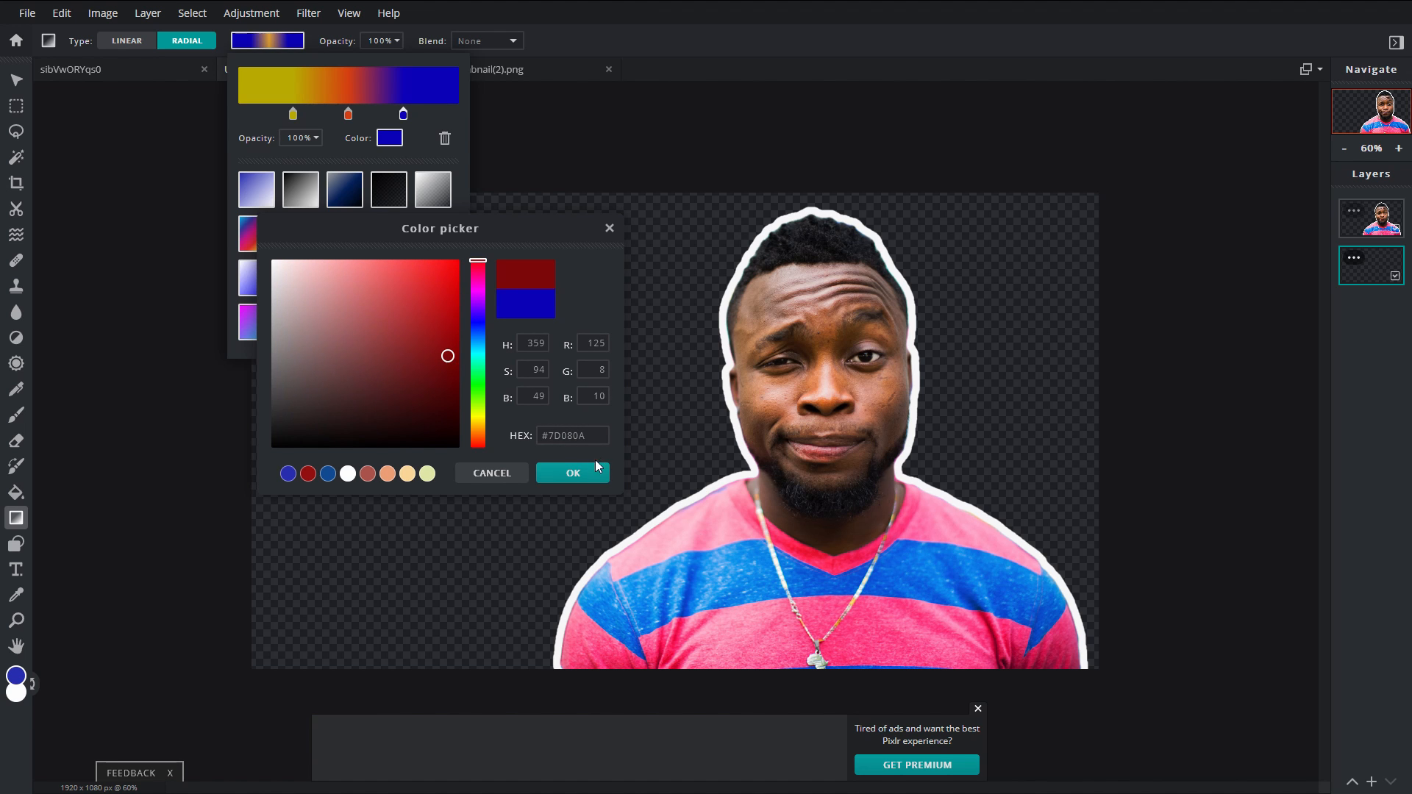
click(573, 473)
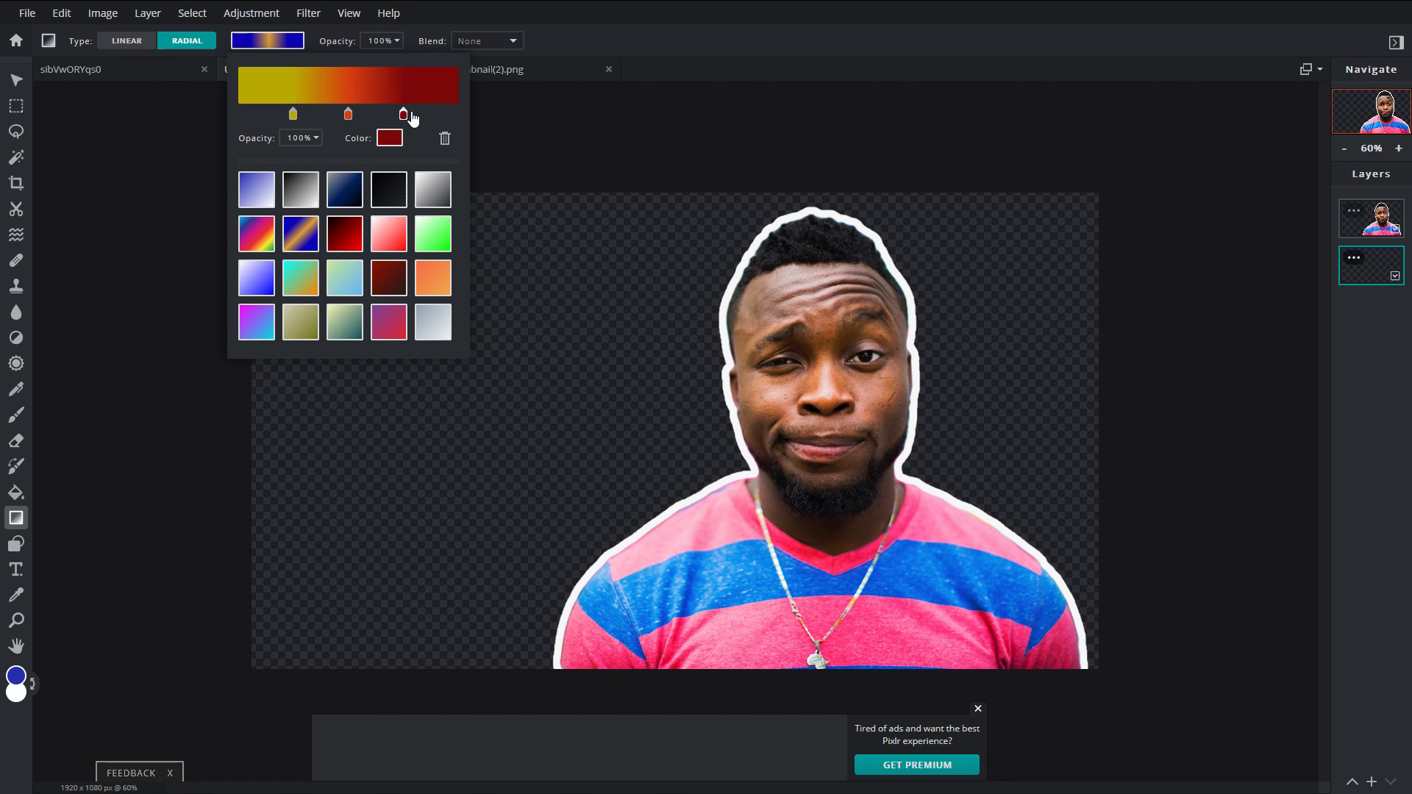
mouse_move(582, 333)
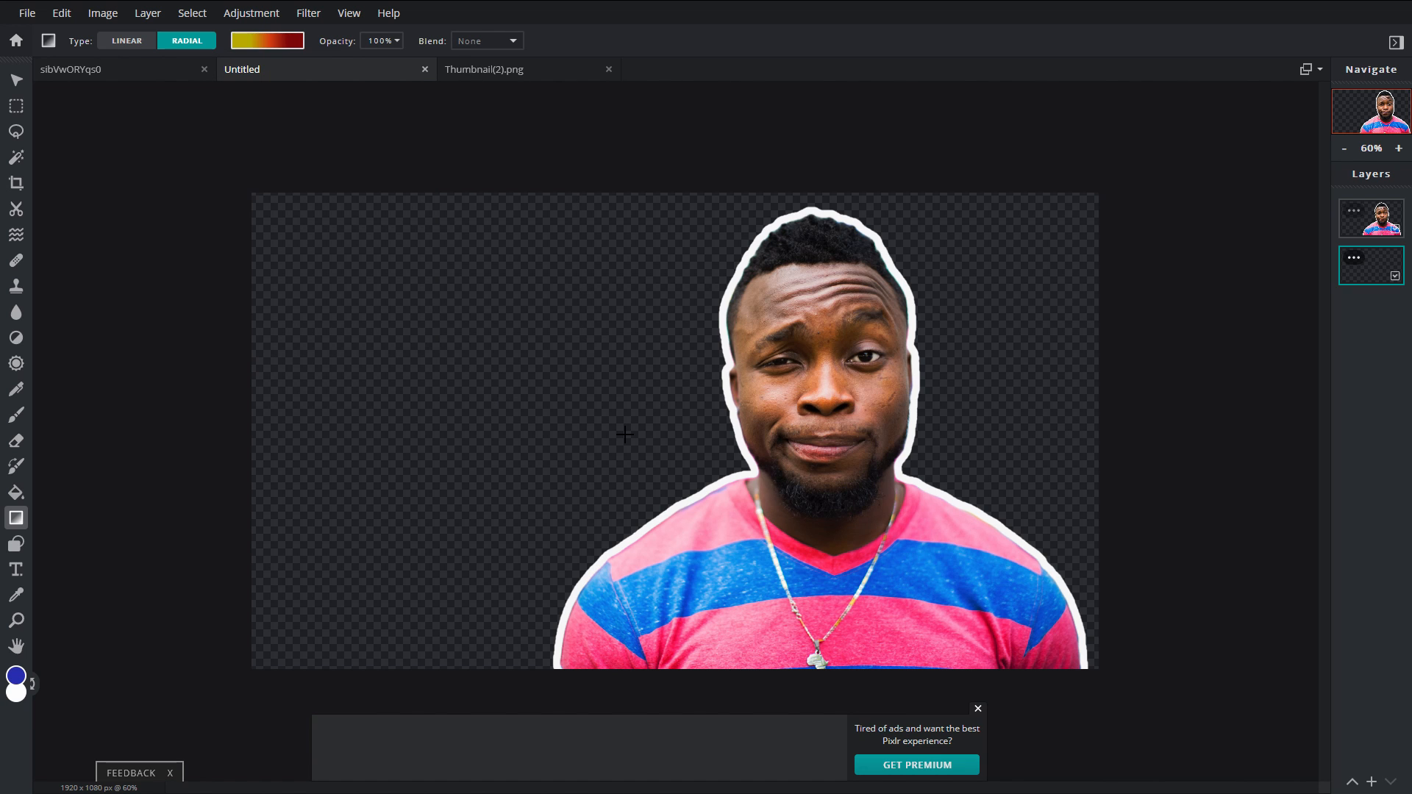
mouse_move(845, 309)
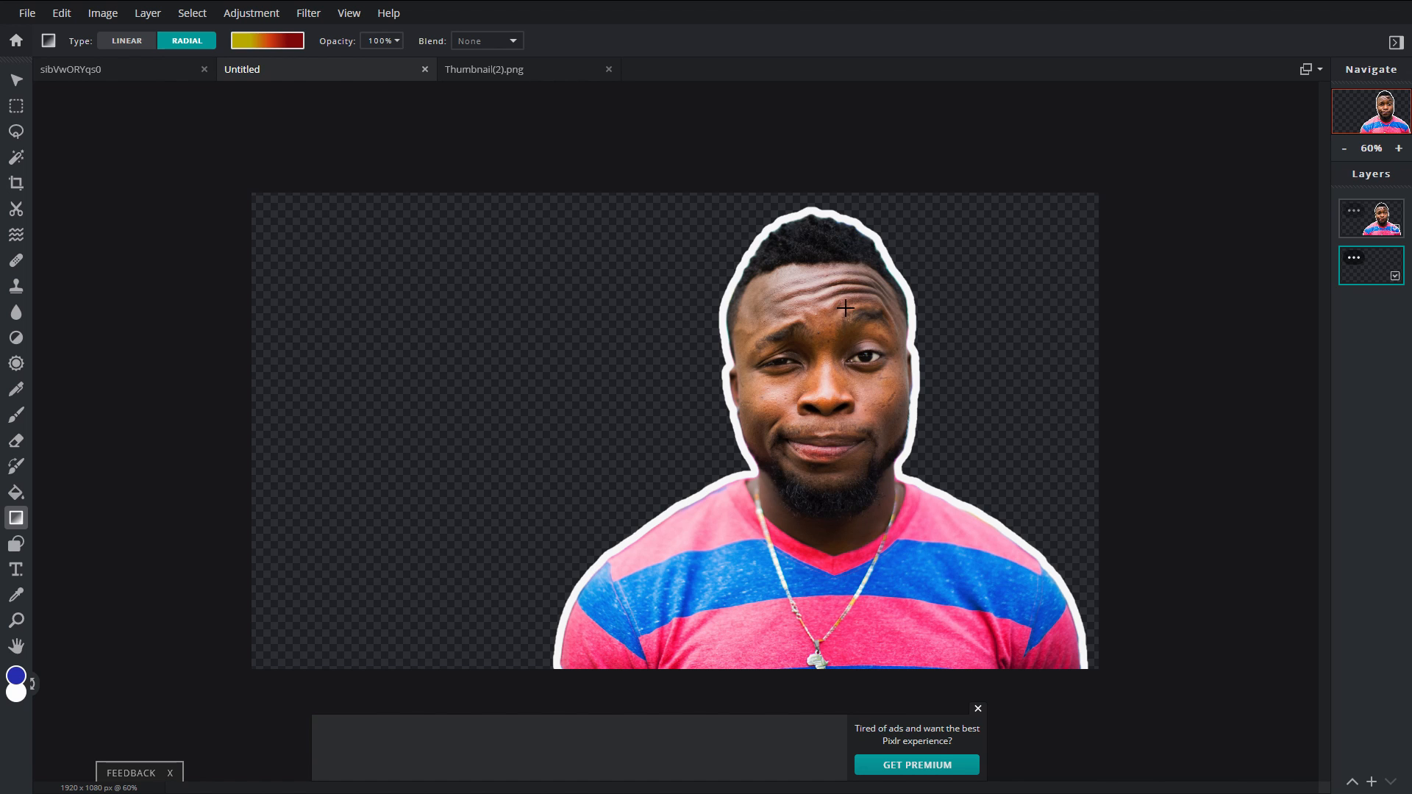
mouse_move(953, 340)
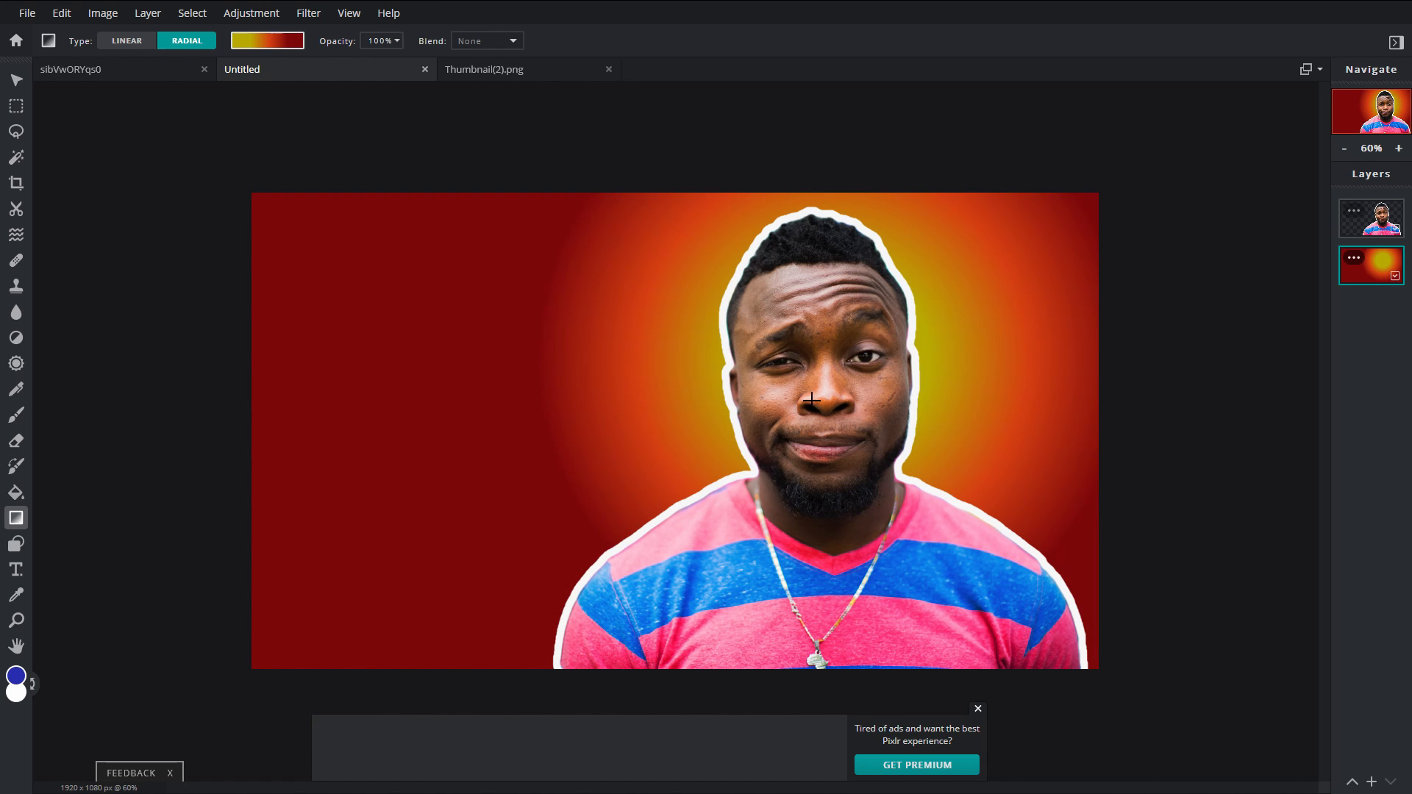
Drag a radial gold-to-dark-red gradient across the empty background layer.
drag(310, 661, 822, 335)
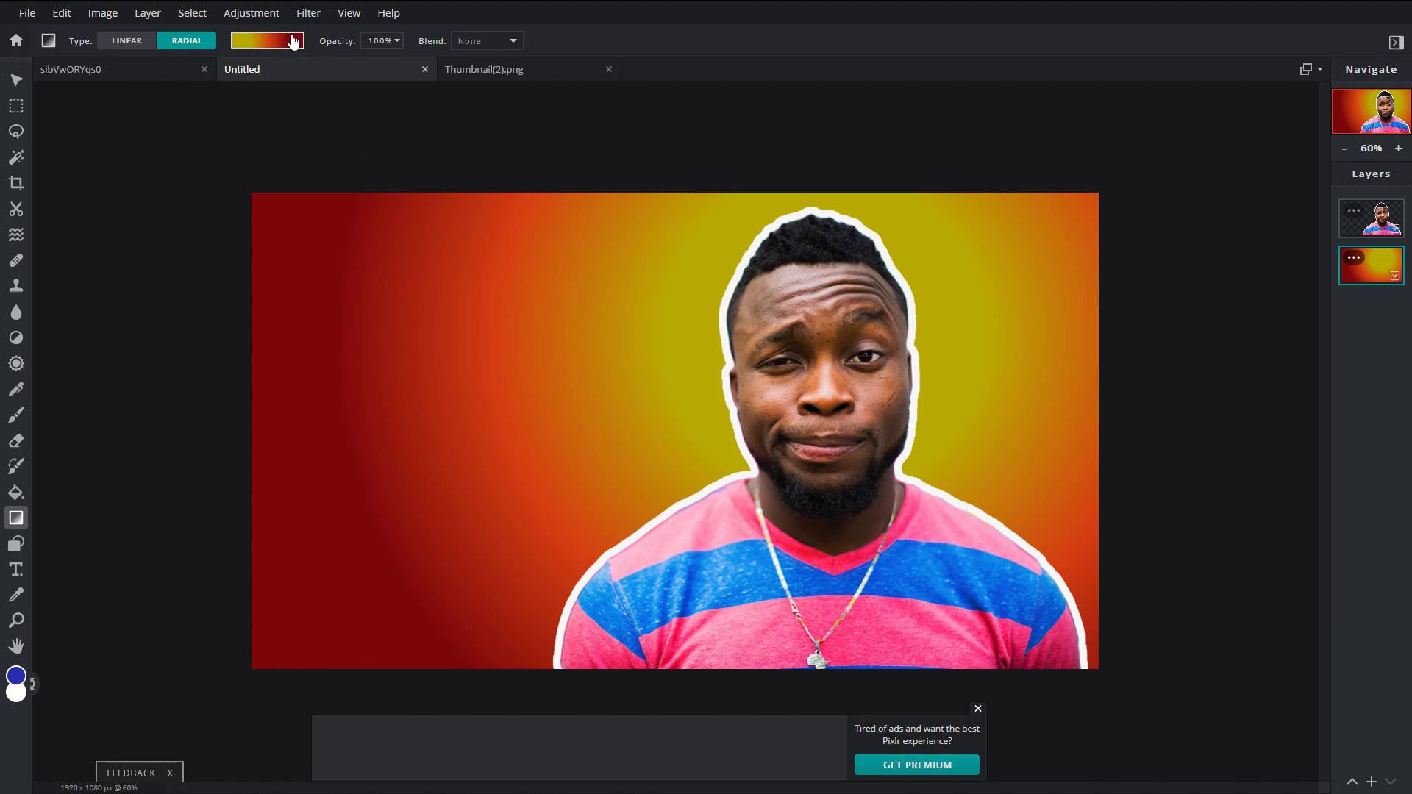
Choose the rainbow gradient preset and redraw the radial gradient on the background.
click(266, 41)
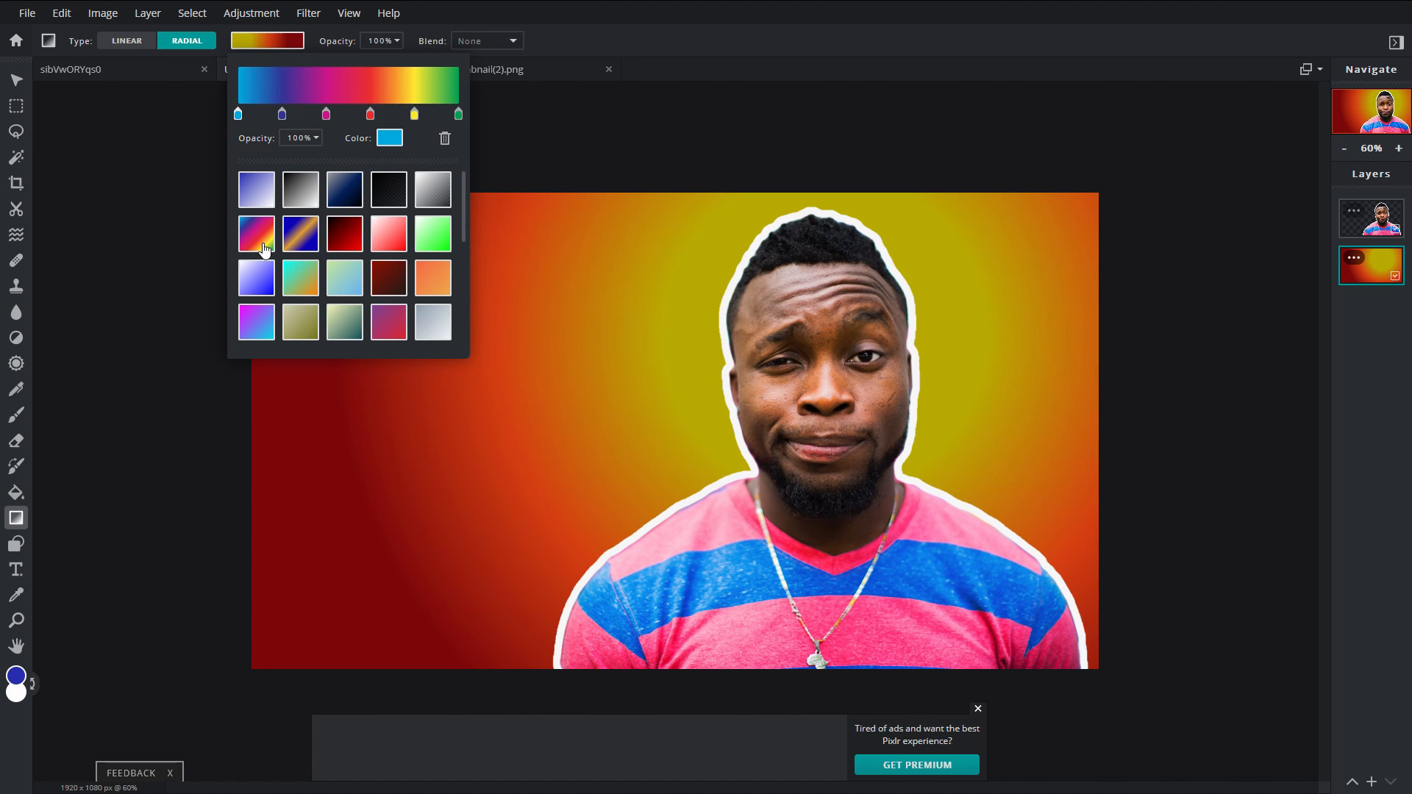
mouse_move(589, 281)
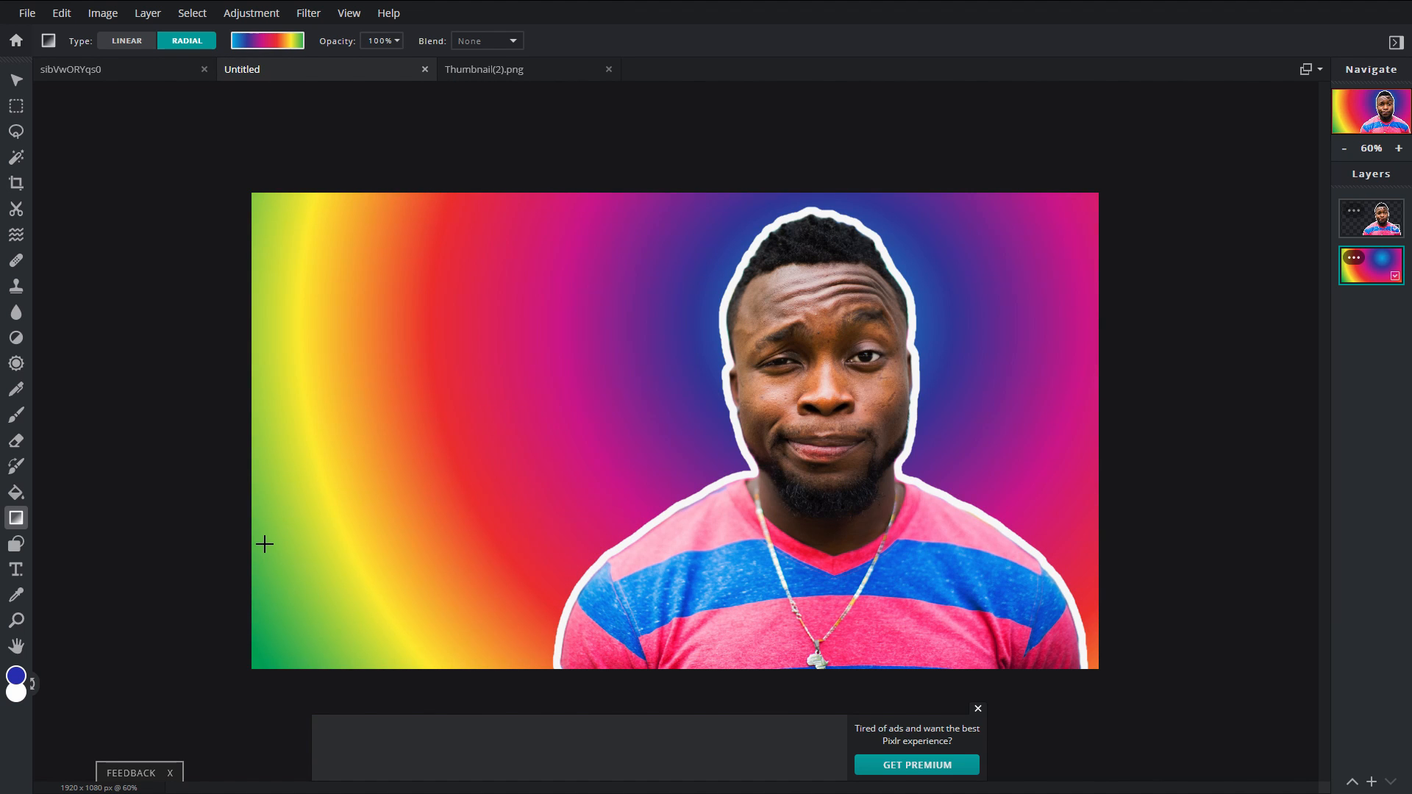
drag(265, 544, 409, 532)
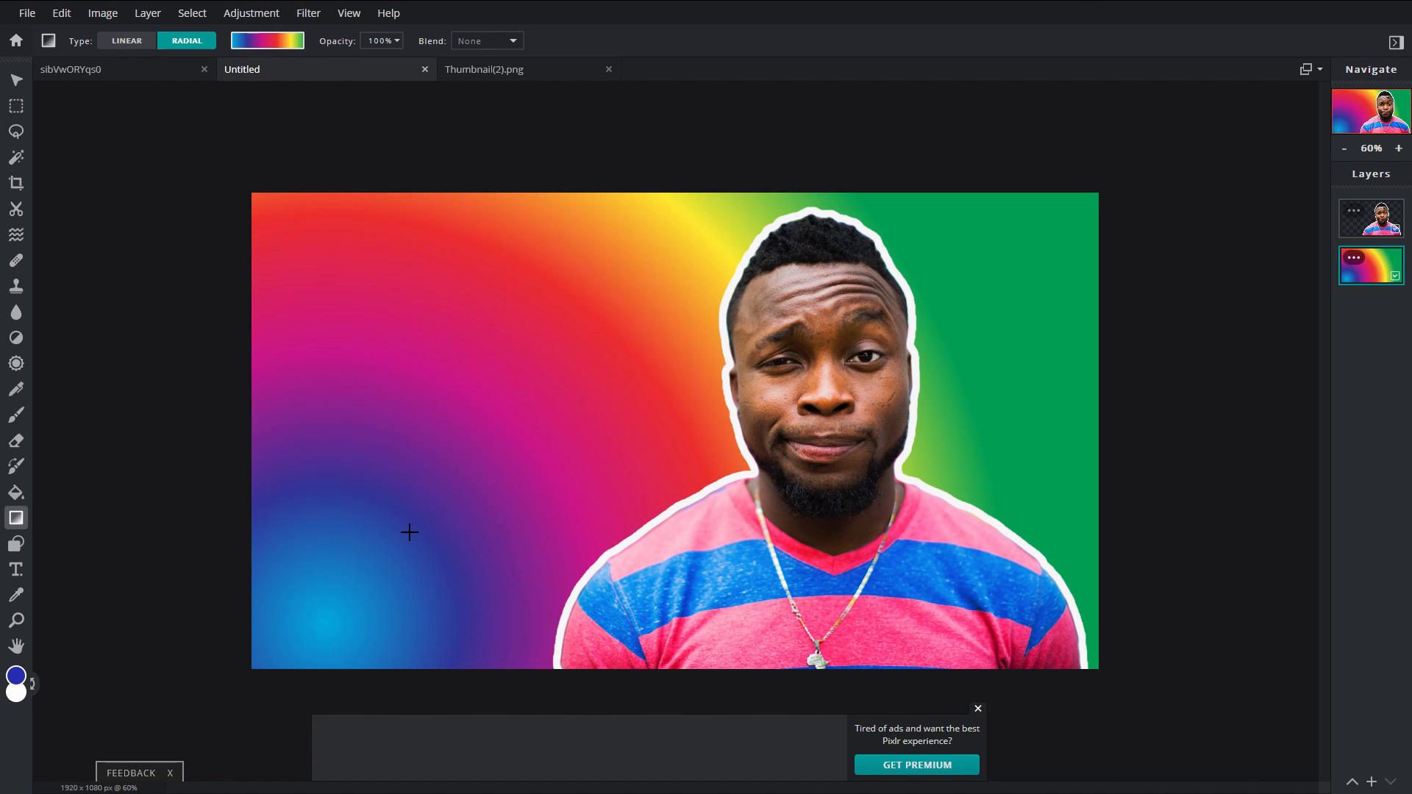
mouse_move(369, 443)
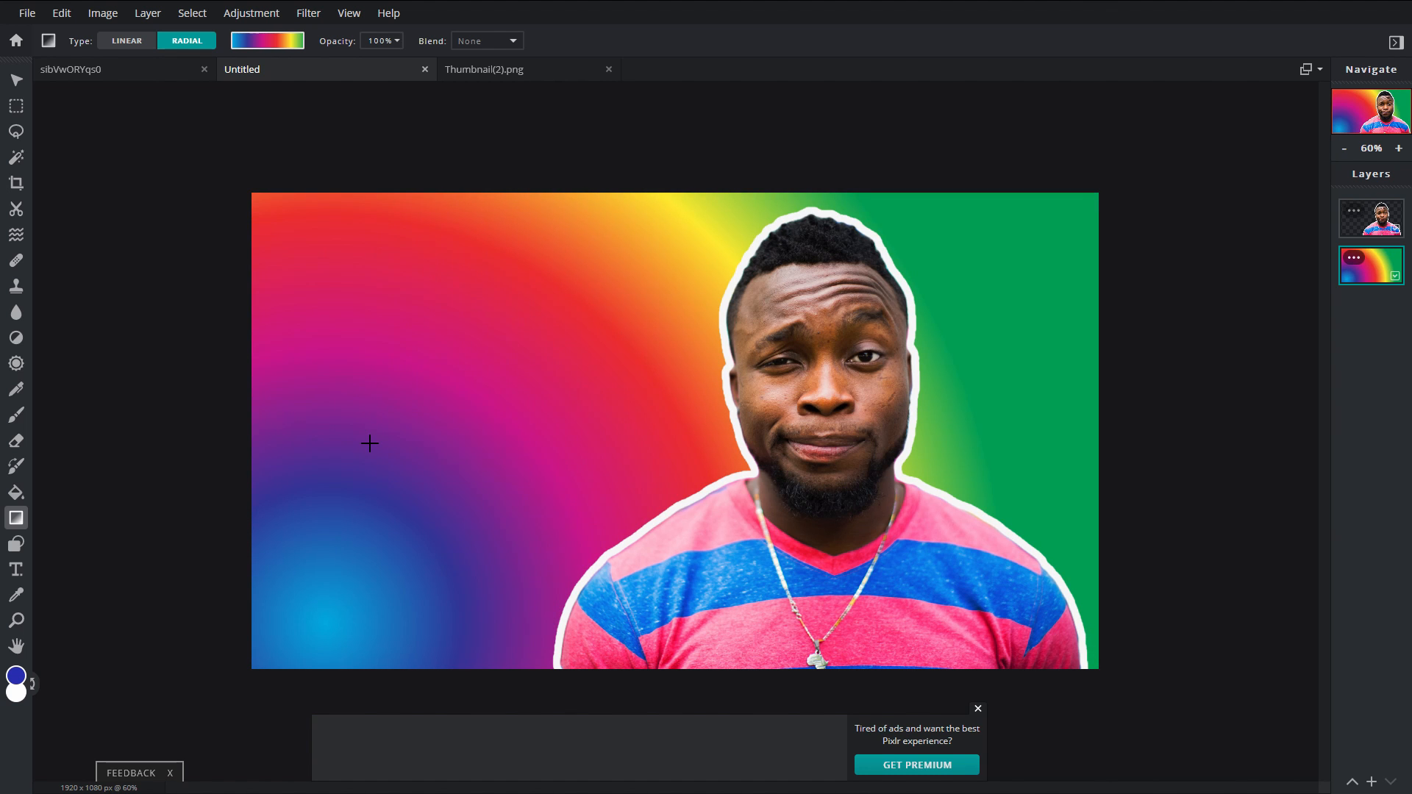
Add a text layer reading 'OUTLINE EFFECT' in white over the left side.
click(15, 569)
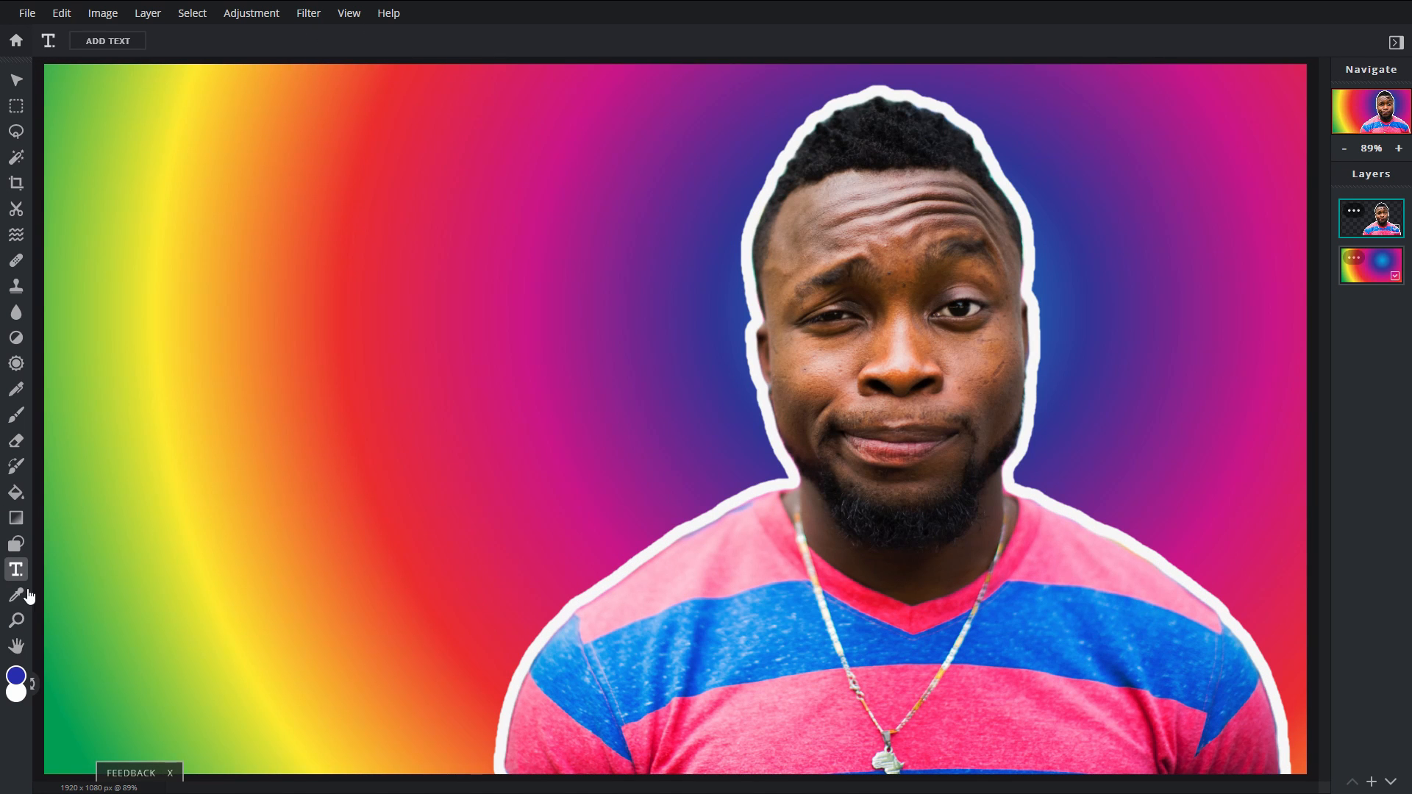
mouse_move(399, 477)
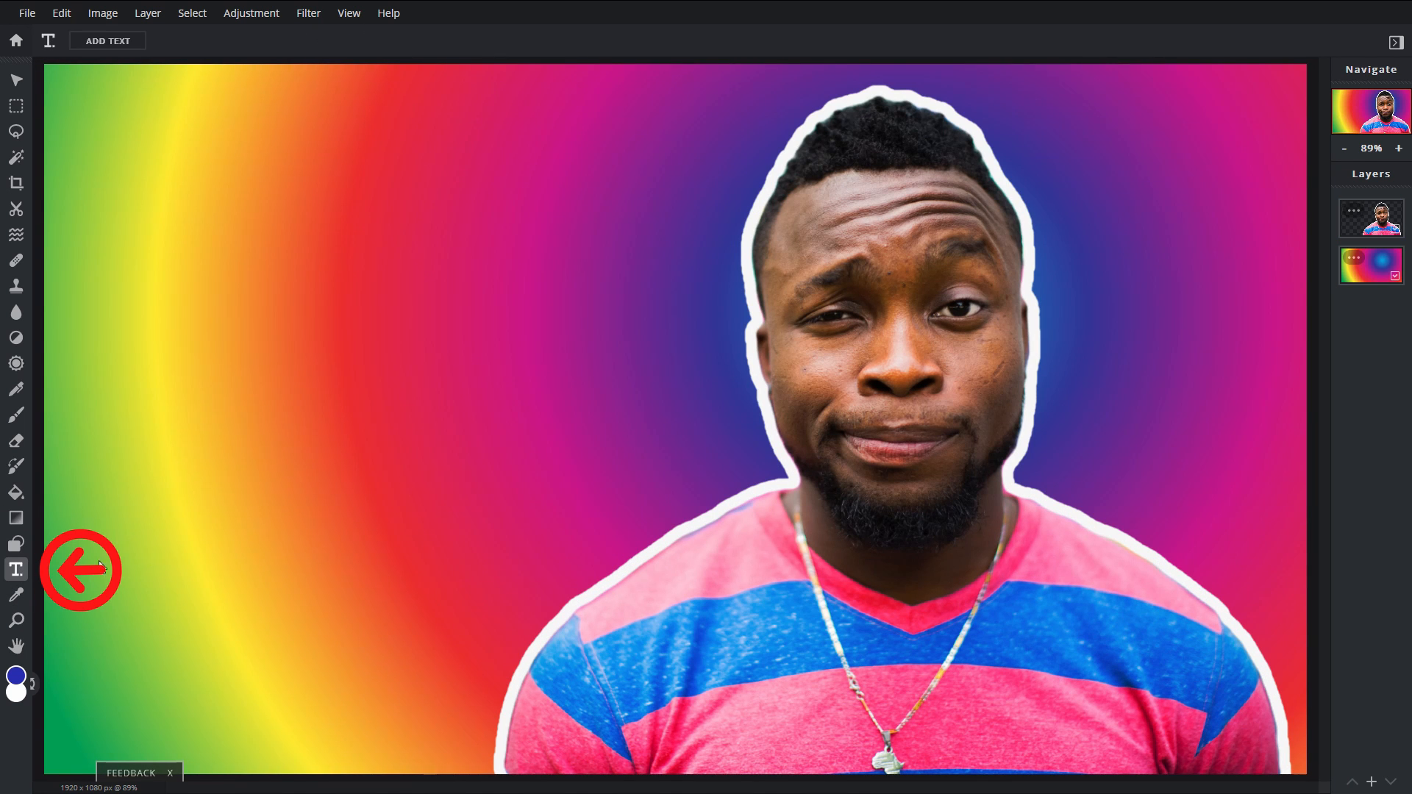
mouse_move(16, 569)
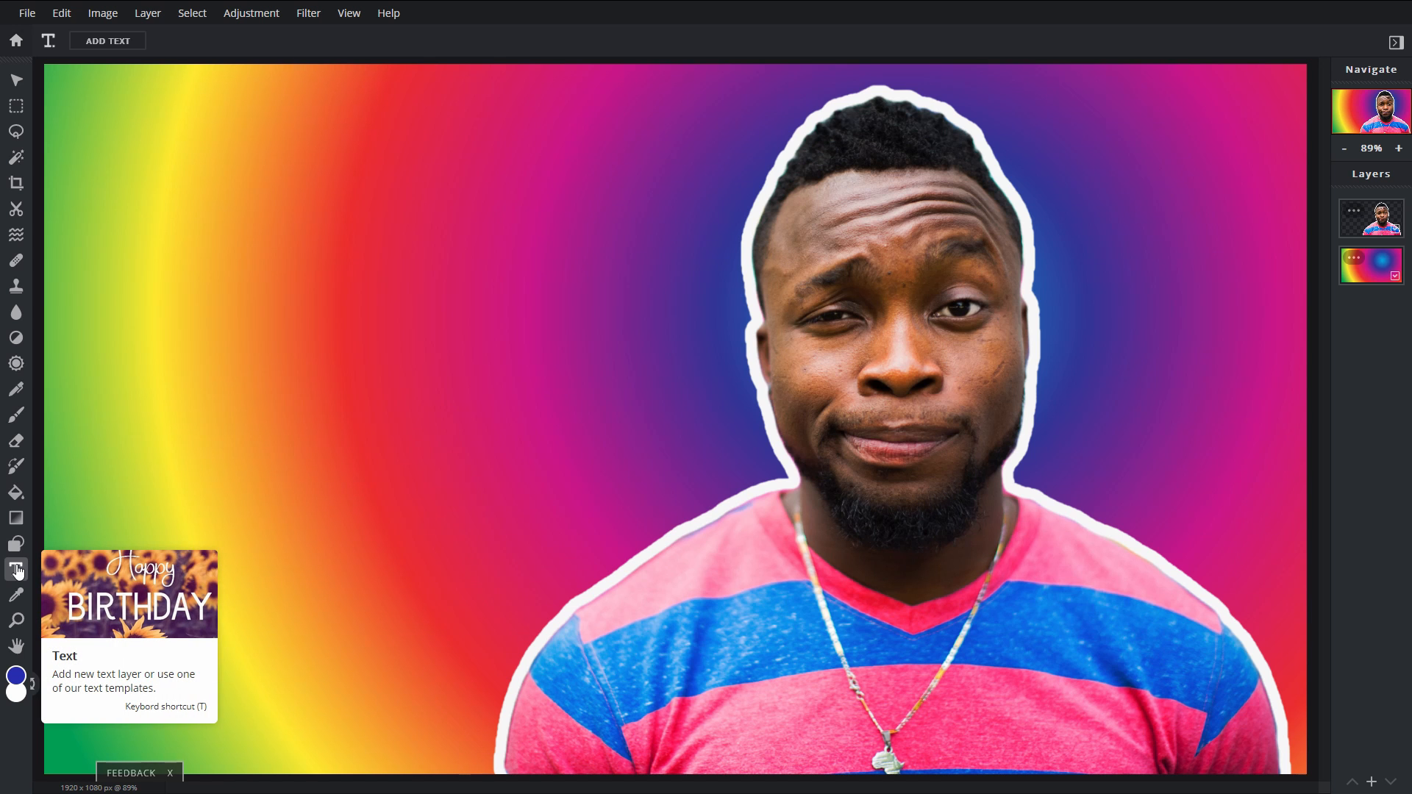
click(16, 569)
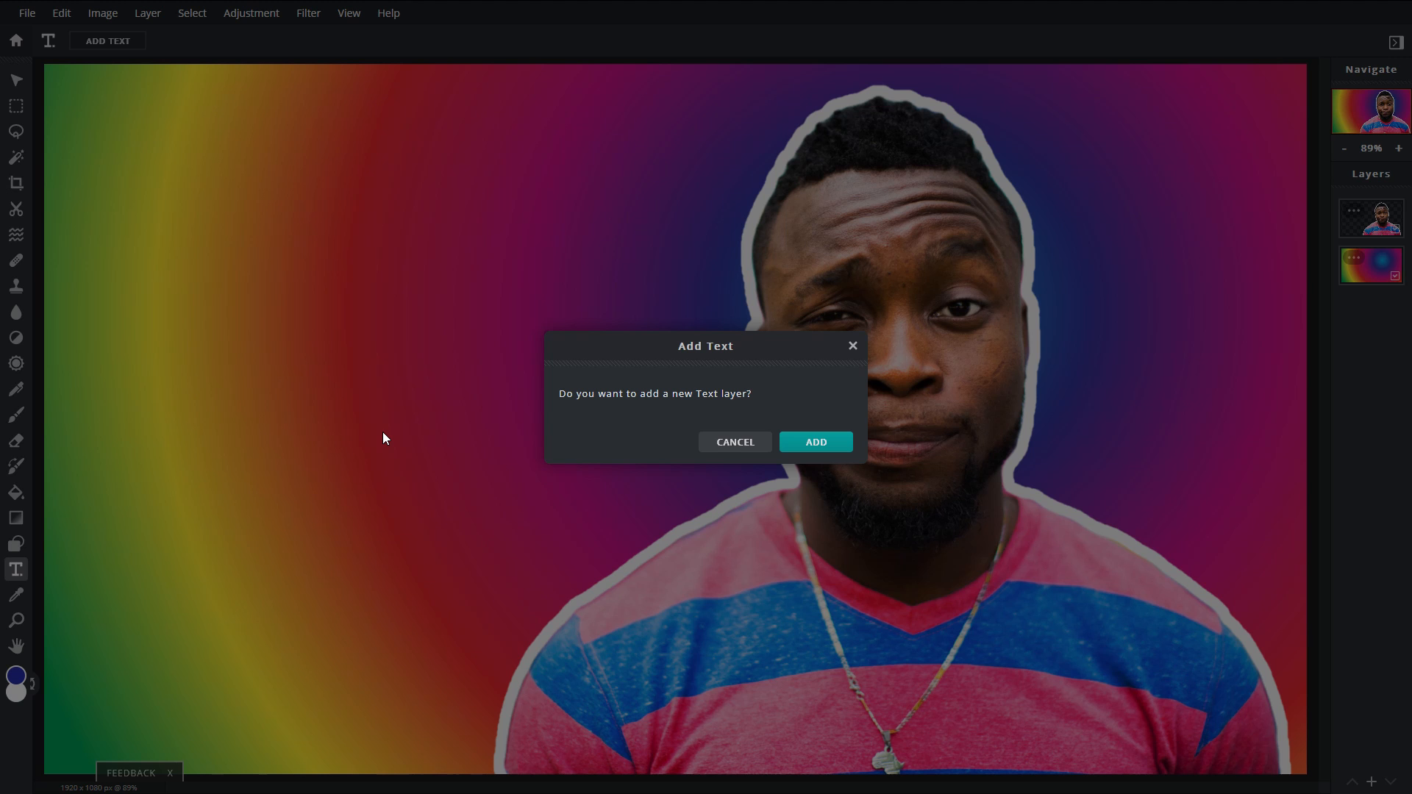
mouse_move(815, 441)
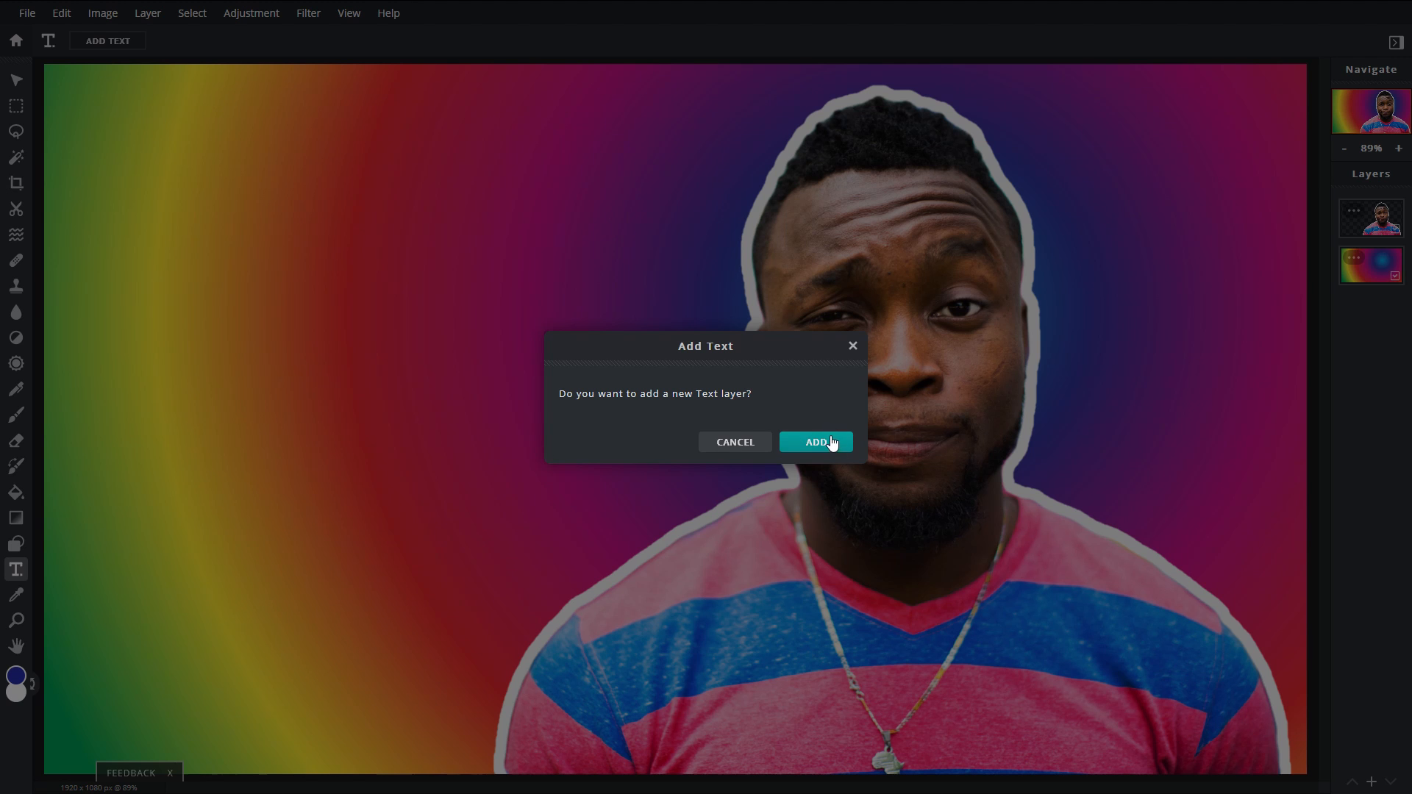
click(815, 442)
text(OUTLINE EFFECT)
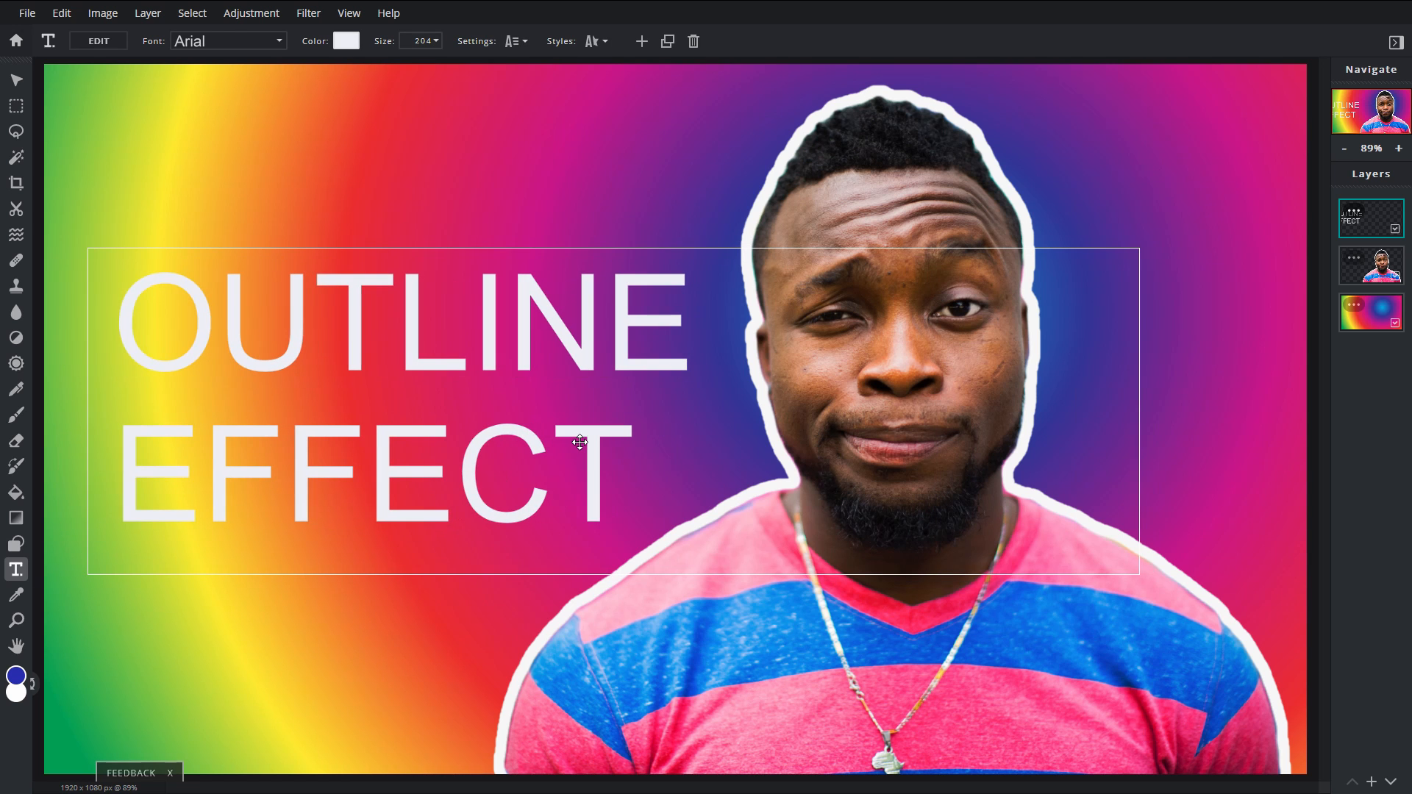
Browse the font list and apply a bold outlined display font to the text.
click(225, 41)
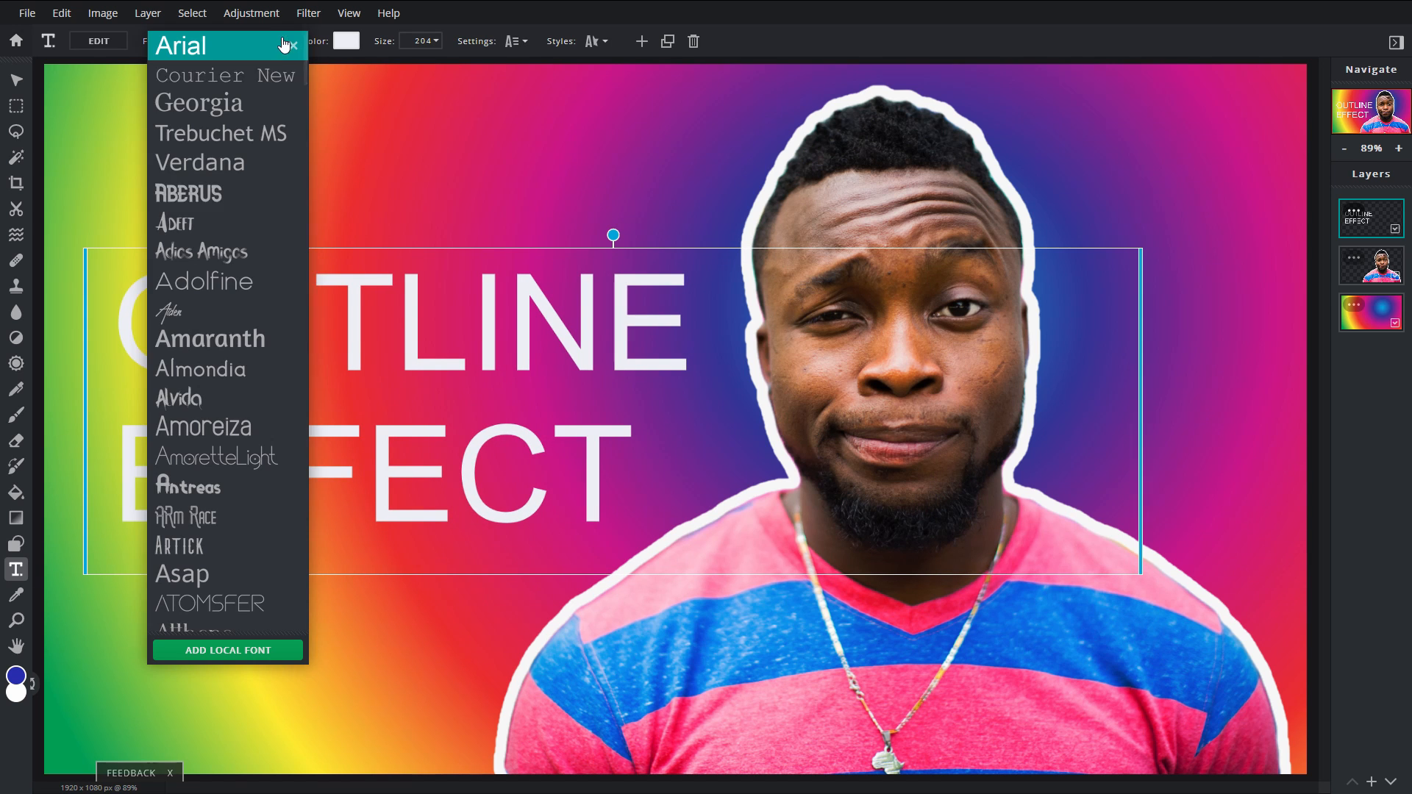
scroll(down, 3)
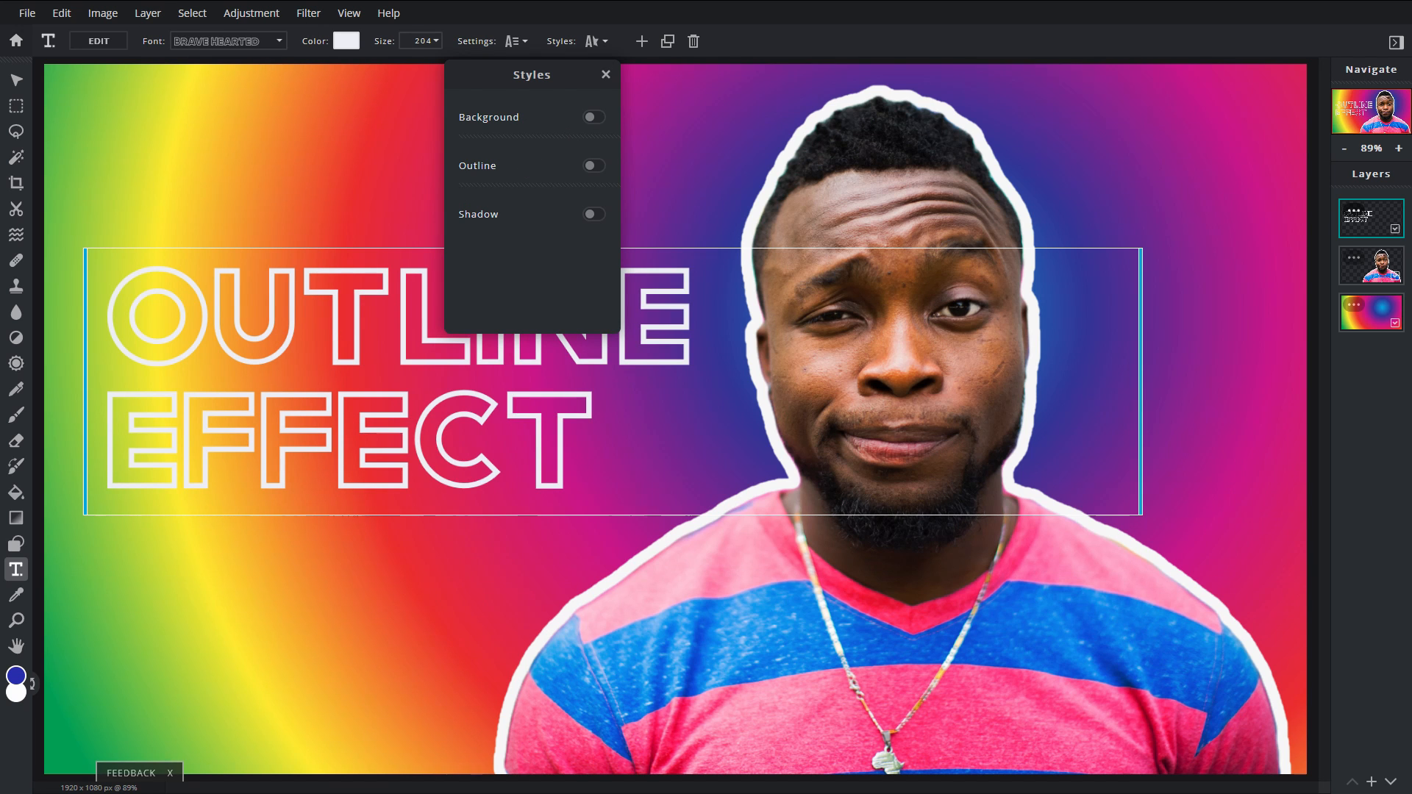
mouse_move(401, 120)
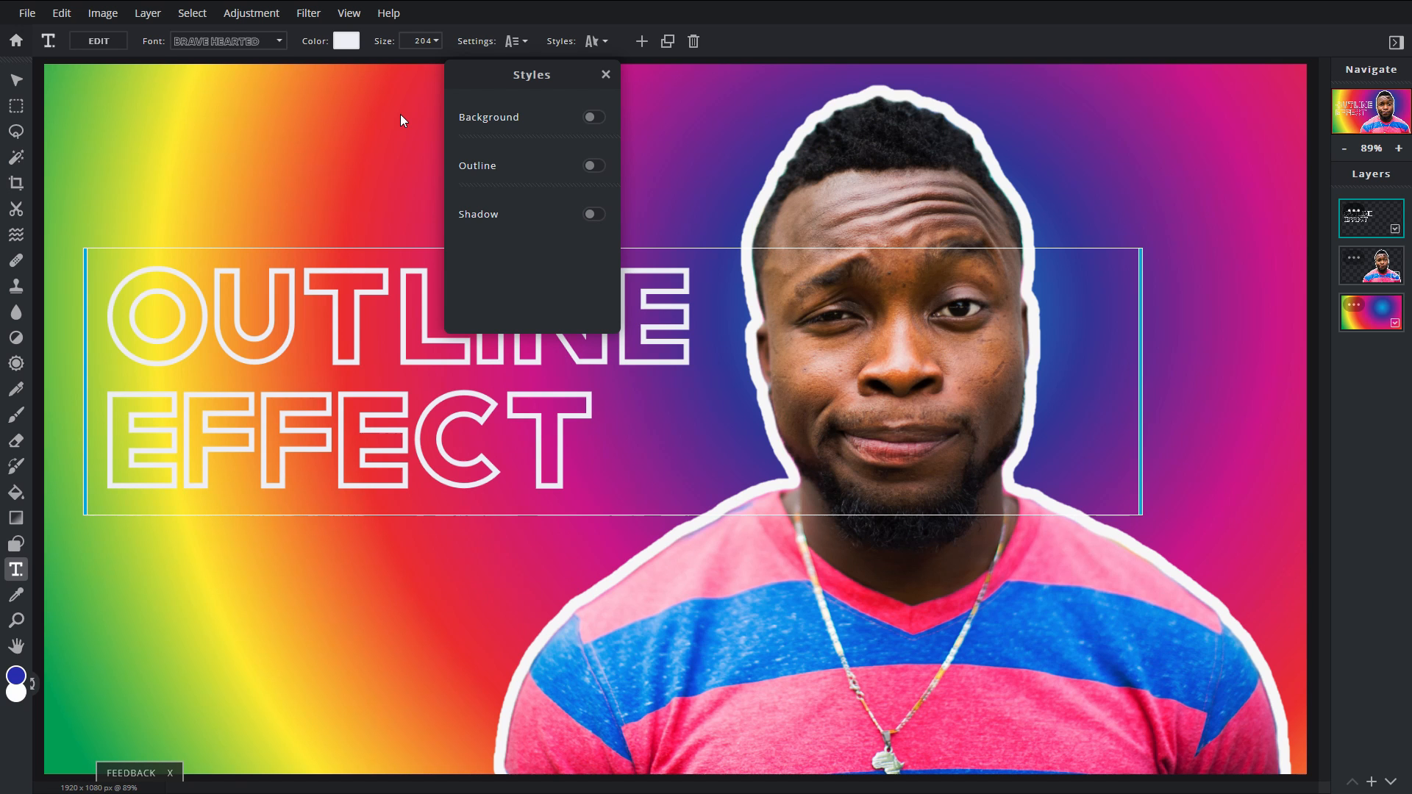
Reopen the text style options and try a background box behind the text.
click(606, 74)
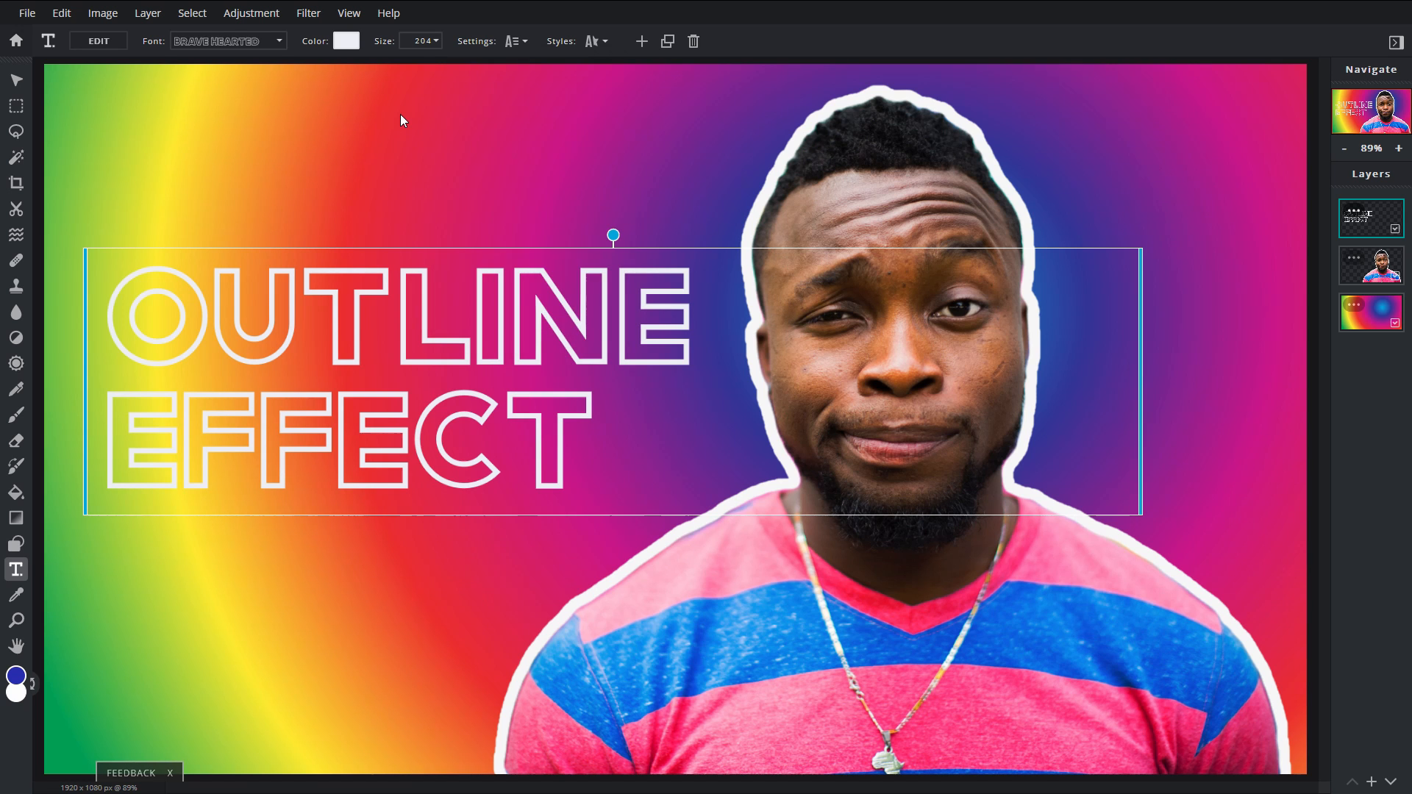
click(590, 41)
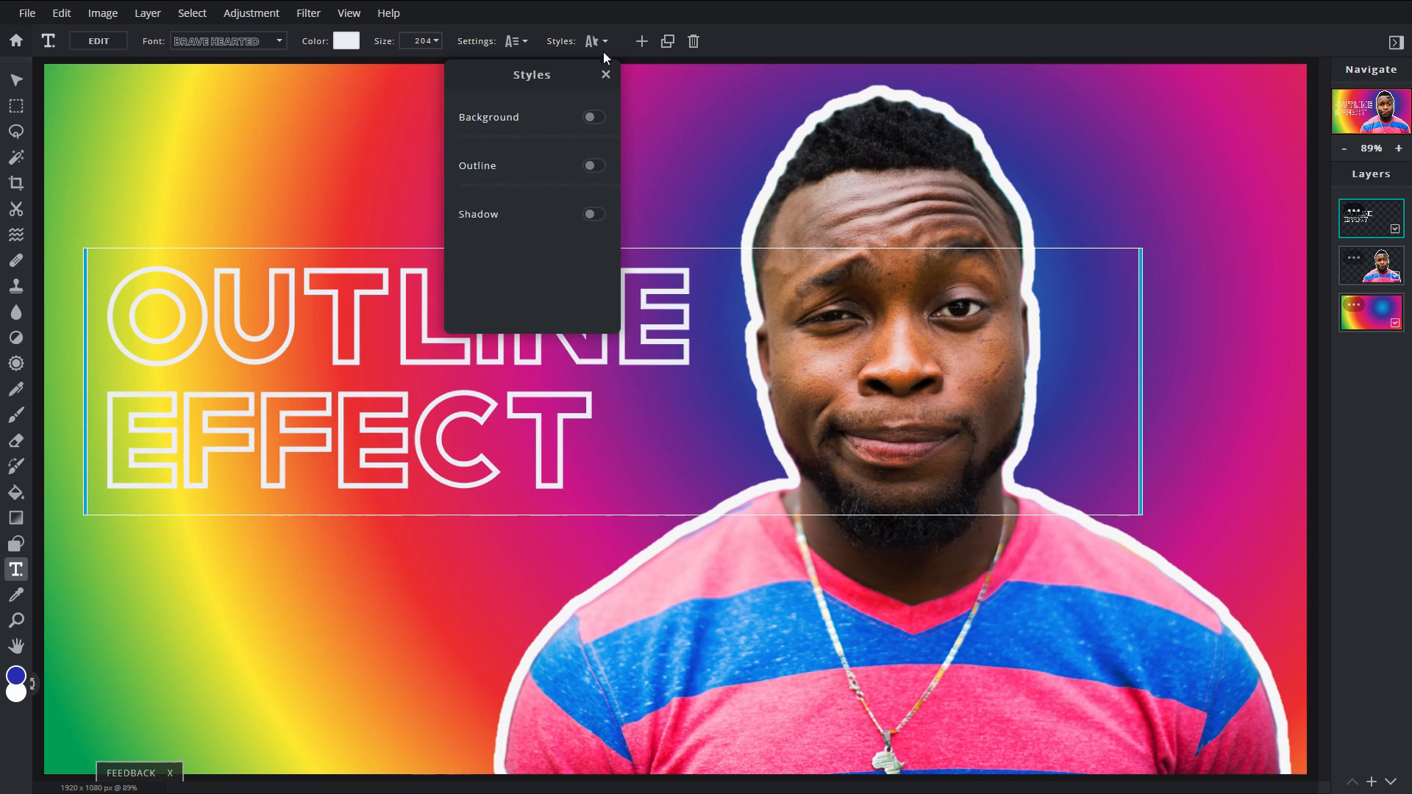
click(591, 117)
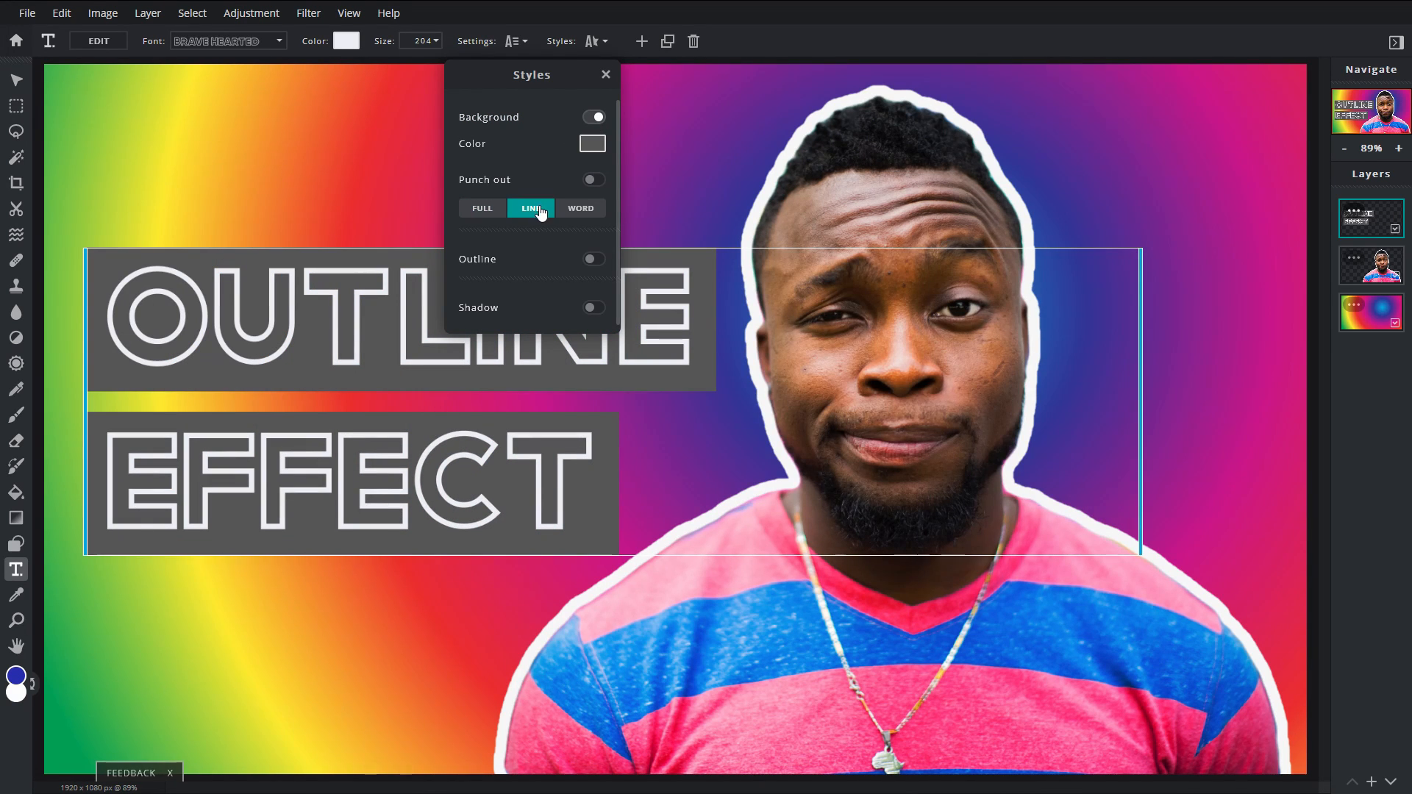
Enable a black drop shadow with opacity 79 and blur raised to 32.
click(593, 213)
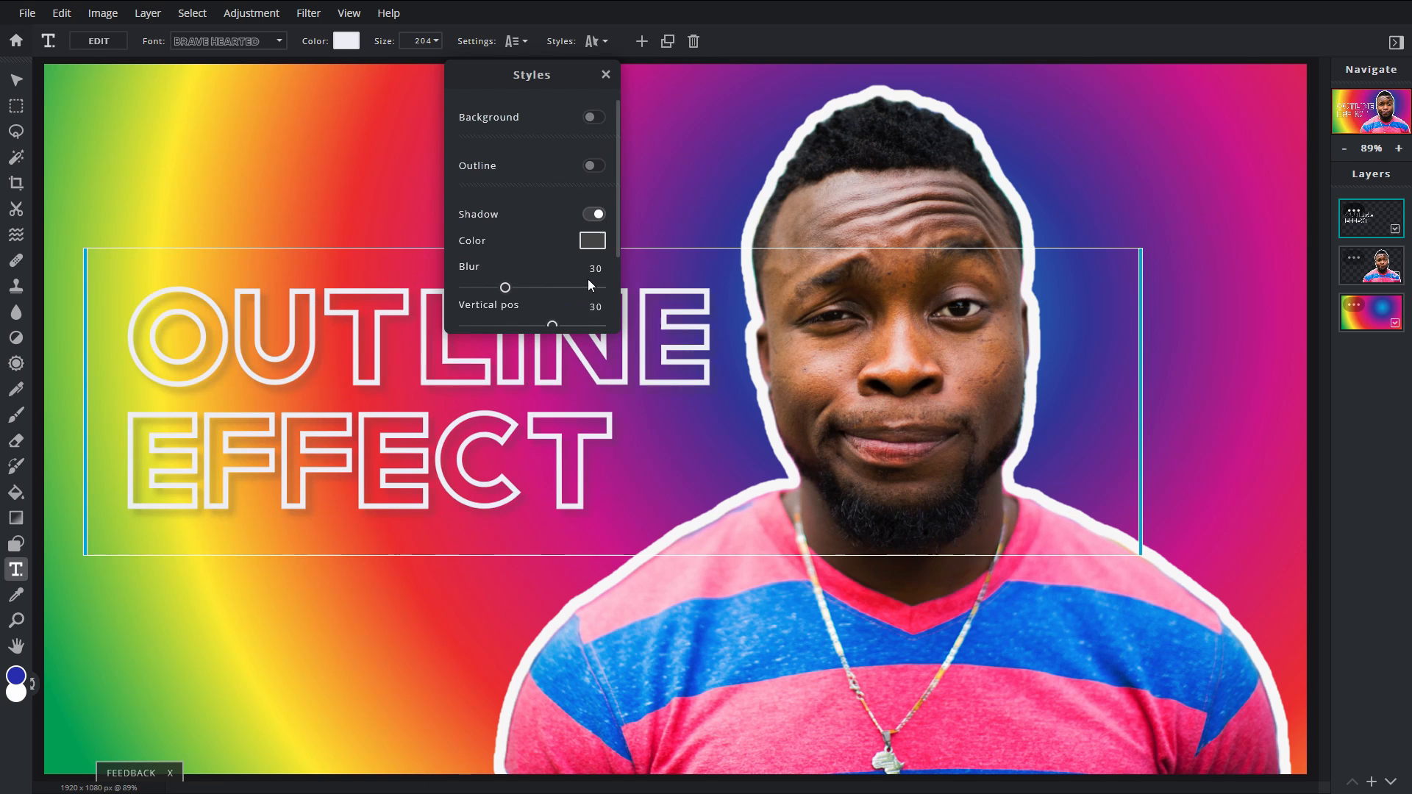
scroll(down, 3)
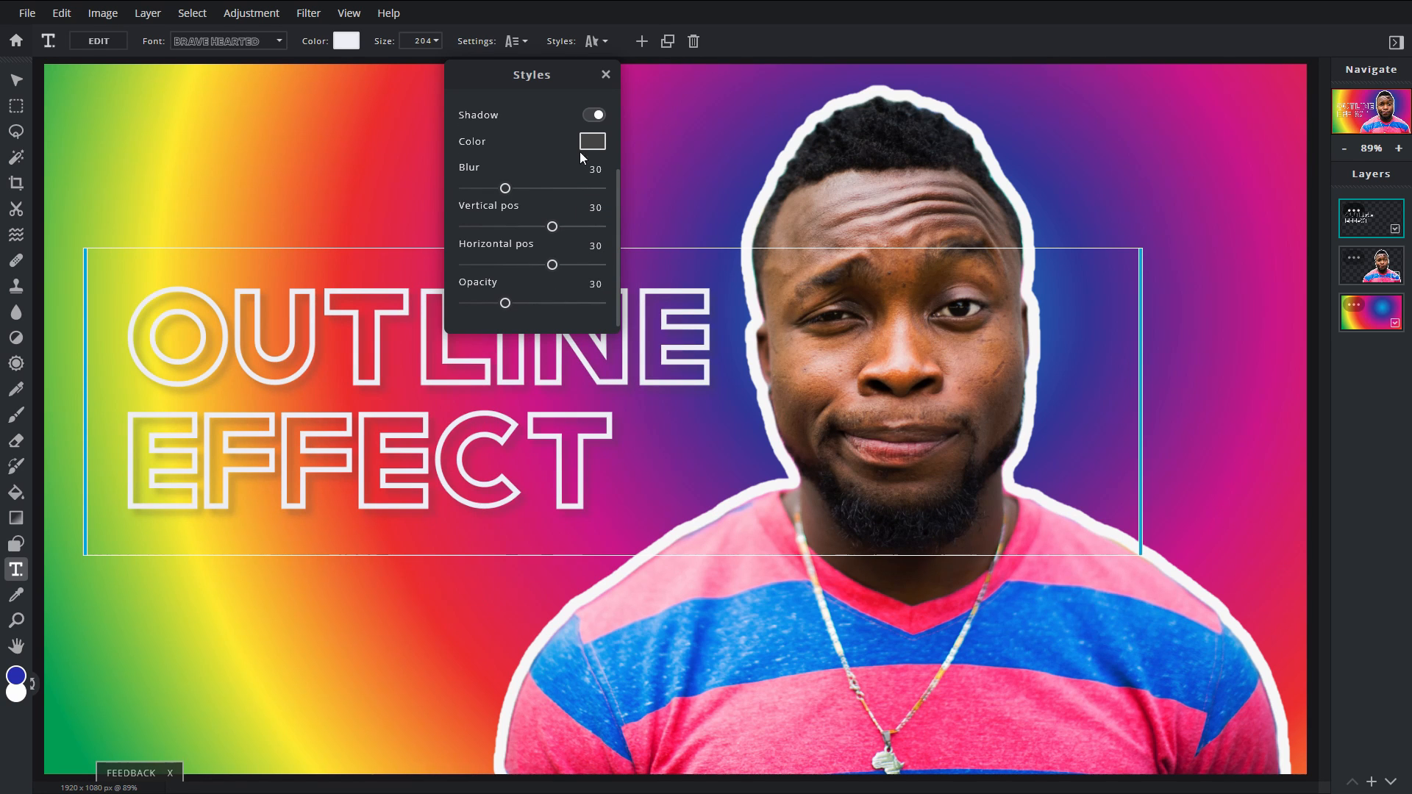
click(591, 141)
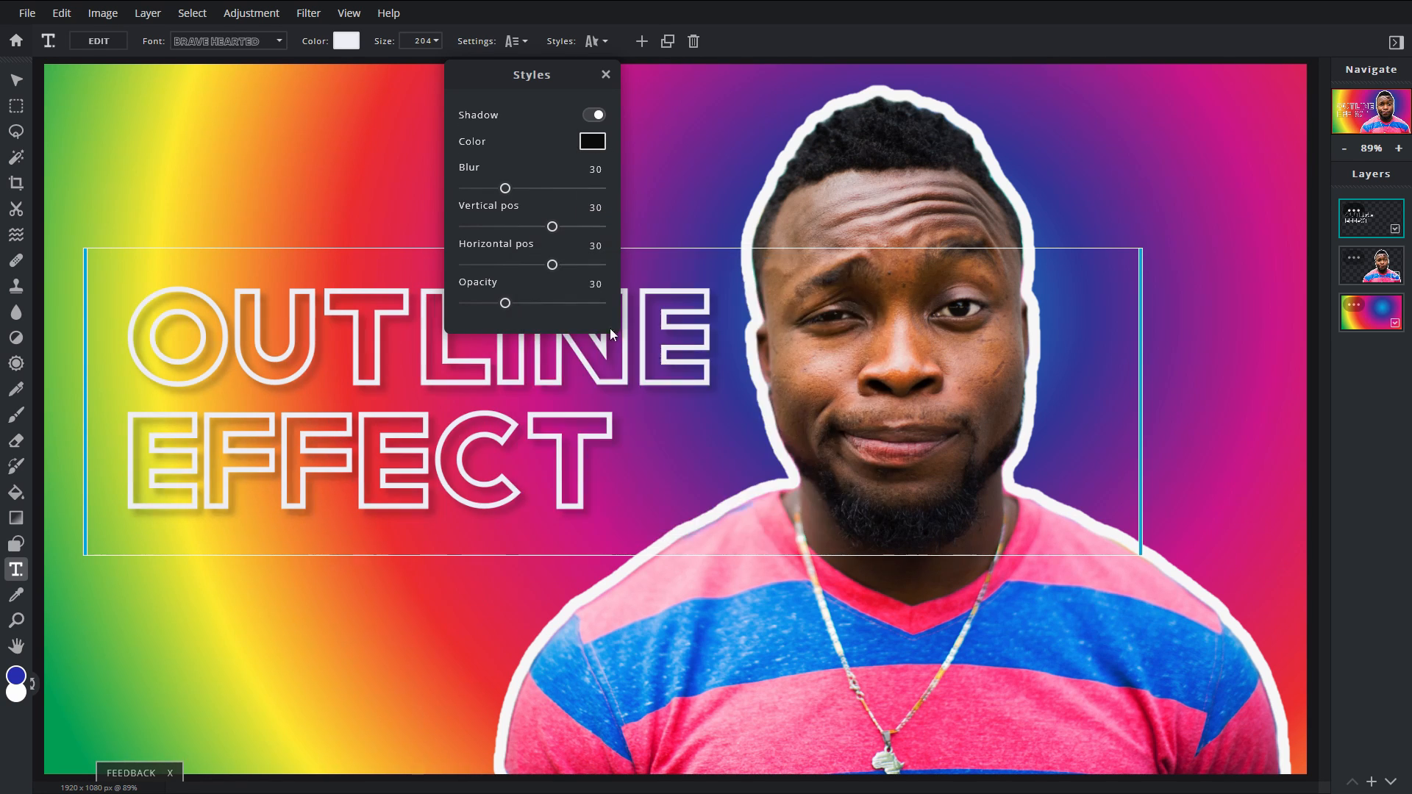
drag(505, 304, 565, 304)
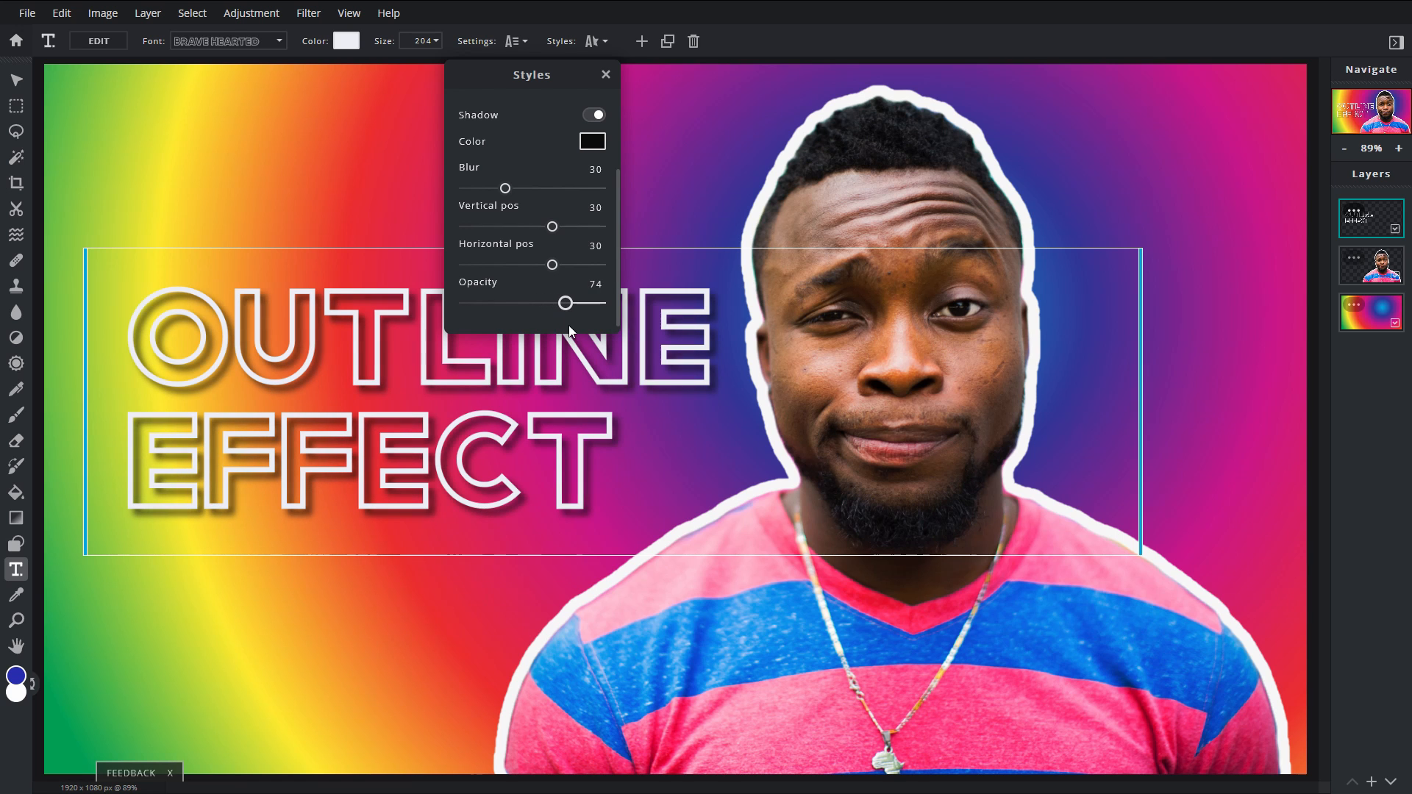
drag(564, 303, 570, 303)
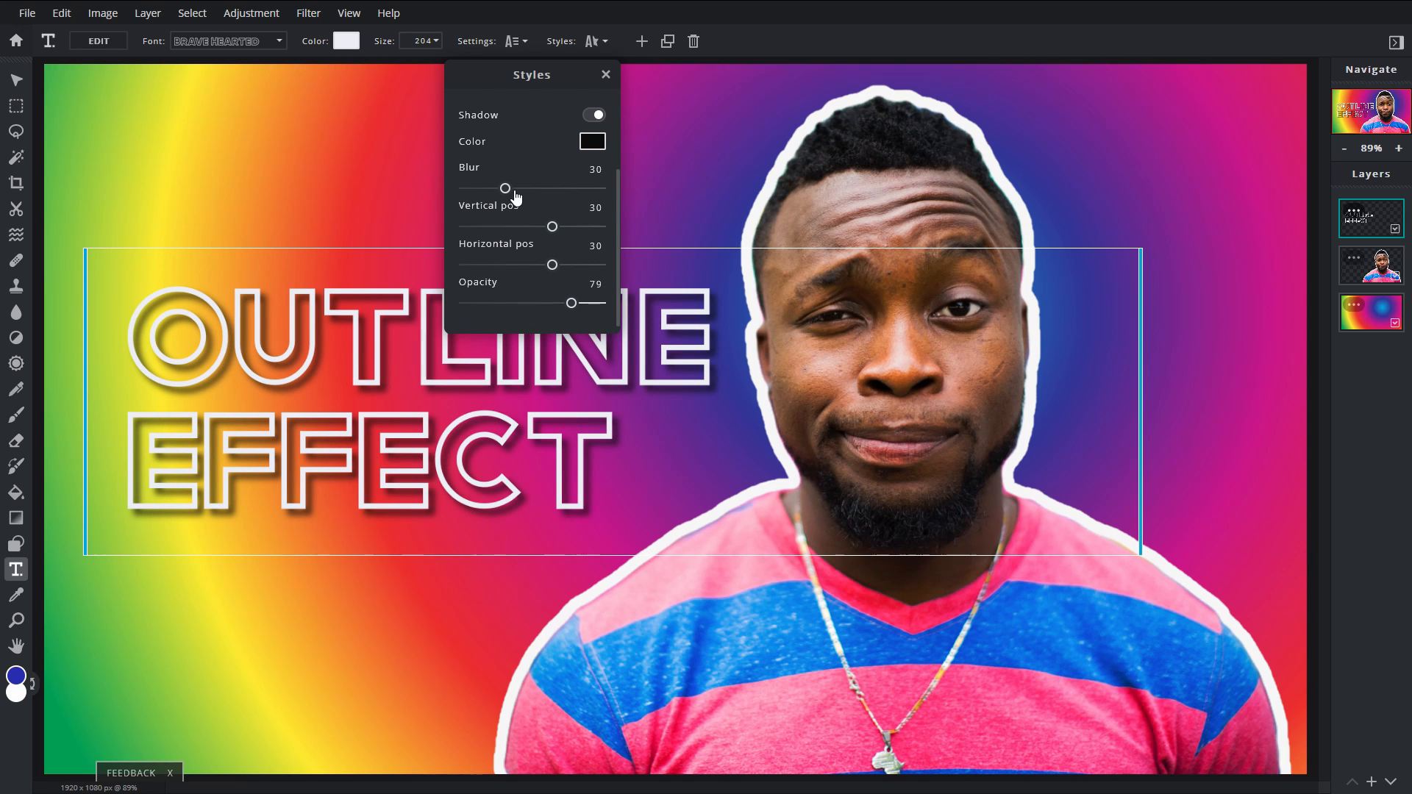
drag(505, 188, 513, 189)
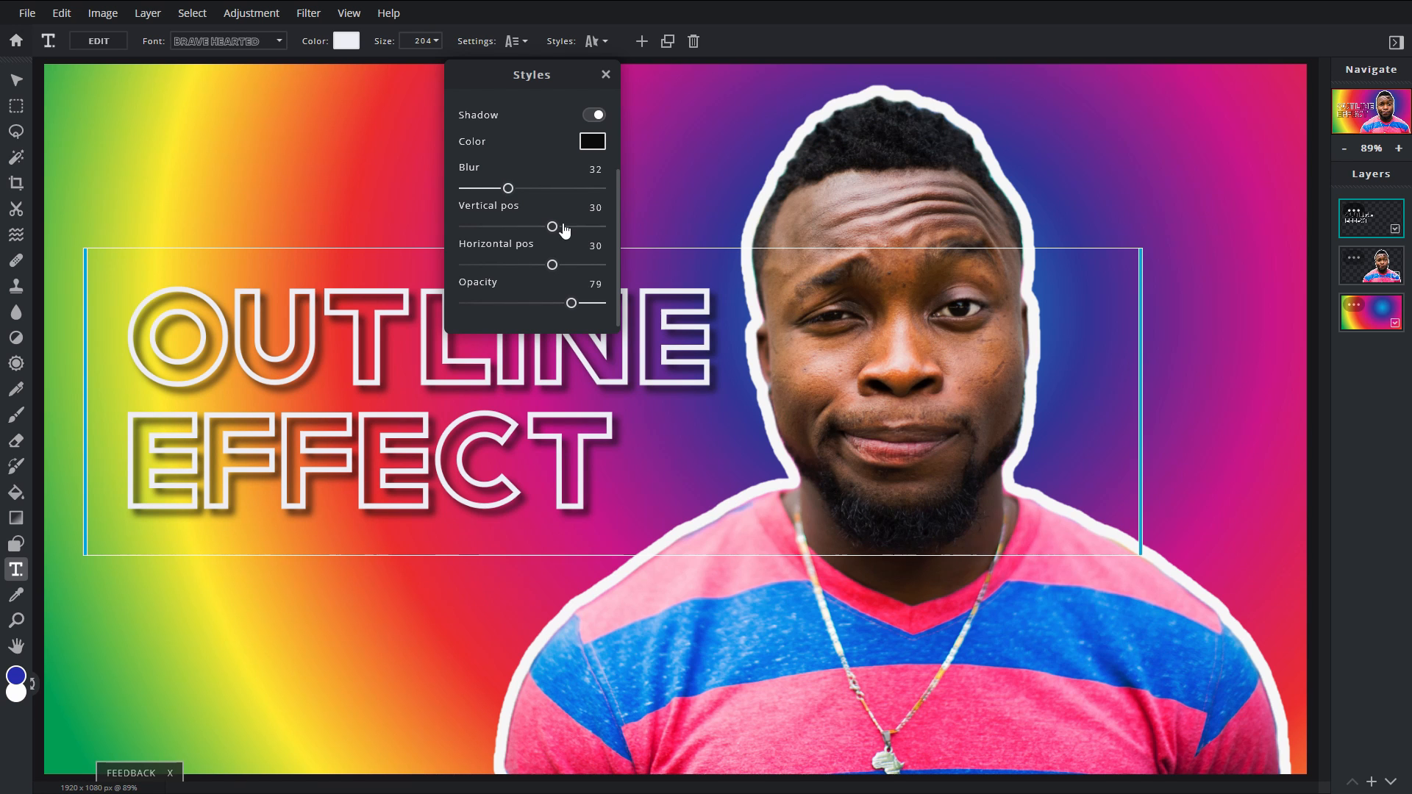
mouse_move(647, 141)
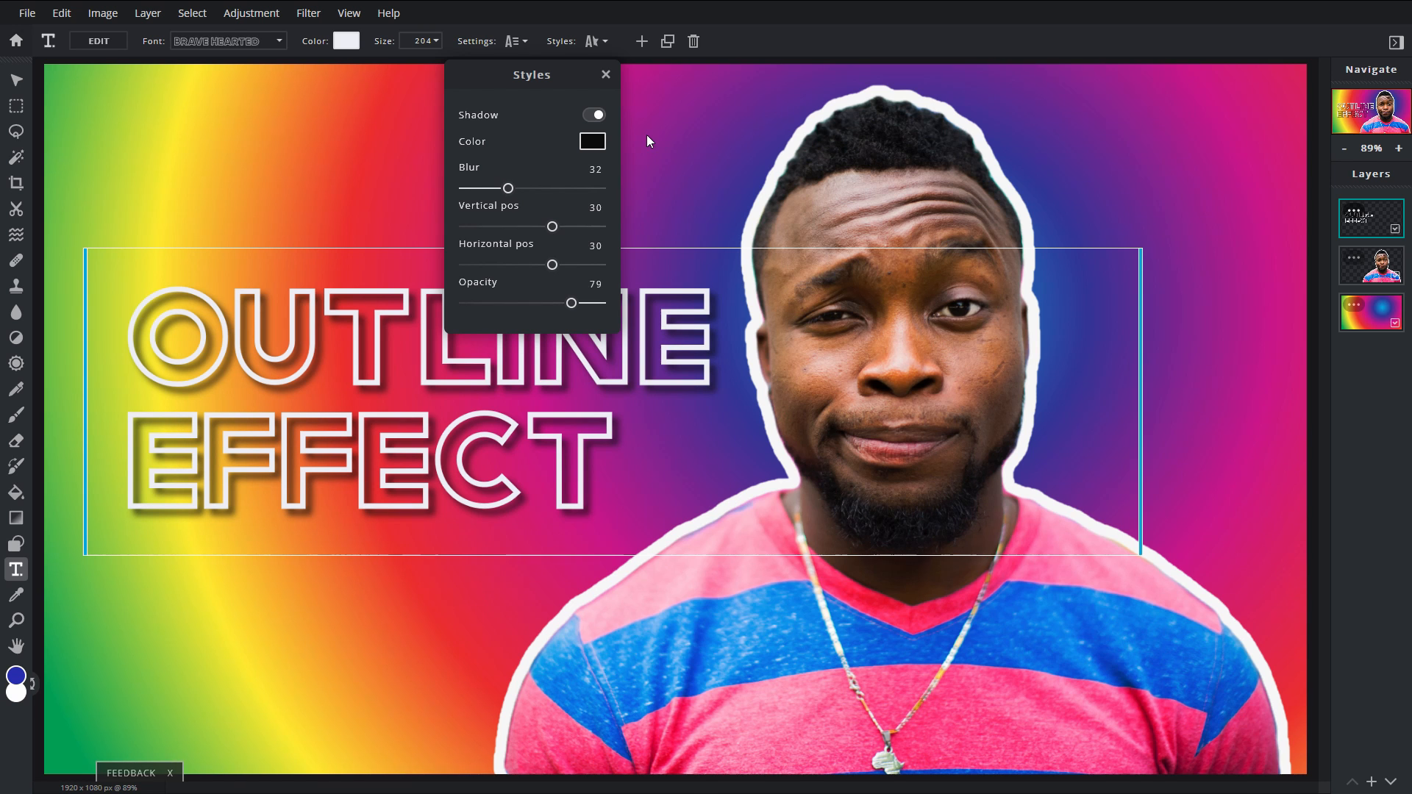